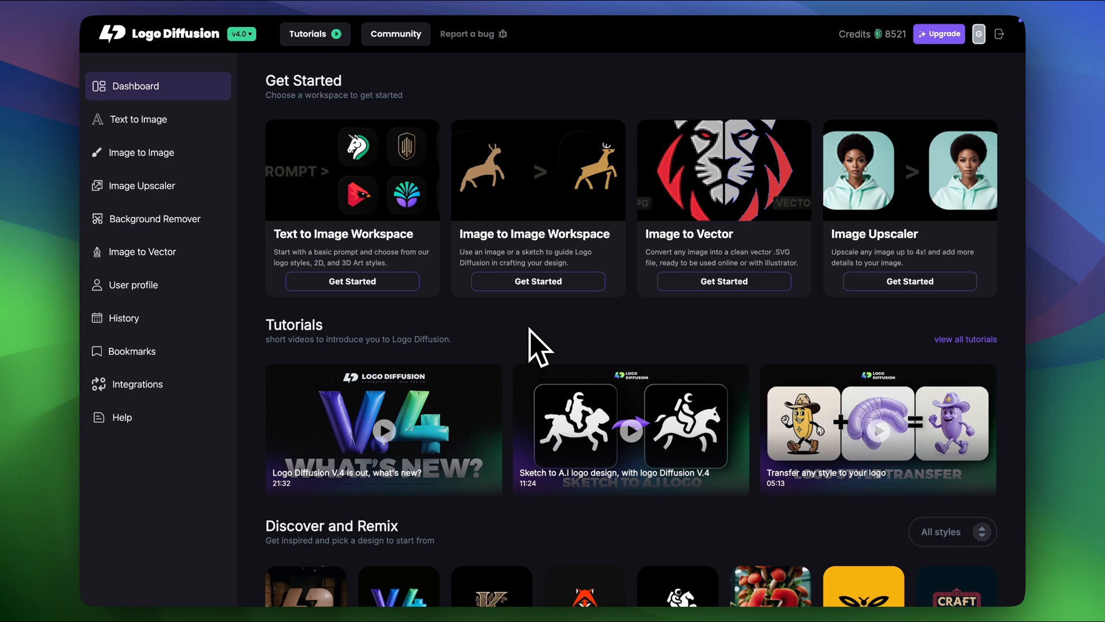
- Open the Image to Image workspace from the Dashboard
left_click(538, 281)
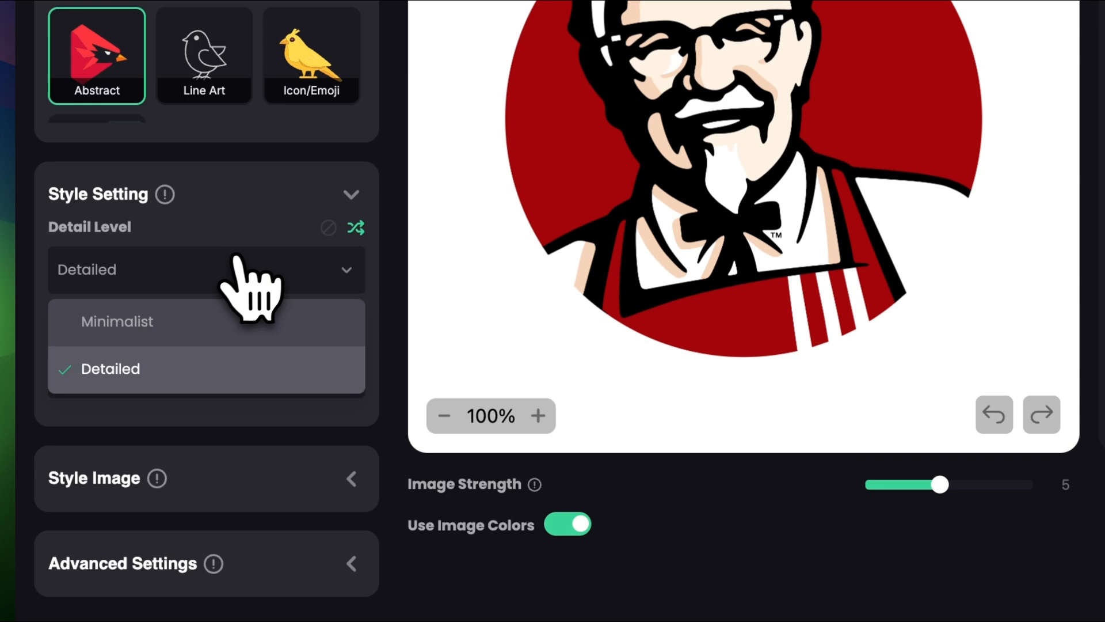
- Set Minimalist detail and Geometric style, and prompt an old man with glasses and bow tie in a circle
left_click(117, 321)
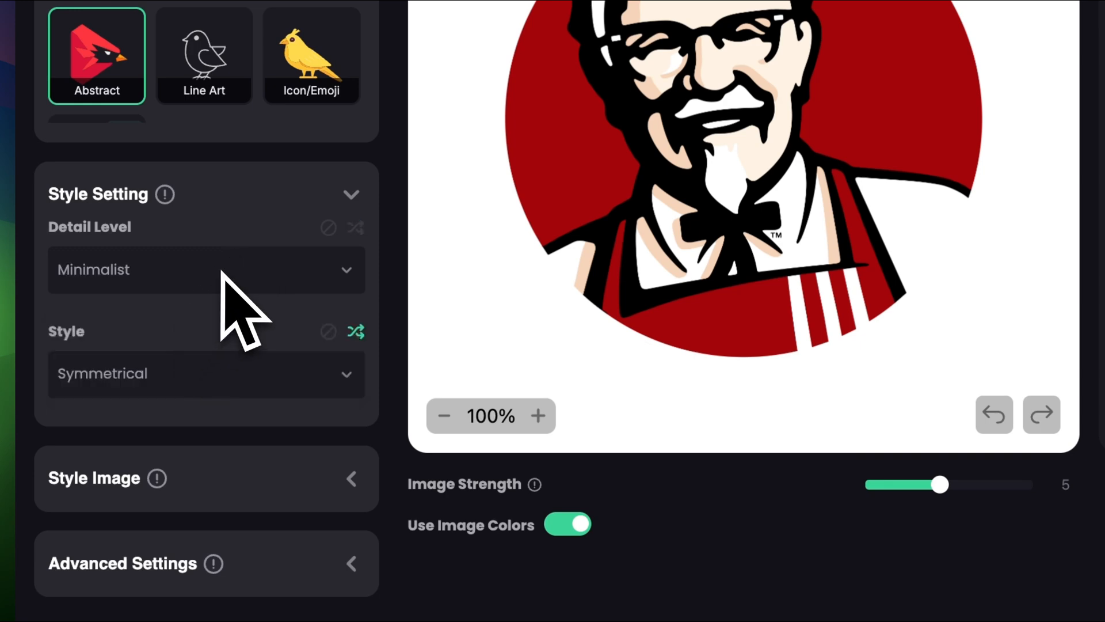
left_click(204, 374)
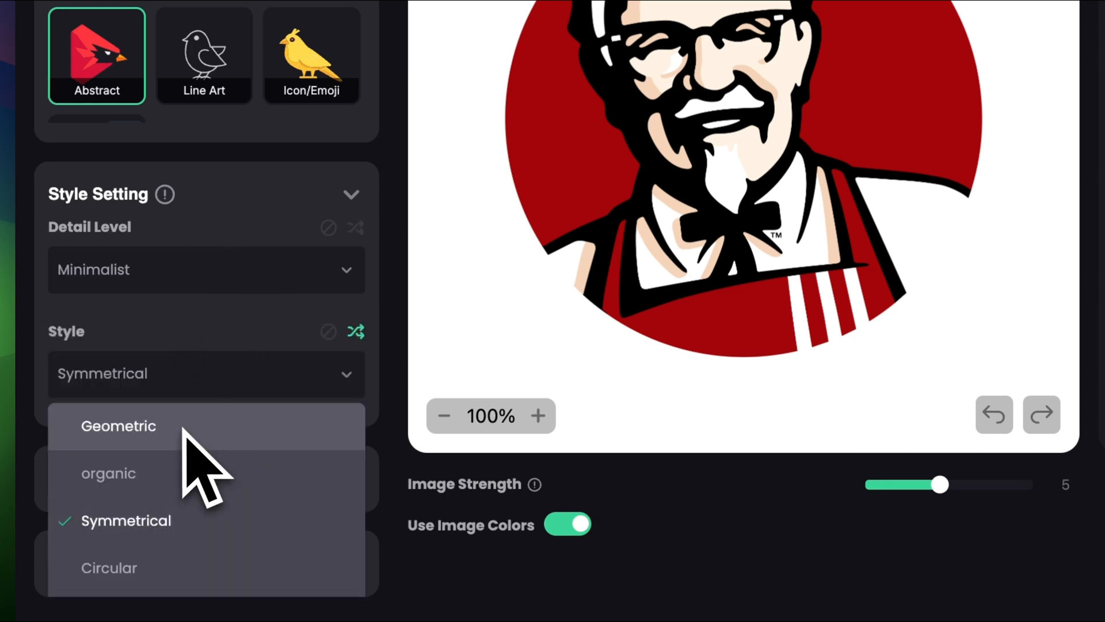
left_click(119, 426)
type("A logo of an old")
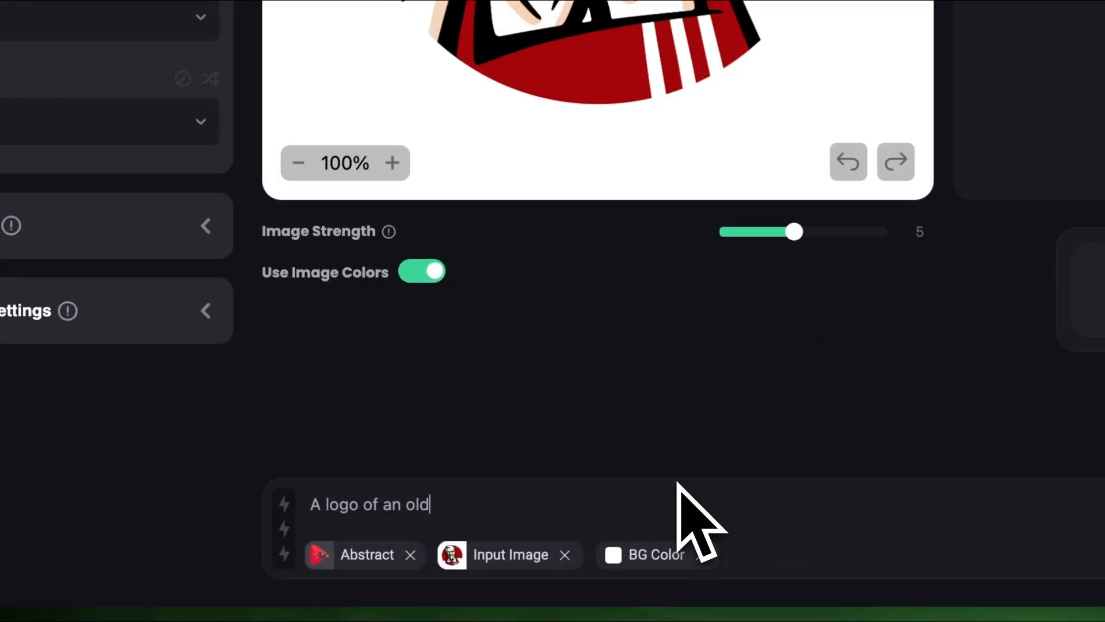
type("man wearing glasses and a bowtie in")
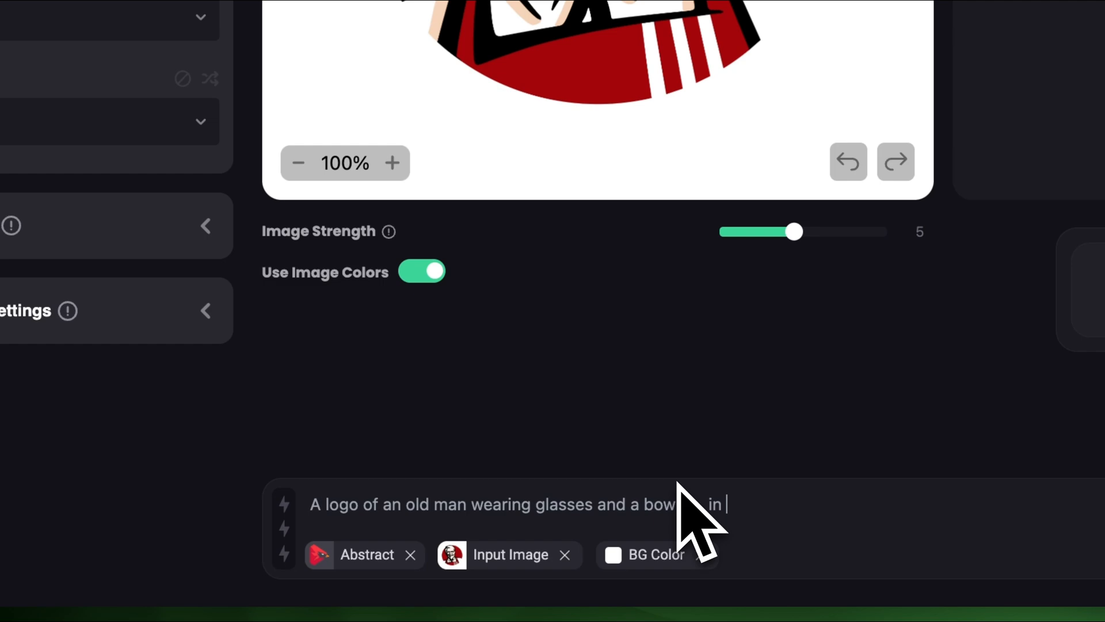
type("a circle,")
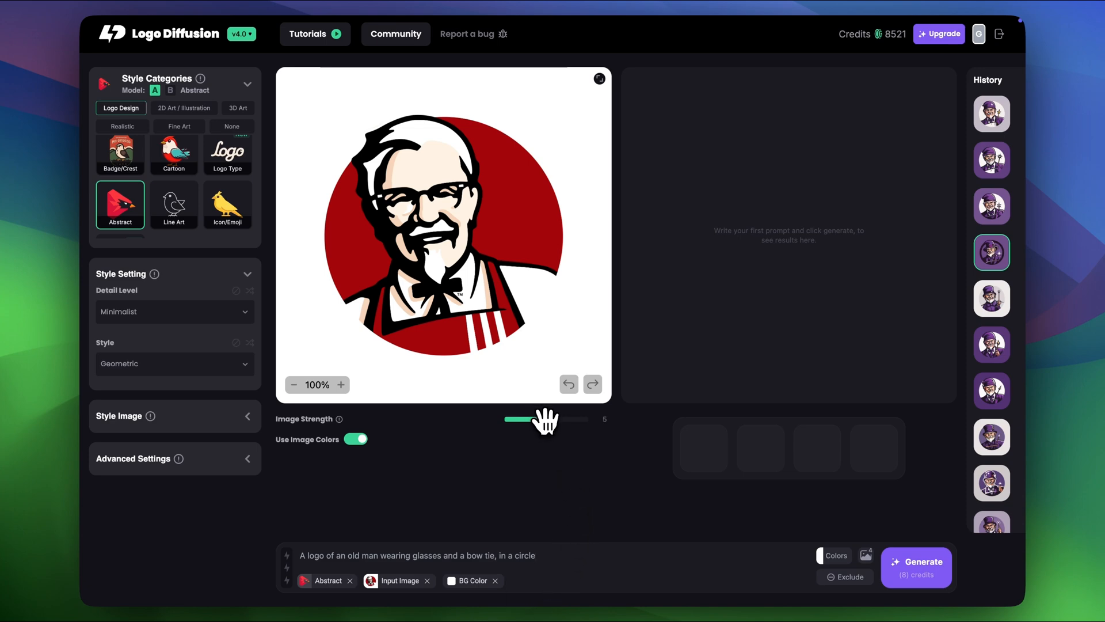
- Raise image strength to 7 and generate the variations
left_click_drag(536, 420, 564, 420)
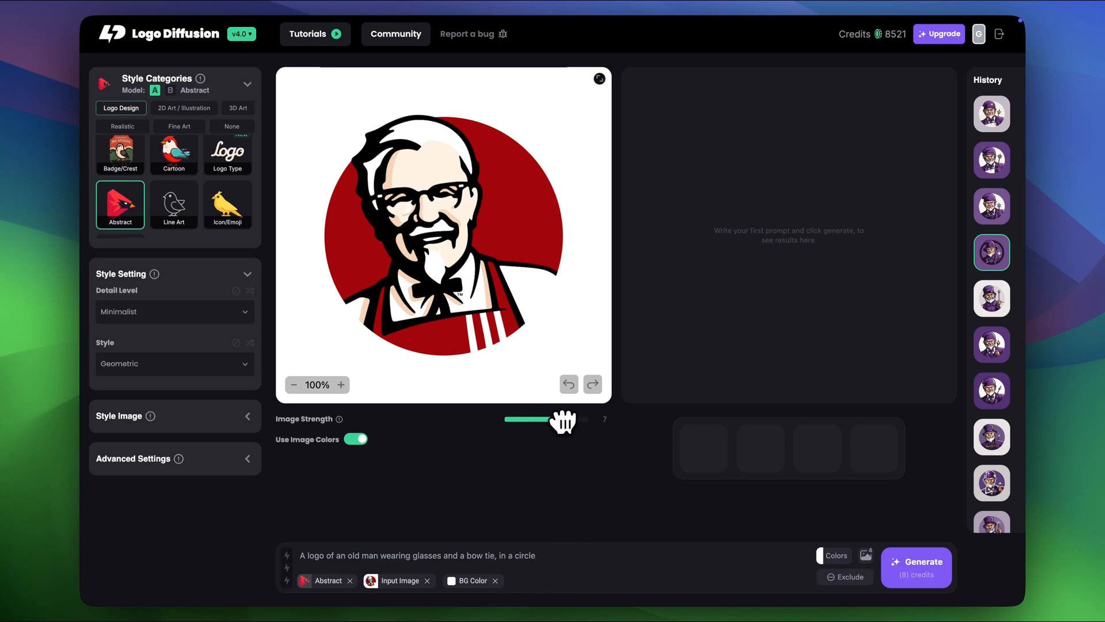
left_click(835, 556)
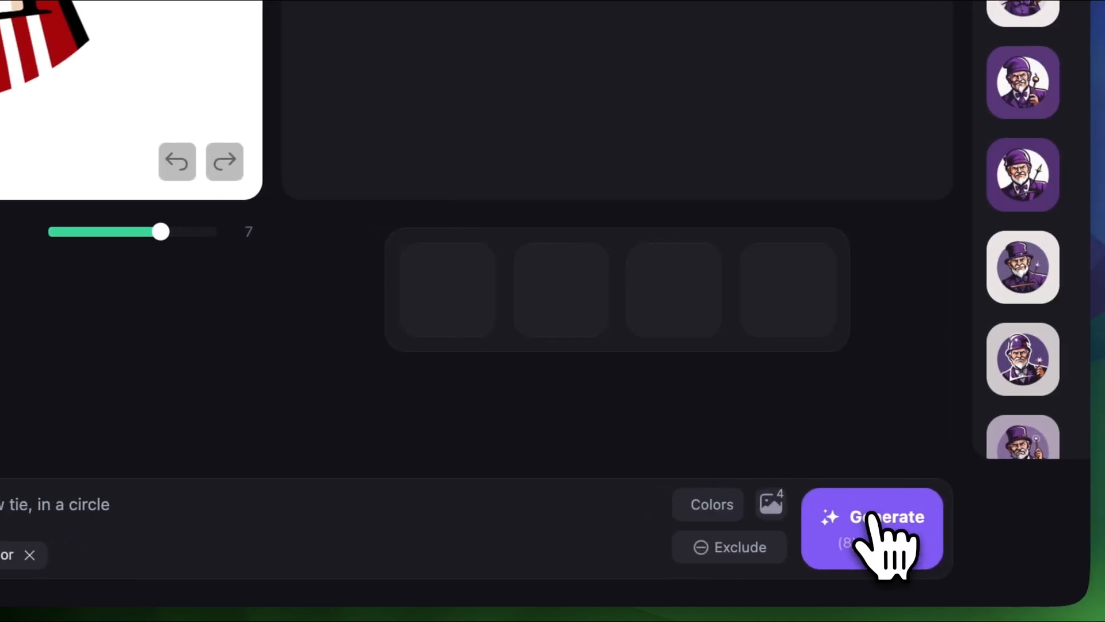
left_click(873, 528)
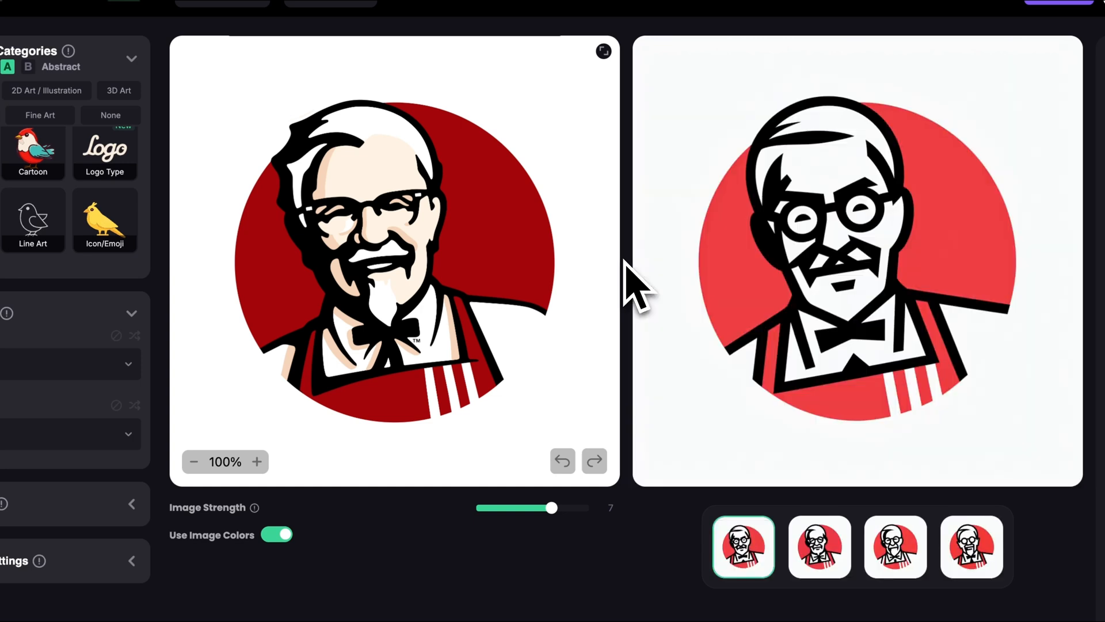
mouse_move(819, 546)
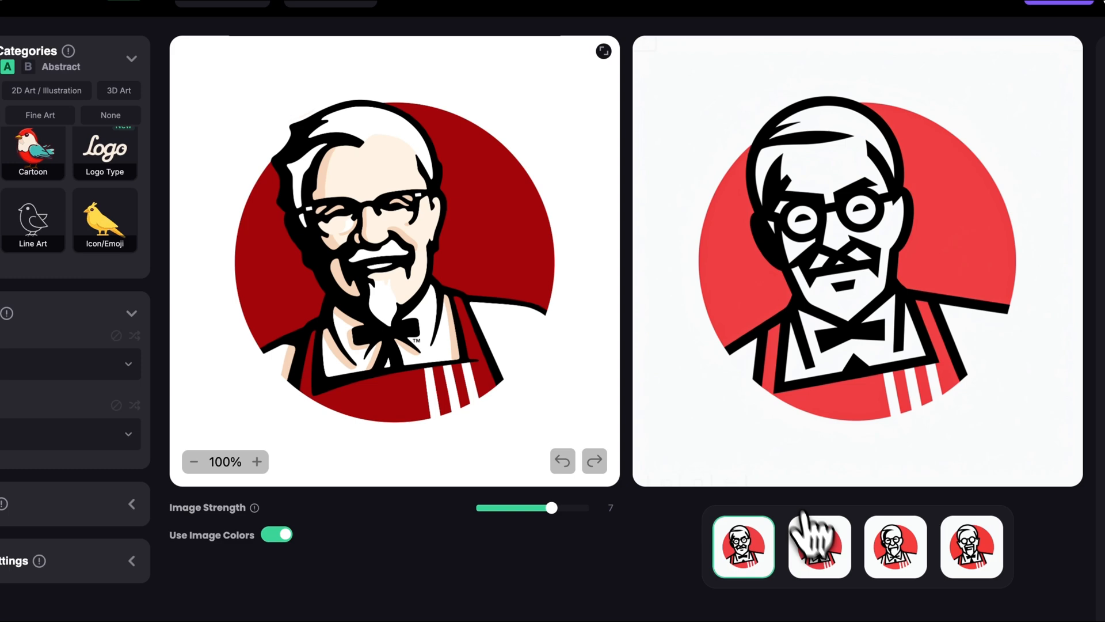
- Preview the four black-outline old-man variations one after another
left_click(895, 547)
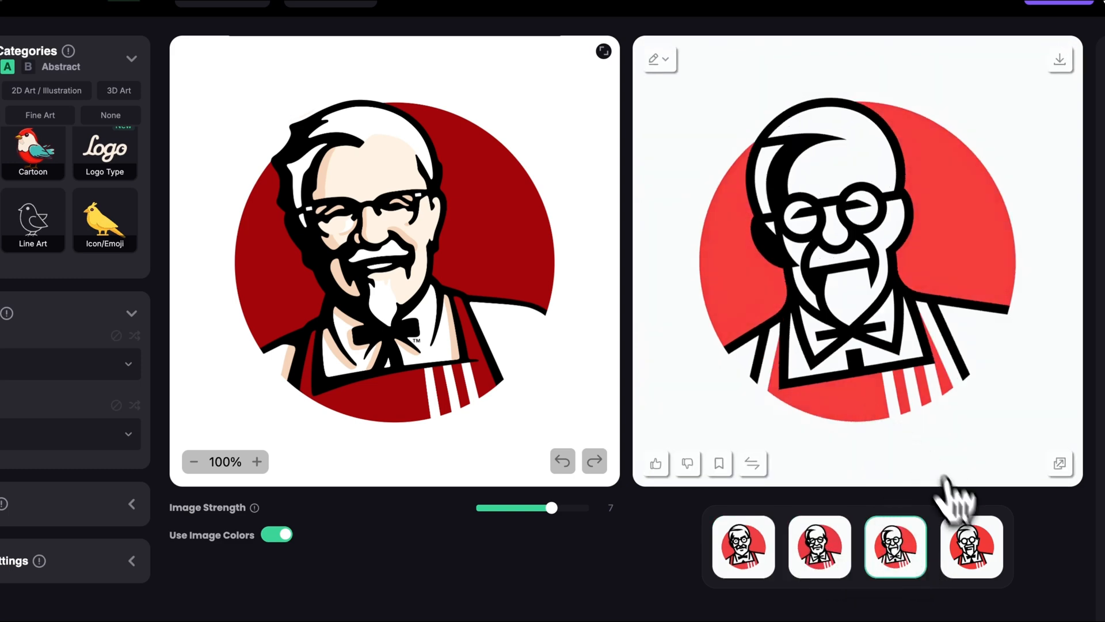
left_click(971, 547)
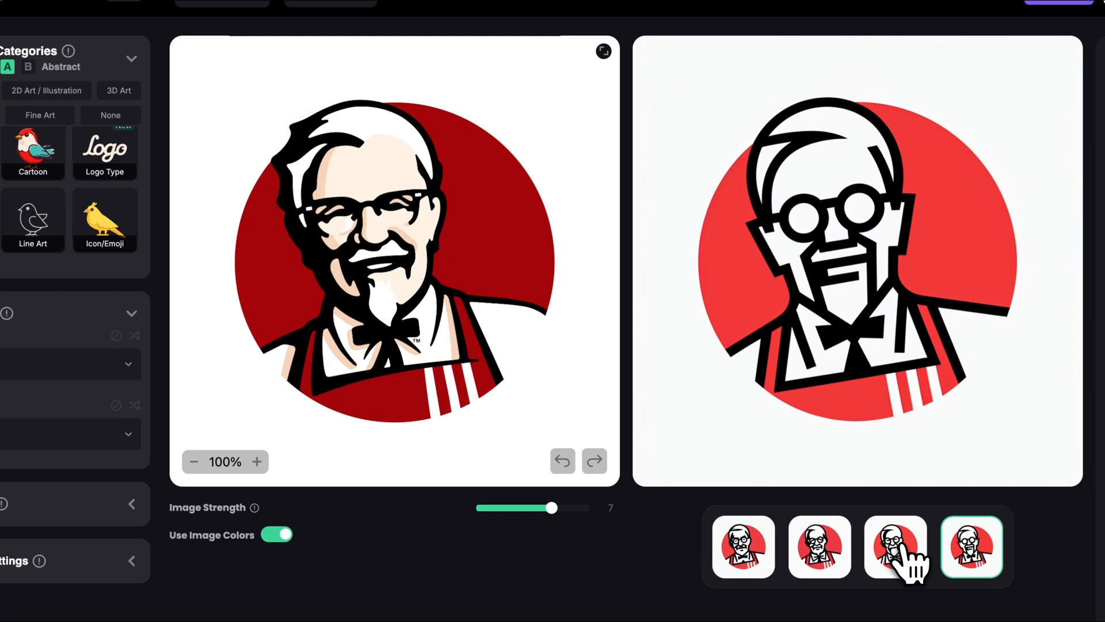
left_click(895, 548)
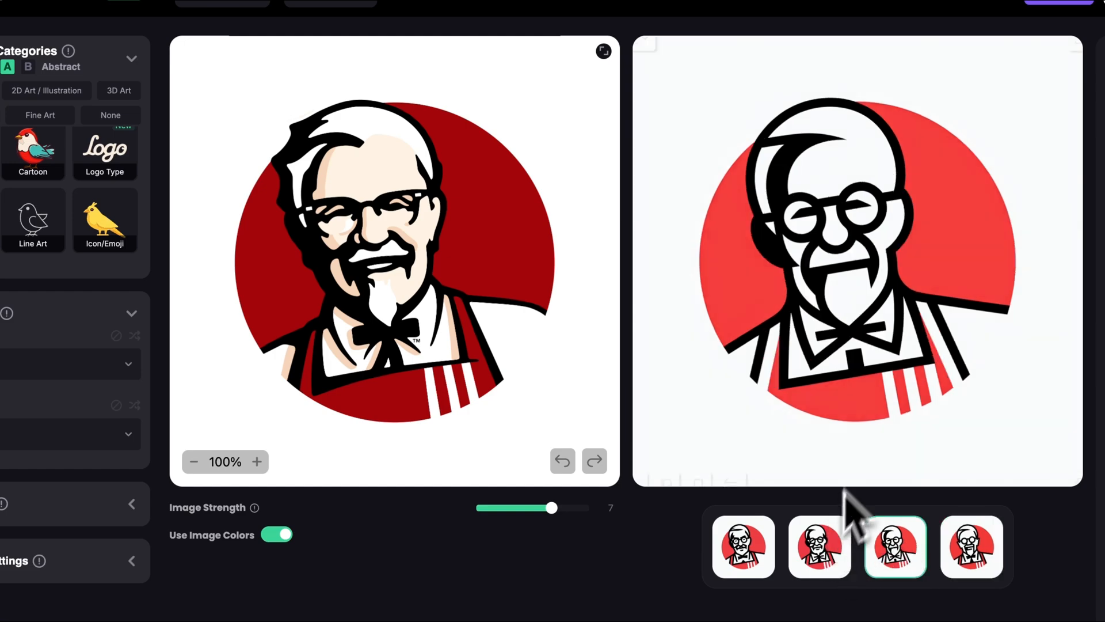
left_click(820, 547)
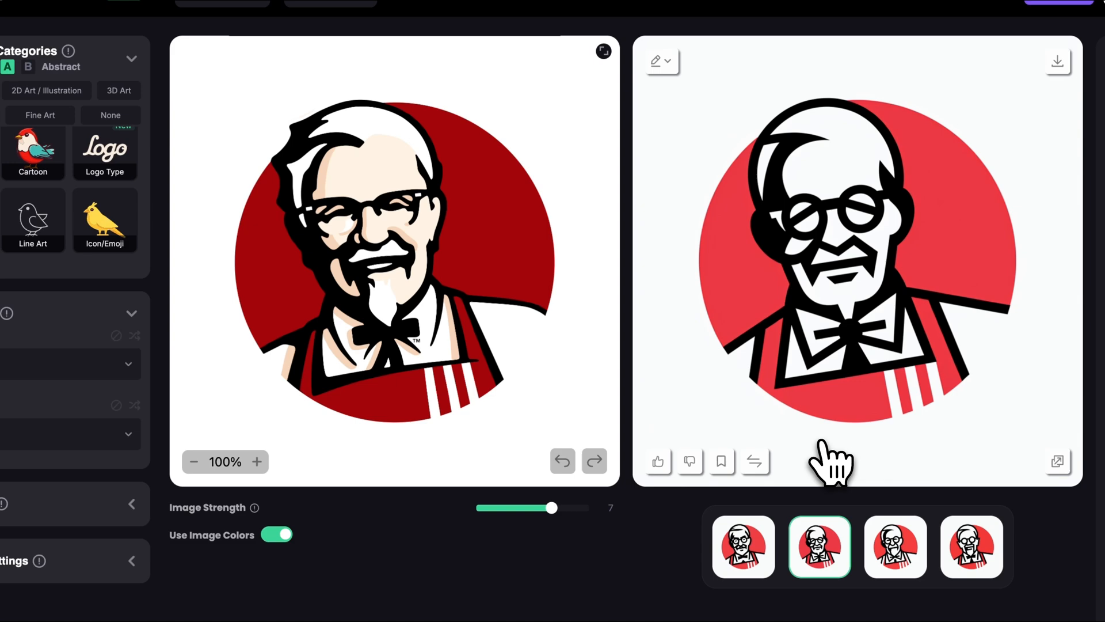
mouse_move(874, 416)
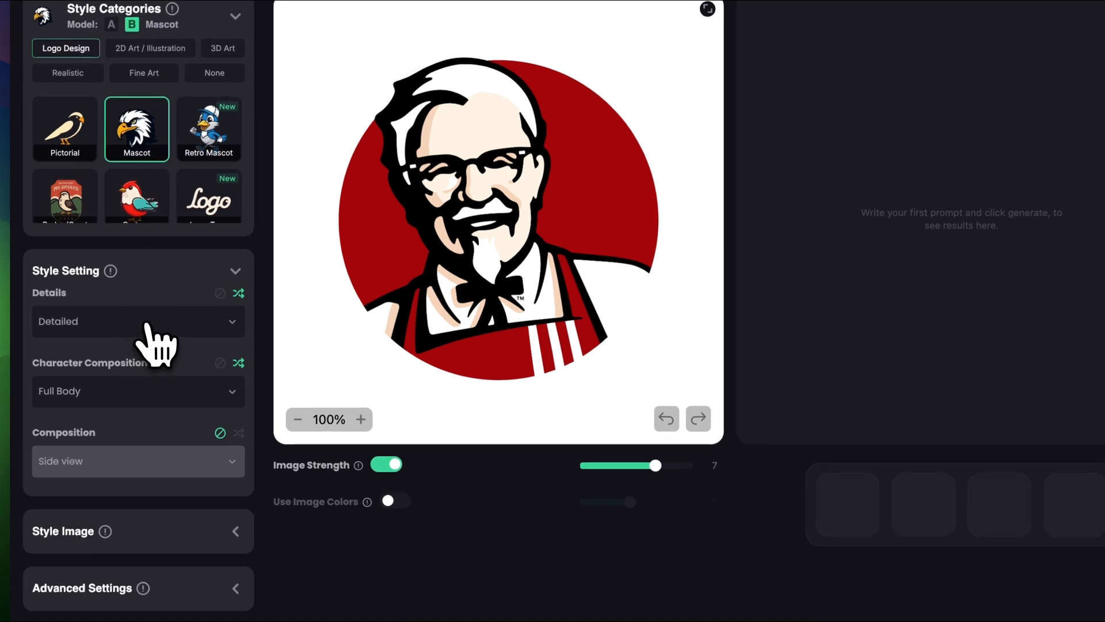
- Set the mascot detail level to Minimalist and lower image strength to 5
left_click(138, 321)
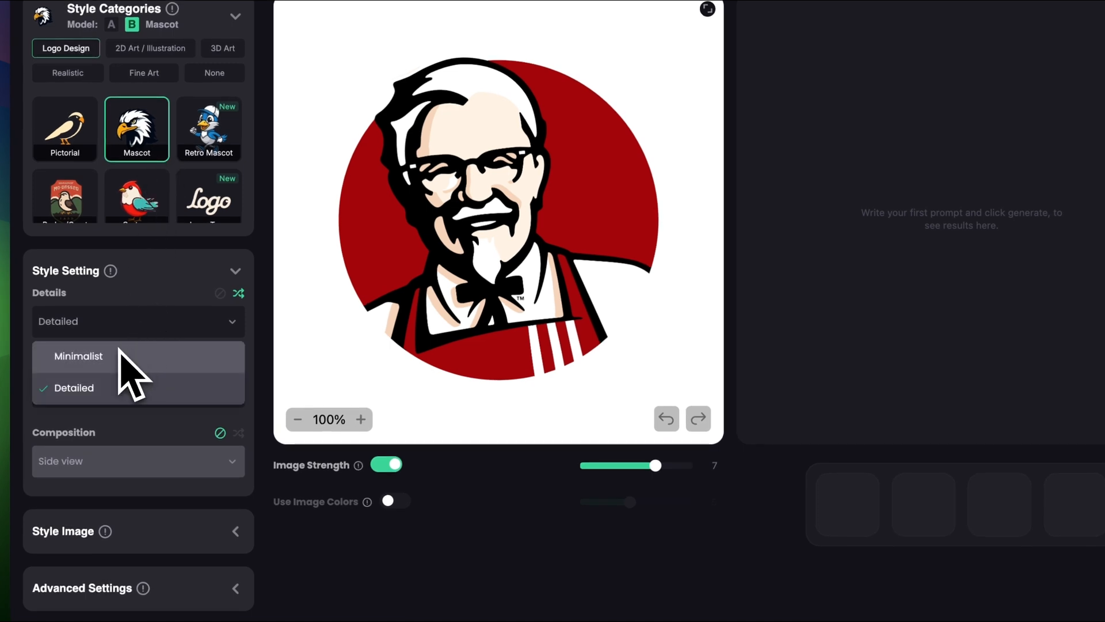
left_click(78, 356)
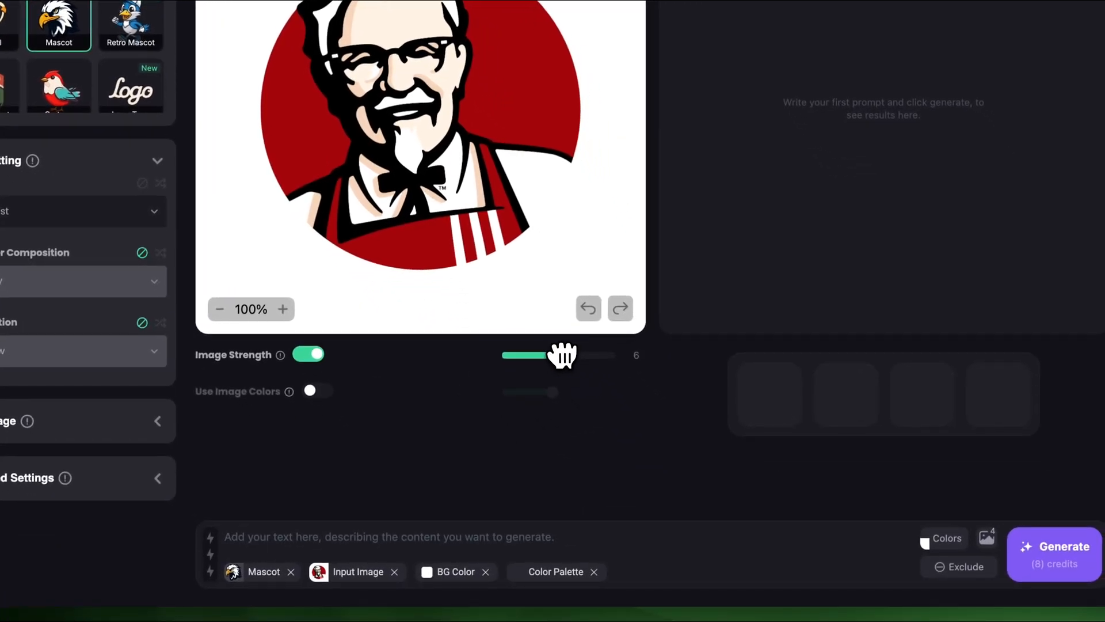
left_click_drag(564, 354, 552, 355)
type("A")
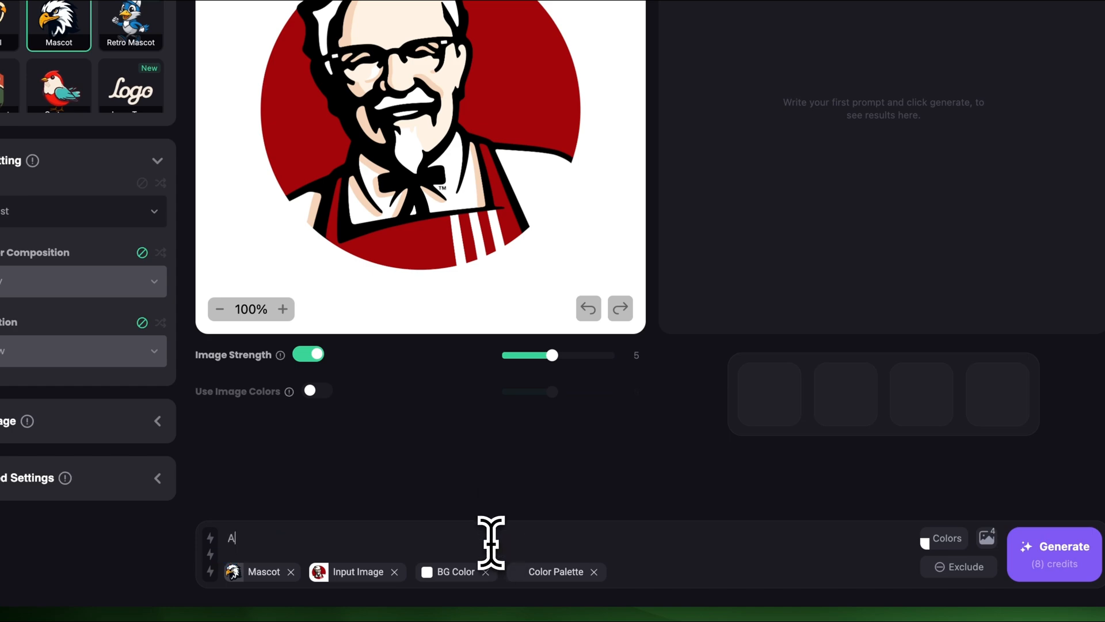
- Prompt an old man wearing a magician's hat with a wand in a purple circle, and generate
type("n old man wear")
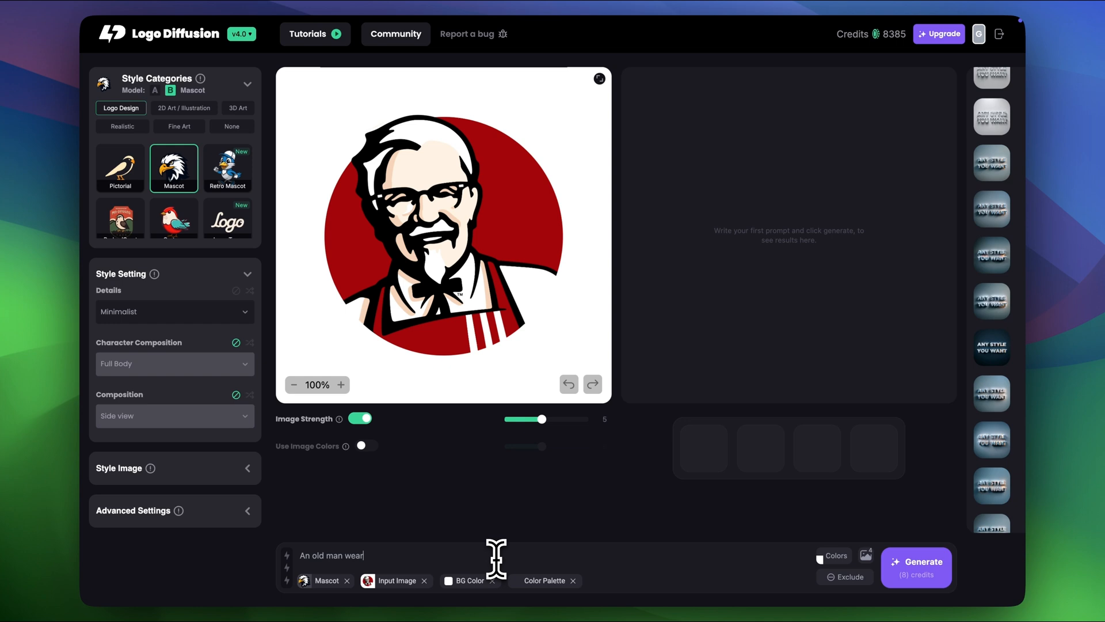
type("ing a magician's hat, in a purple cape, holding a magic wand in")
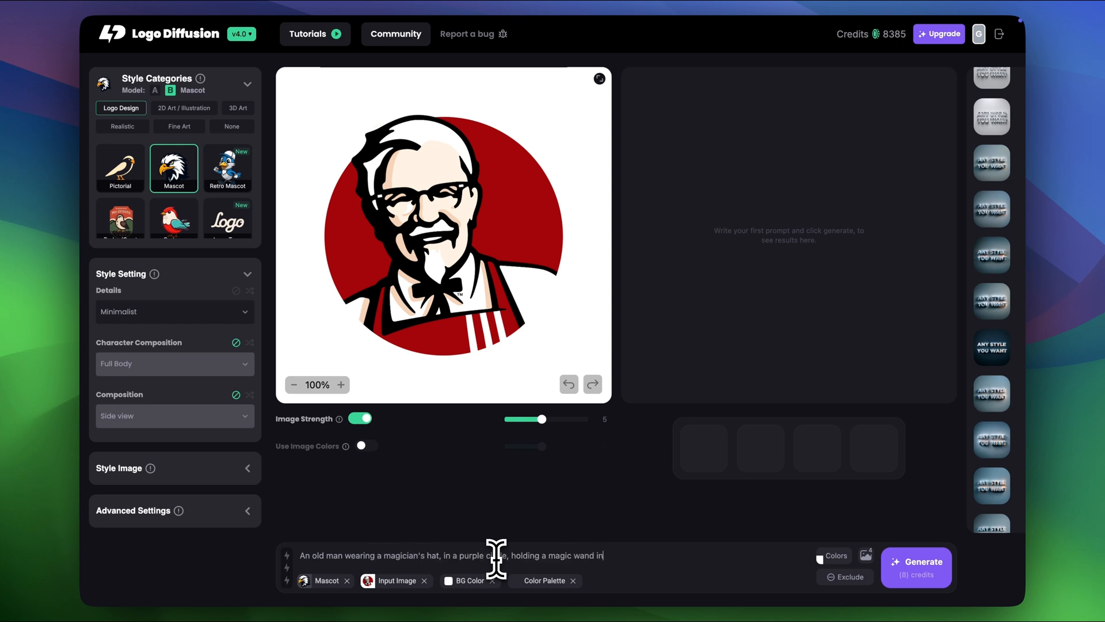
type("hand, white background")
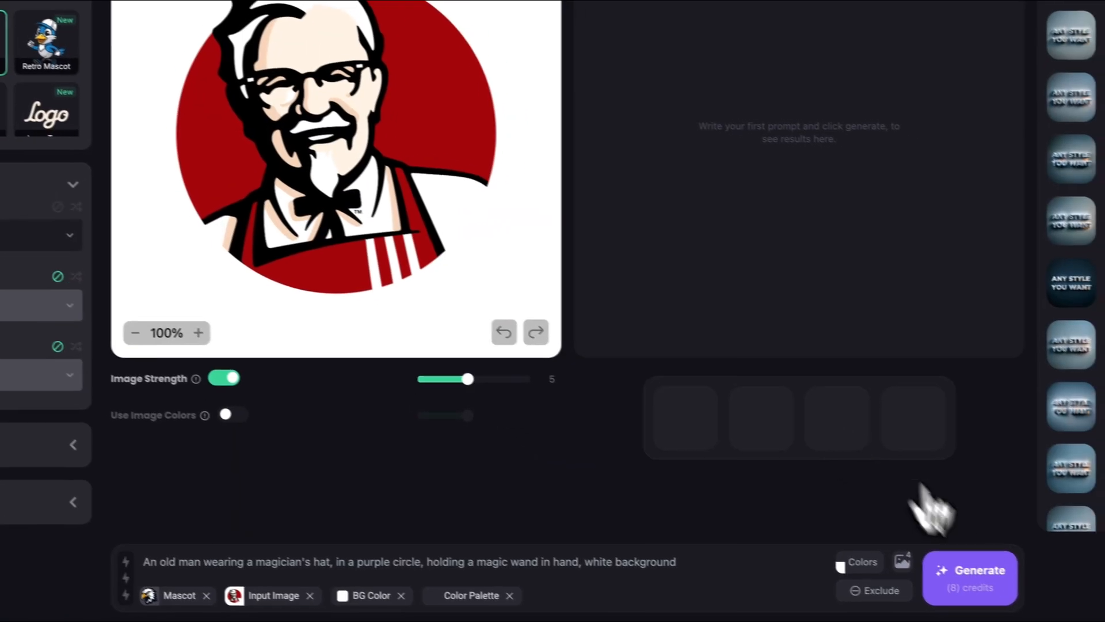
left_click(970, 570)
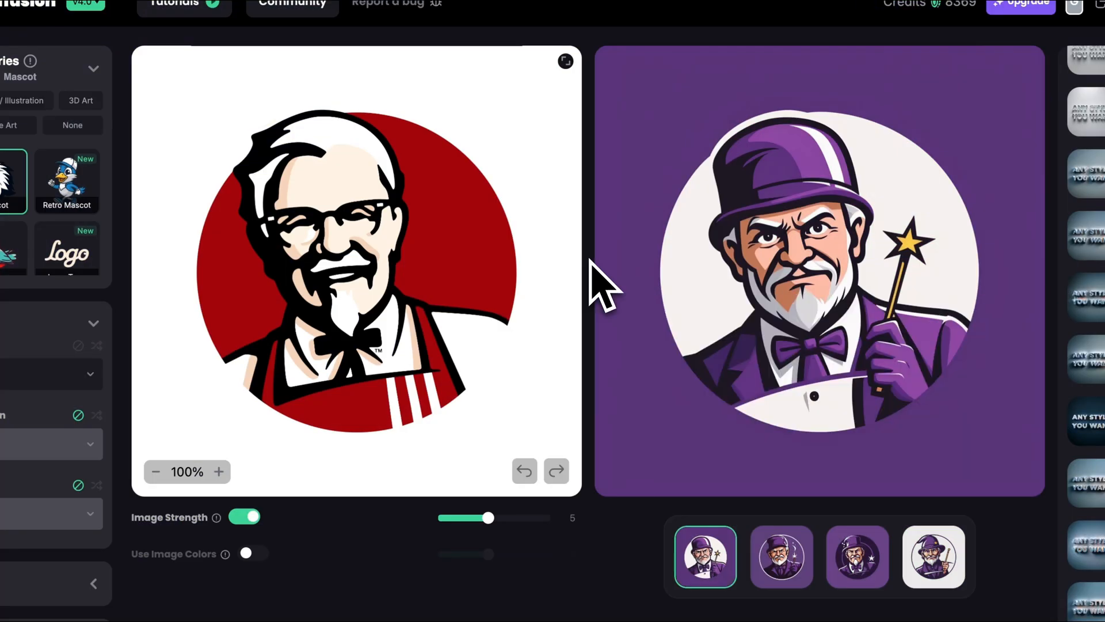
mouse_move(789, 515)
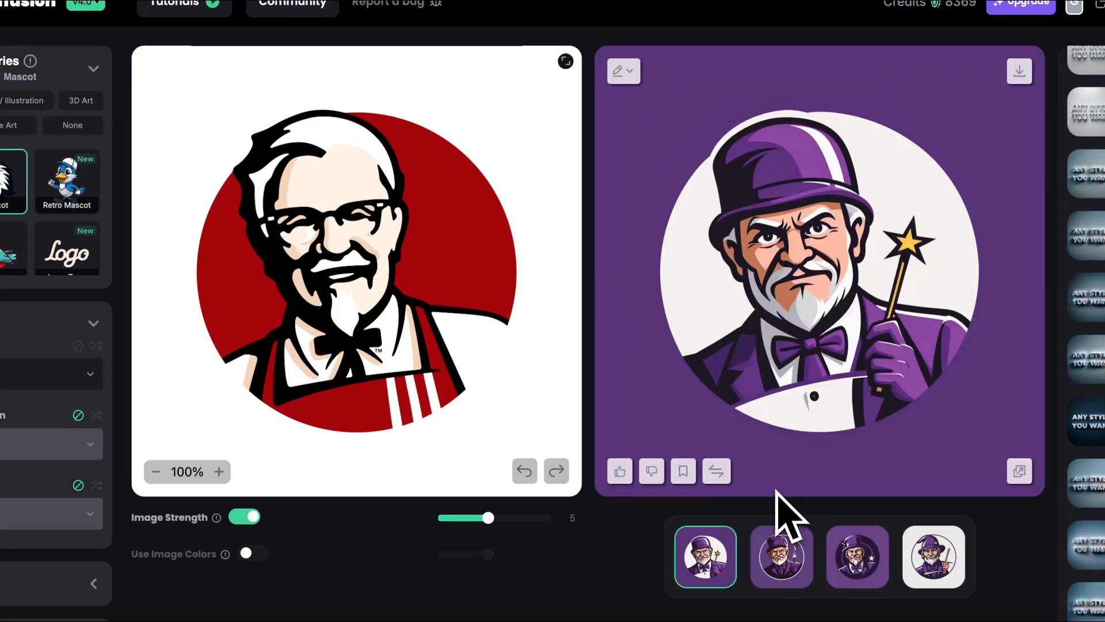
- Browse the mascot results, ending on the purple-background wizard variation
left_click(781, 556)
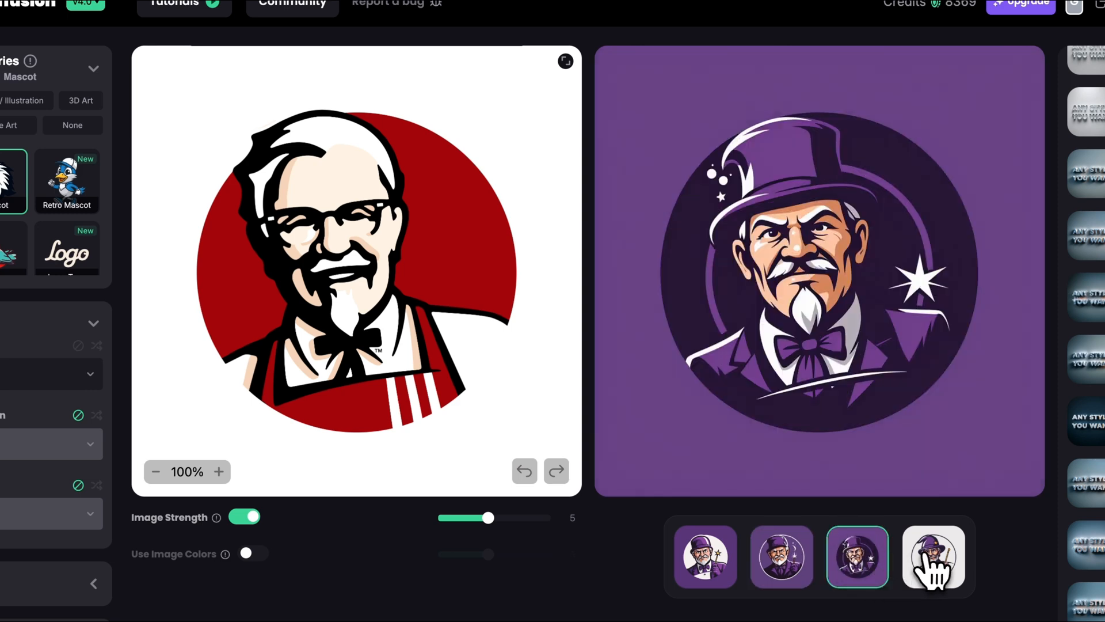
left_click(933, 557)
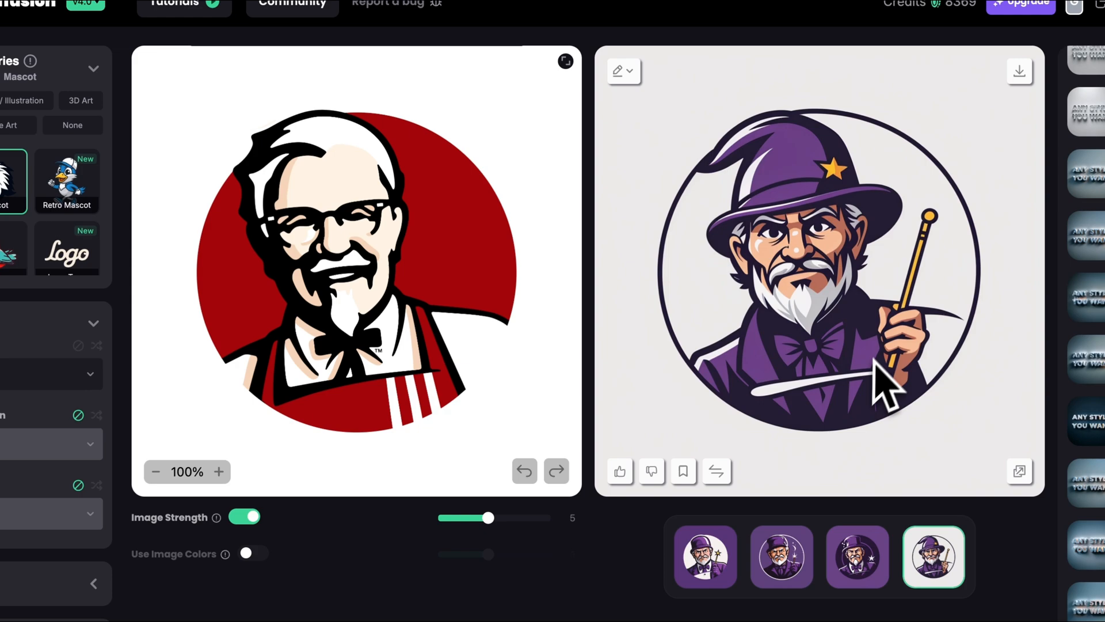
left_click(705, 556)
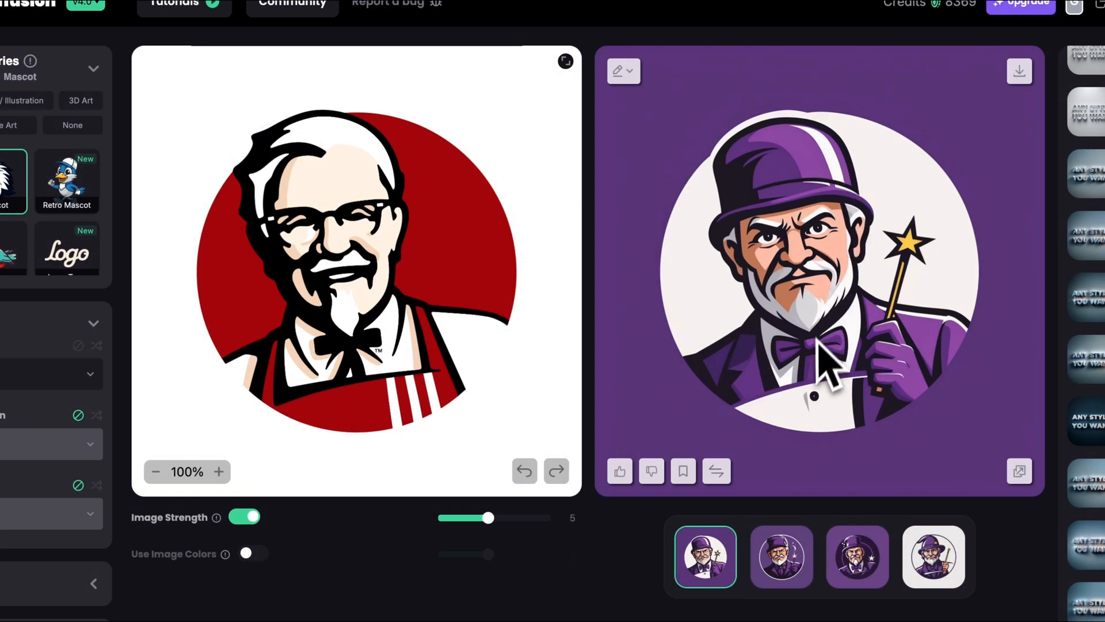
mouse_move(836, 239)
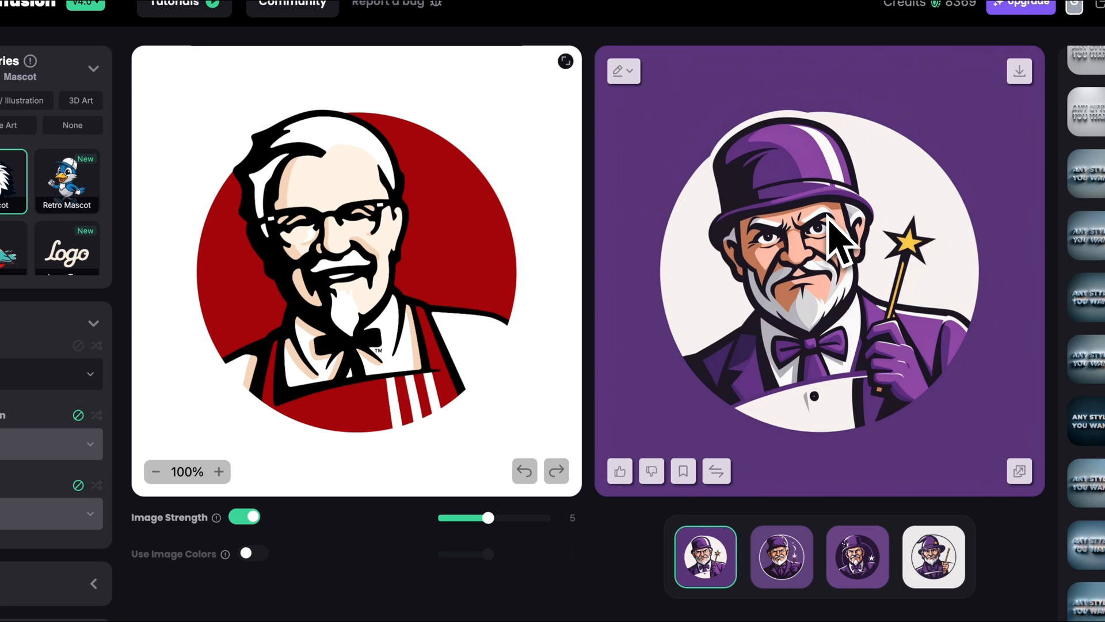
mouse_move(797, 339)
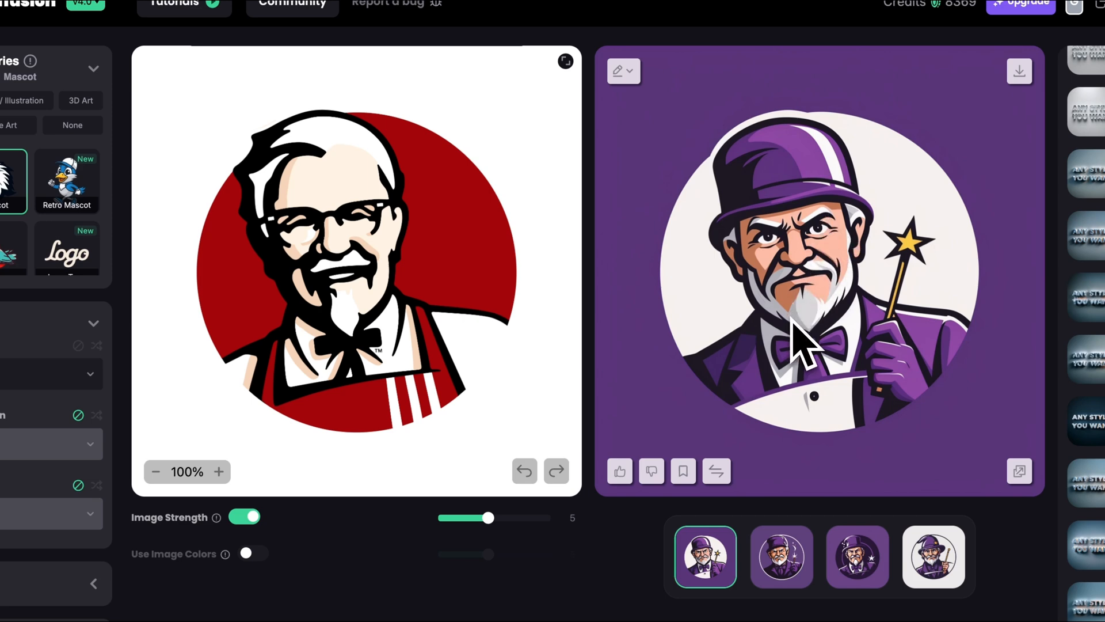
mouse_move(763, 190)
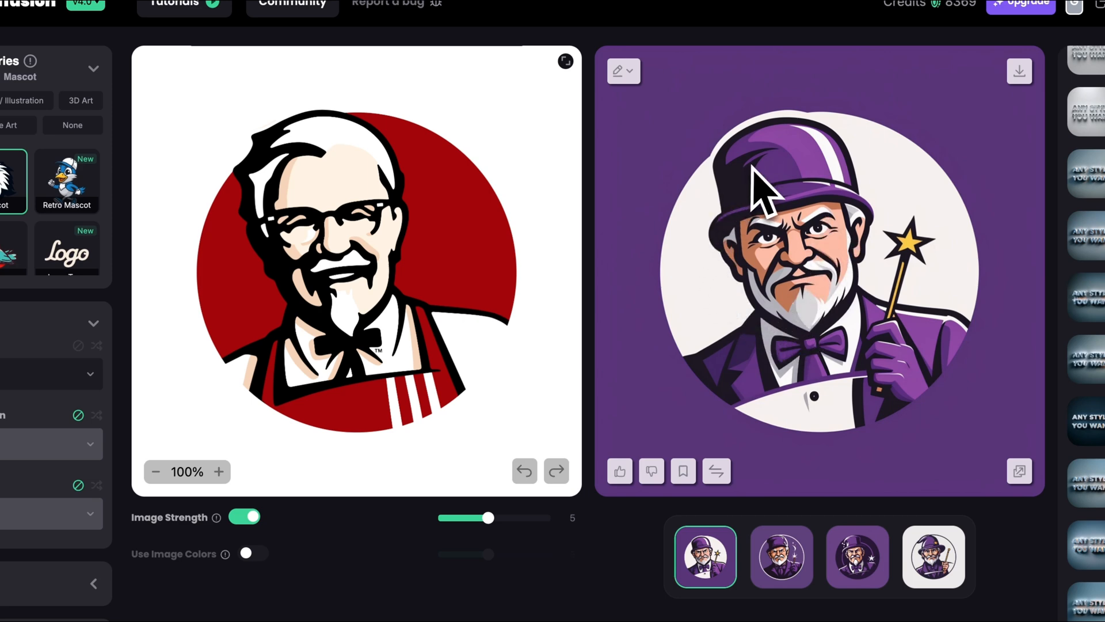
mouse_move(789, 264)
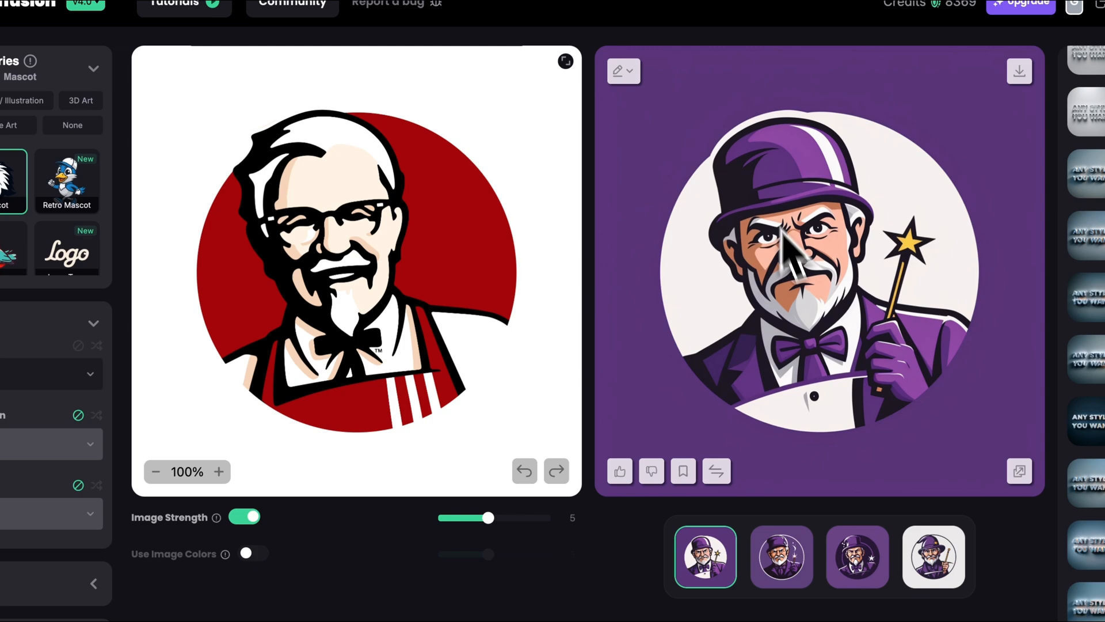
mouse_move(719, 380)
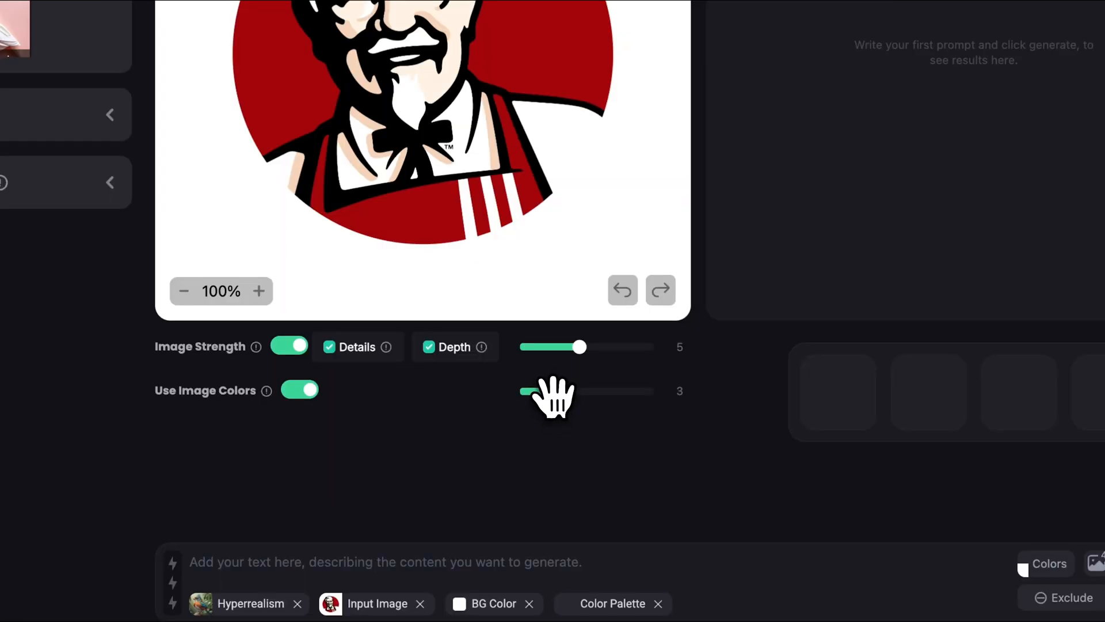
- Set image strength to 6 and image colors to 5, then begin the old-man prompt
left_click_drag(523, 390, 564, 391)
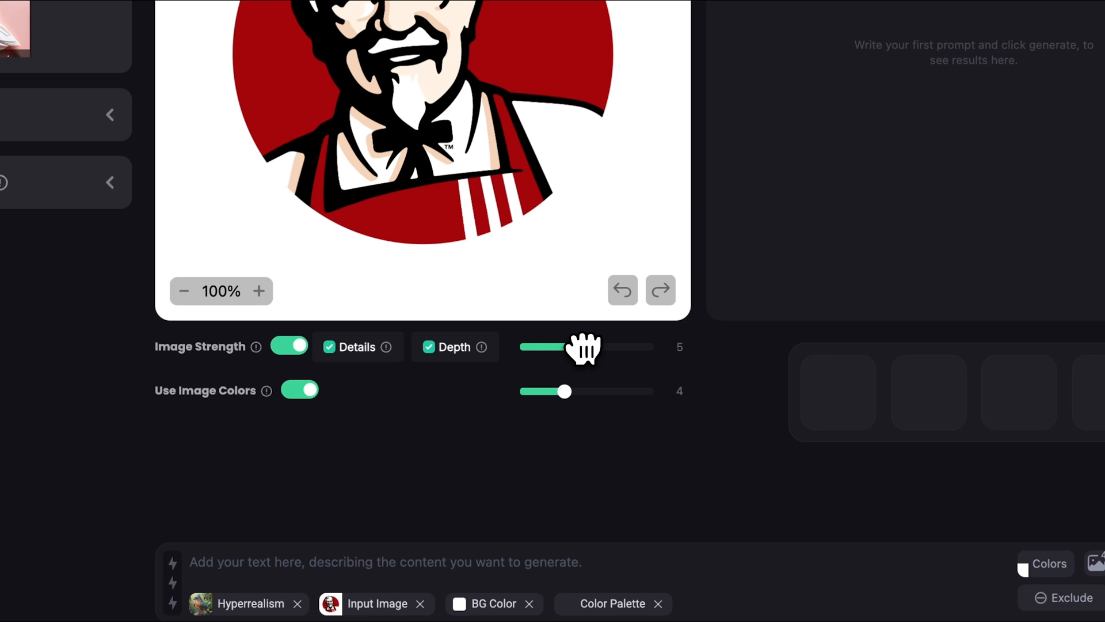
left_click_drag(562, 346, 598, 346)
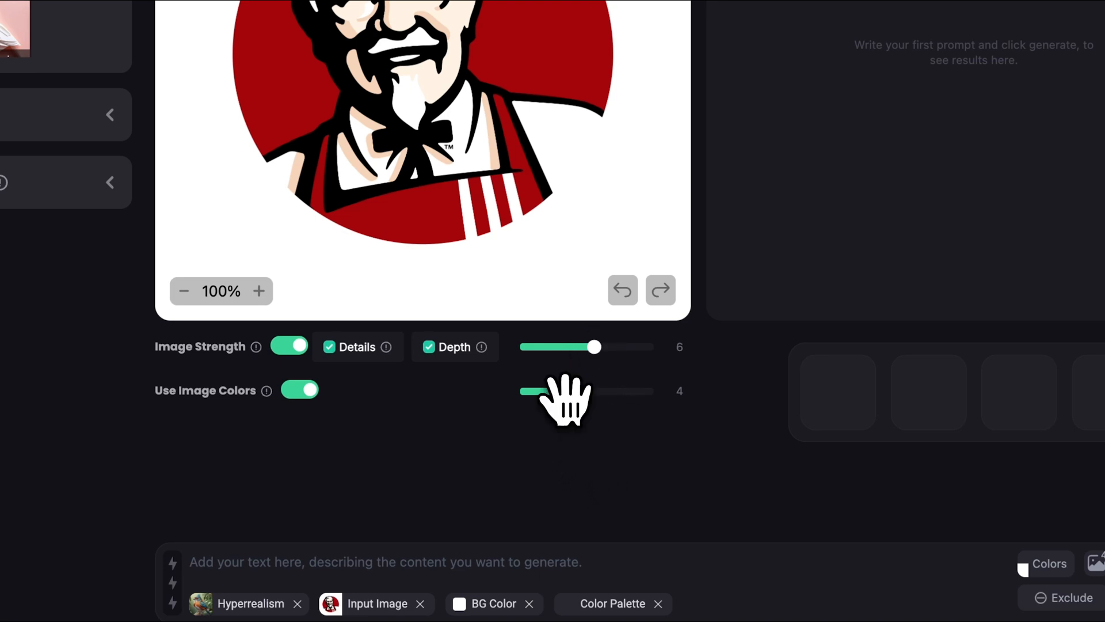
left_click_drag(536, 392, 581, 392)
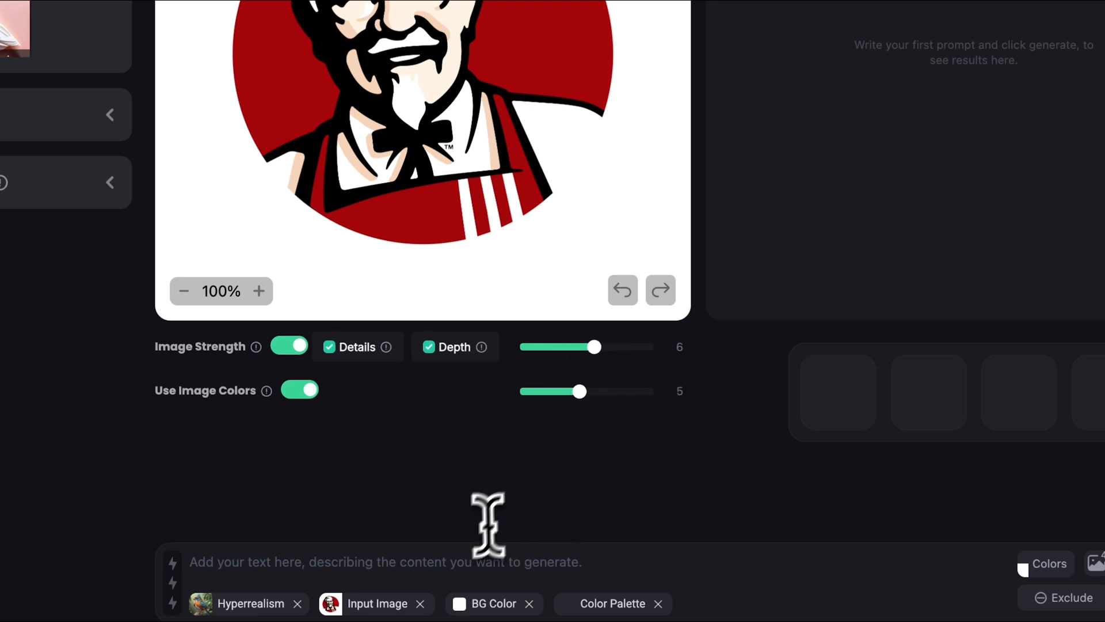
type("A")
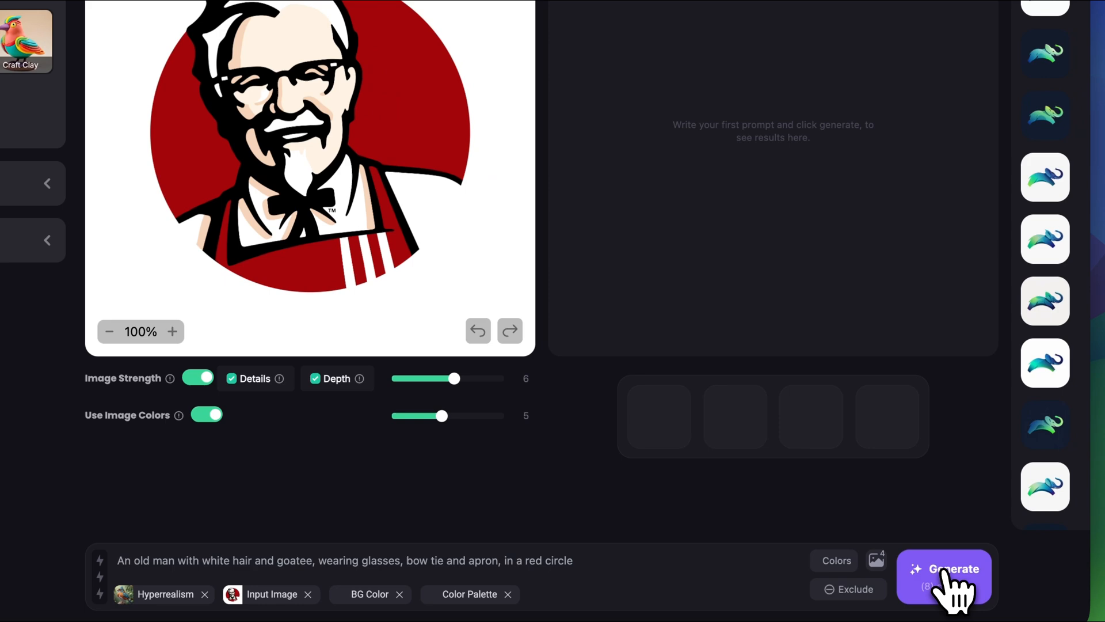
- Generate four hyperrealistic portraits and compare the third with the striped-apron variation
left_click(944, 568)
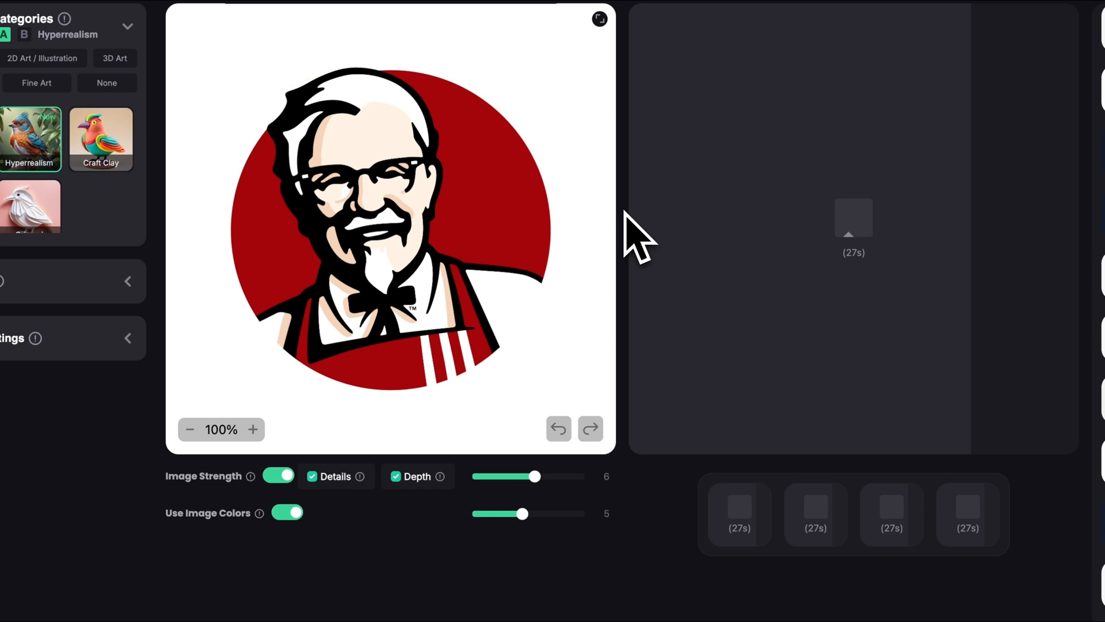
left_click(891, 515)
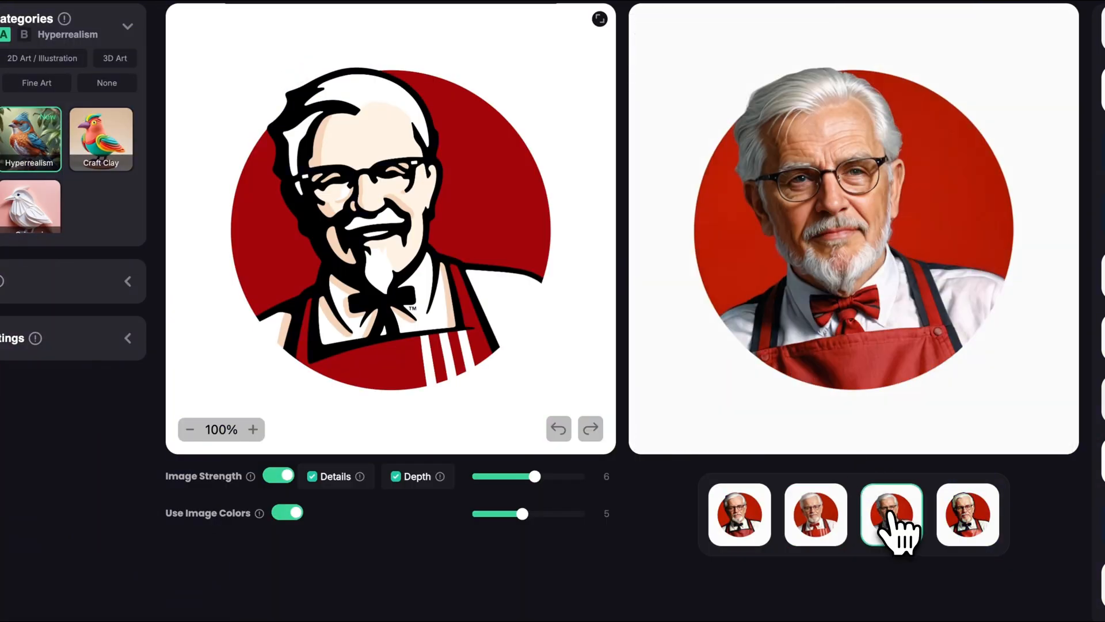
left_click(815, 515)
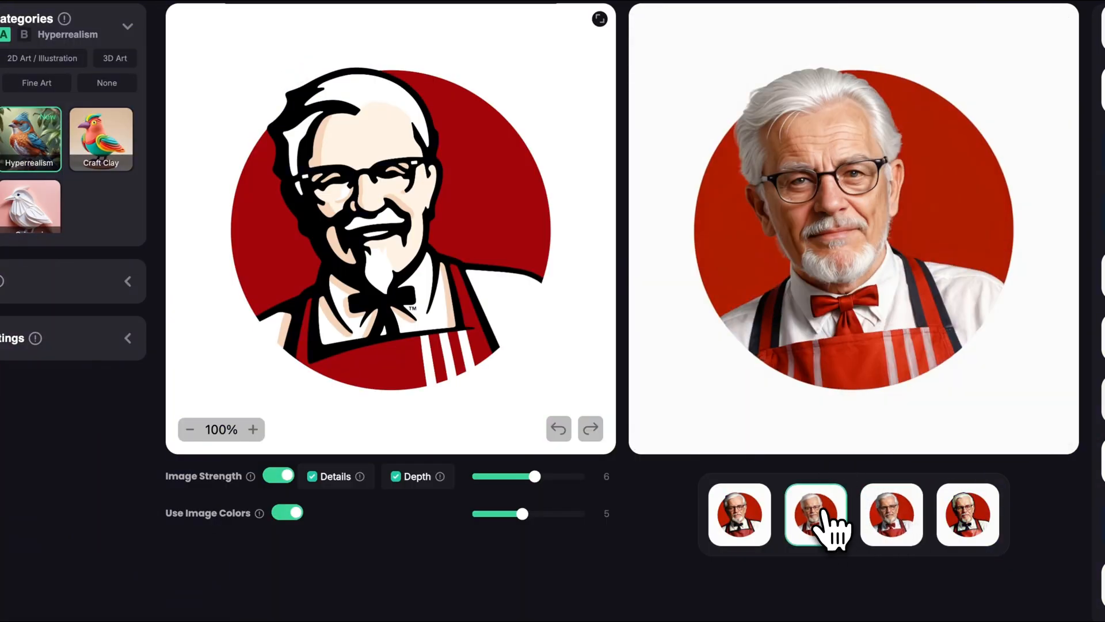
left_click(892, 514)
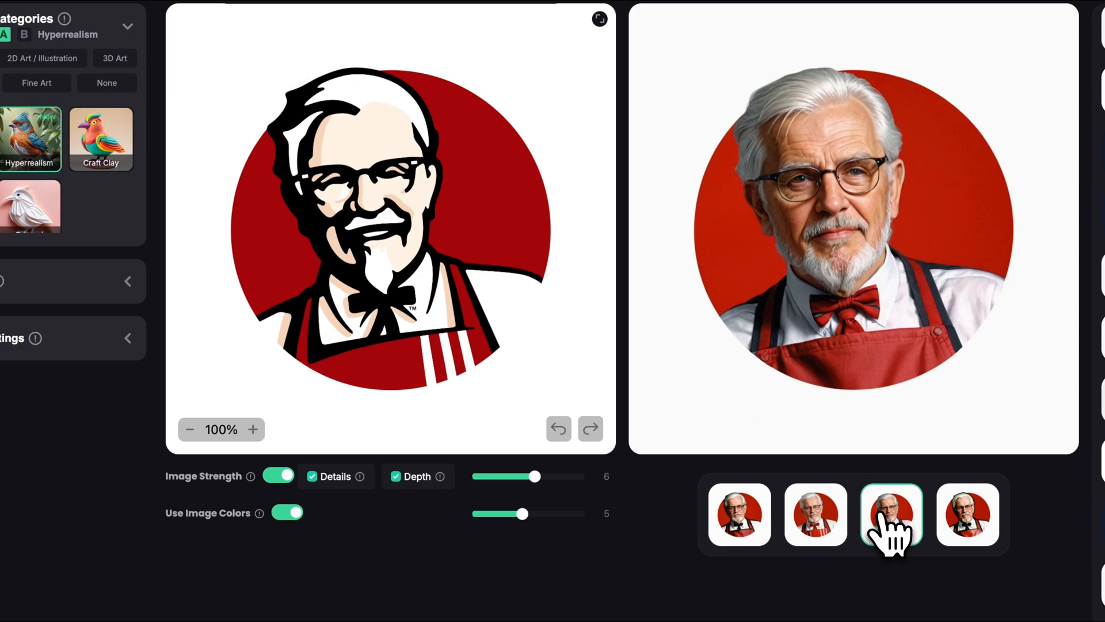
mouse_move(895, 465)
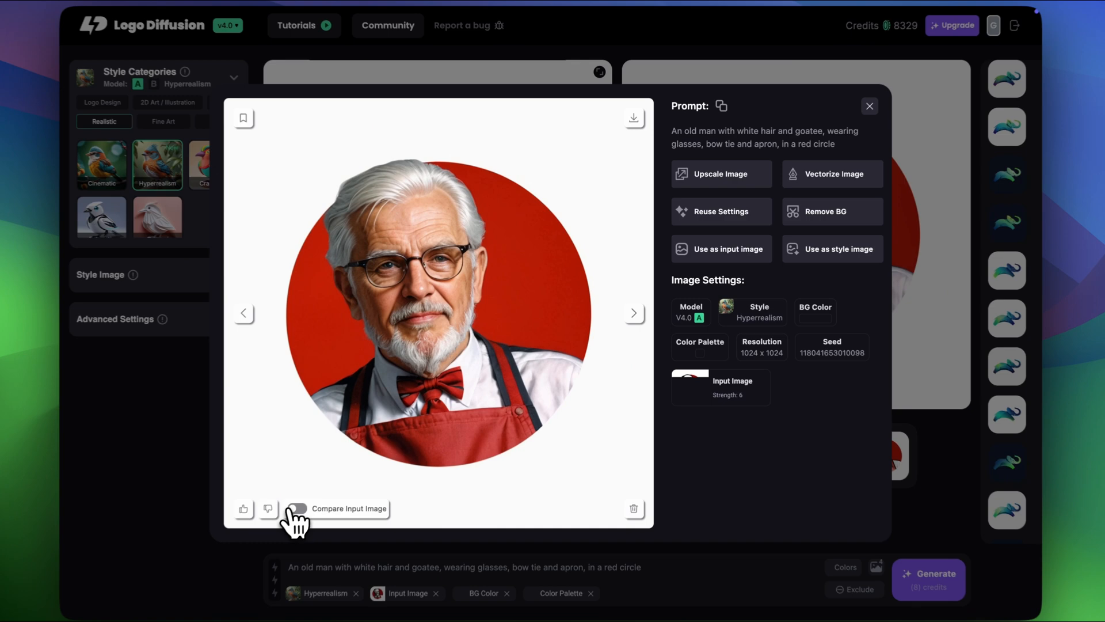
- Enable Compare Input Image and sweep the divider across the portrait and back
left_click(295, 508)
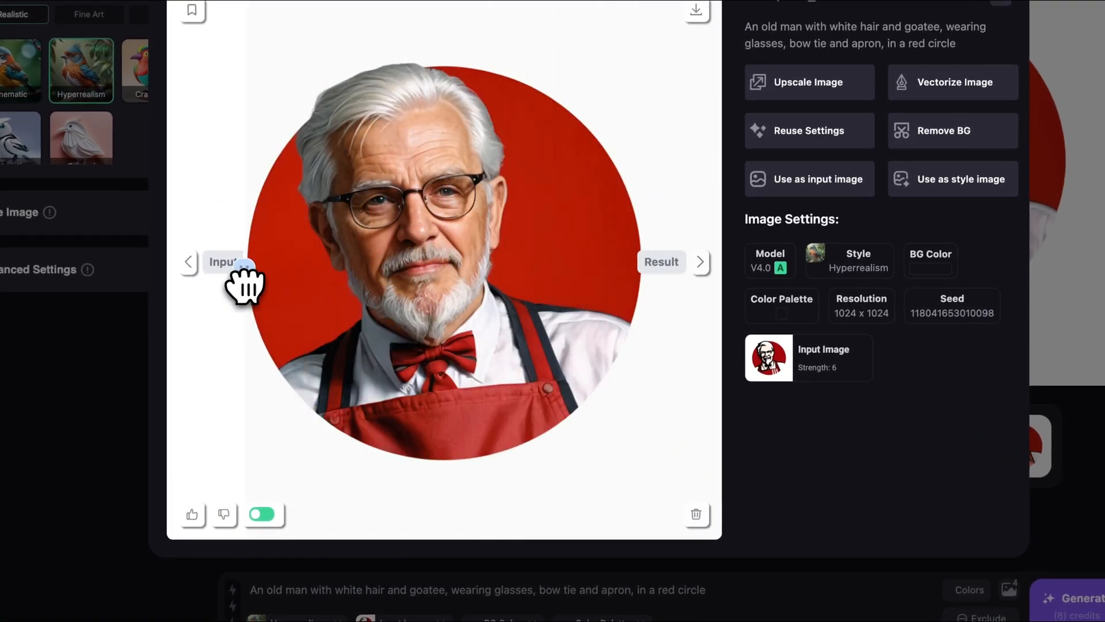
left_click_drag(247, 271, 415, 271)
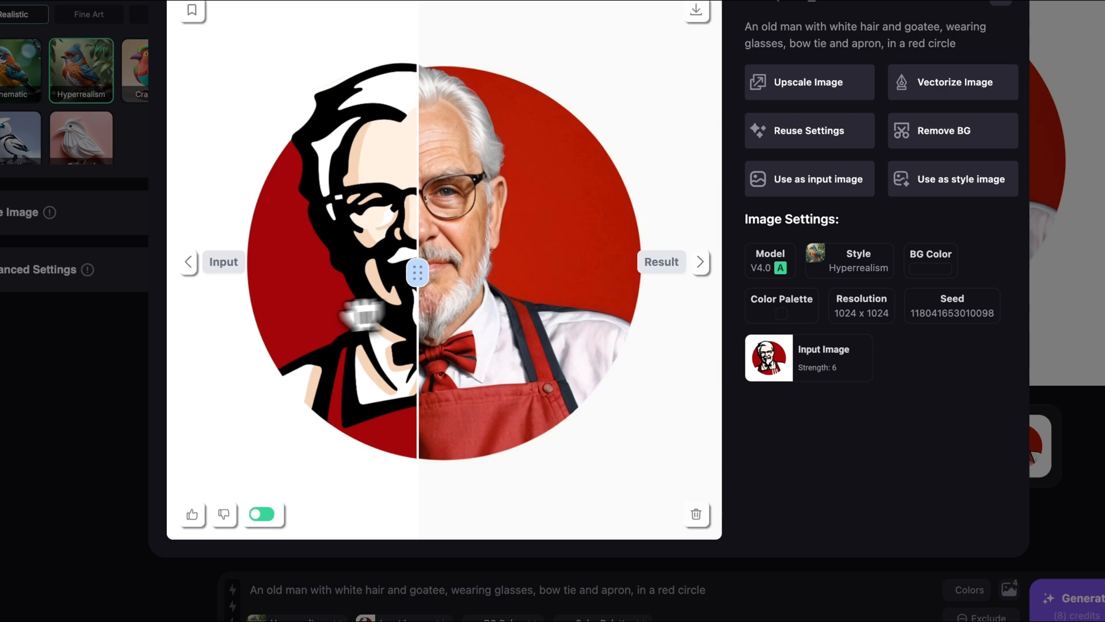
left_click_drag(415, 272, 248, 271)
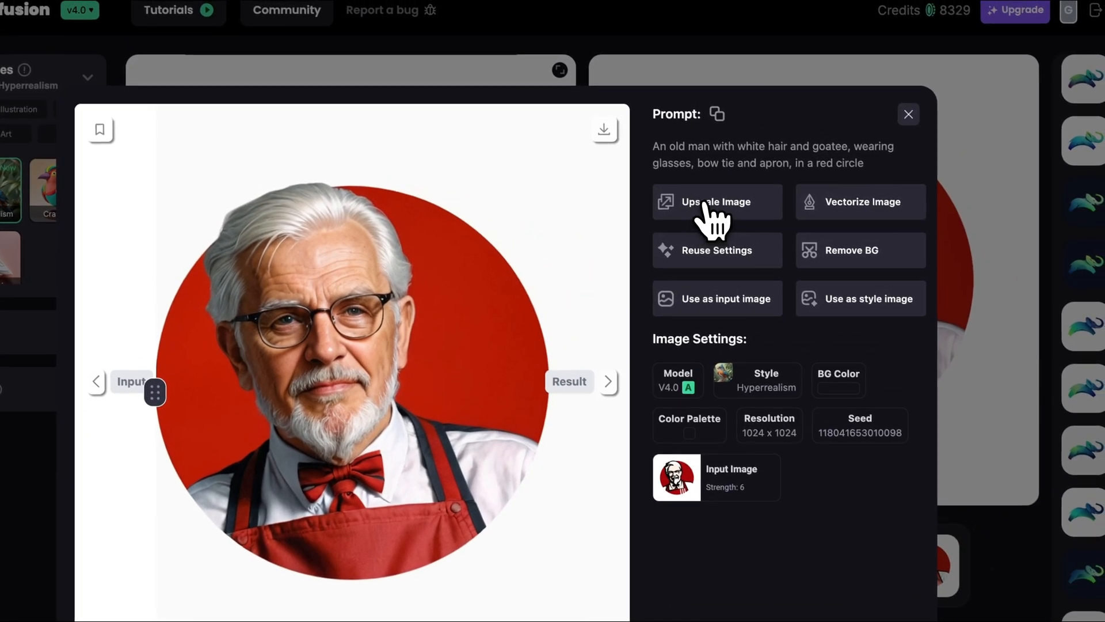
- Upscale the hyperrealistic portrait 2x, optimized for Realistic
left_click(716, 202)
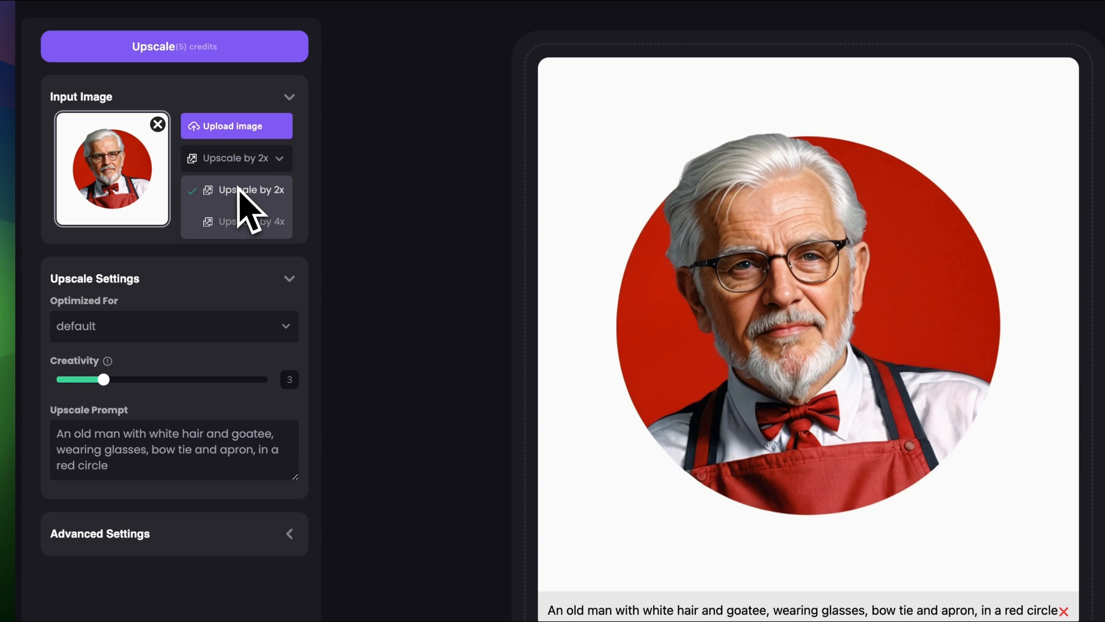
left_click(250, 189)
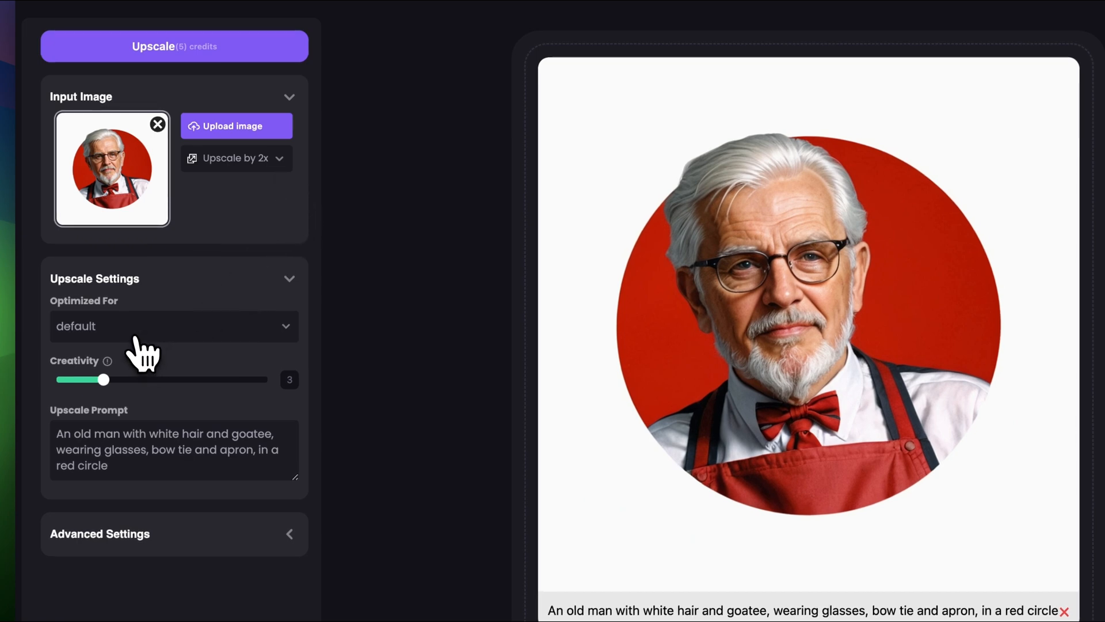
left_click(174, 326)
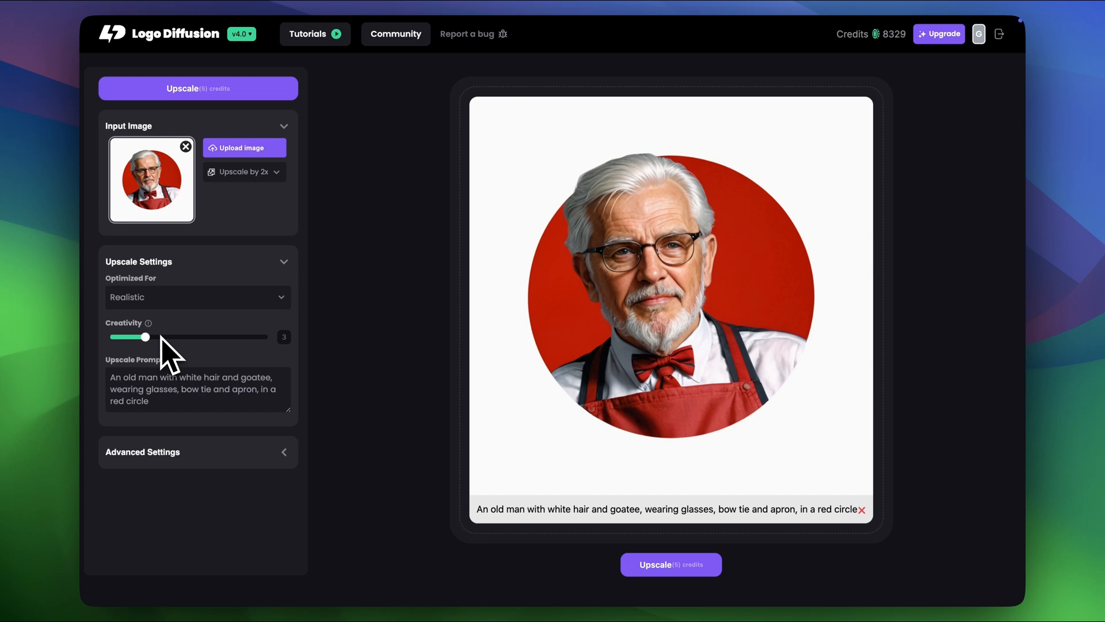
left_click(670, 564)
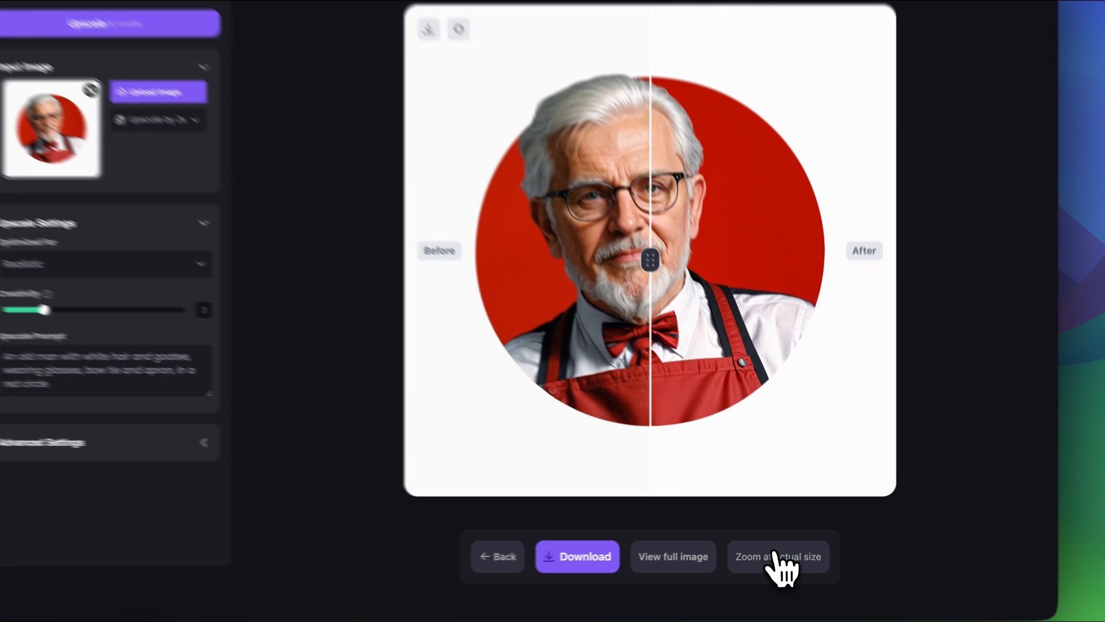
- View the upscaled portrait at actual size, pan its details, and slide before/after
left_click(778, 556)
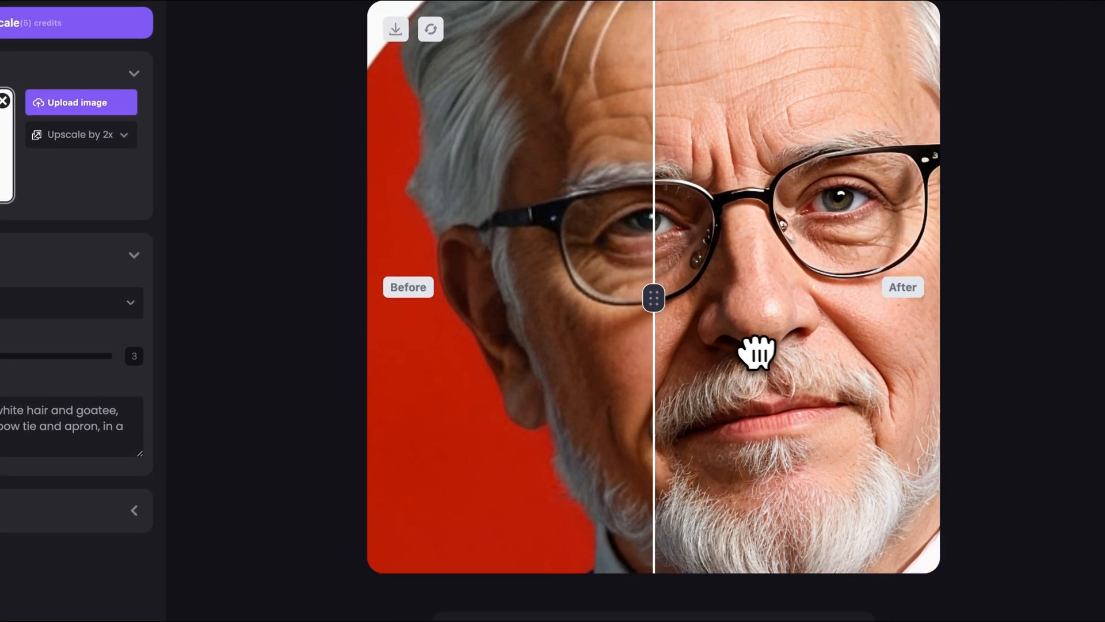
left_click_drag(653, 298, 480, 306)
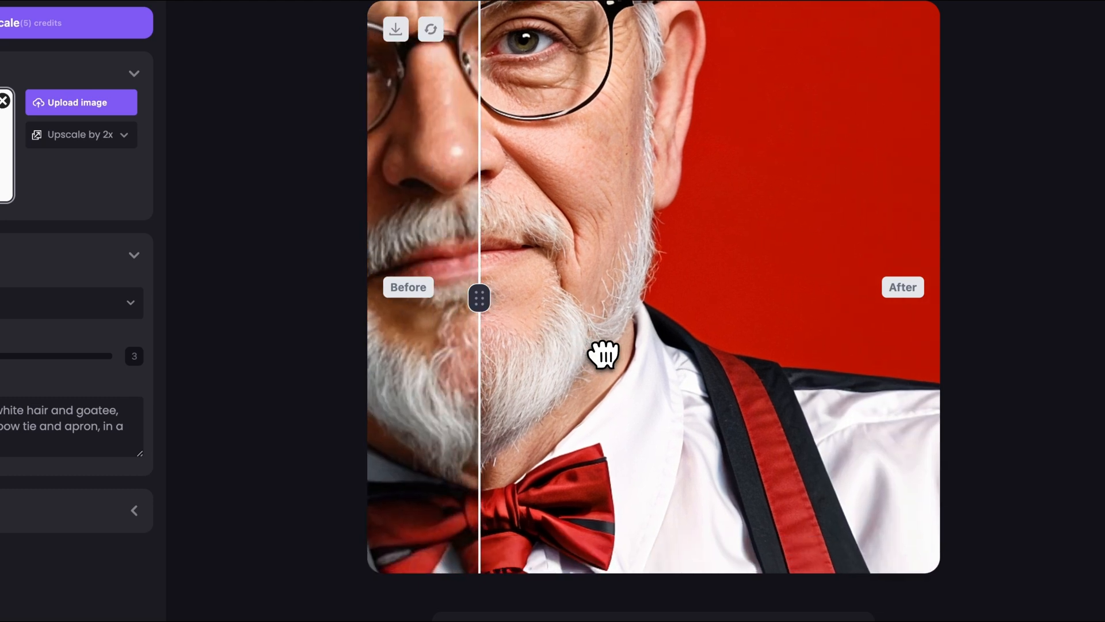
left_click_drag(603, 355, 703, 316)
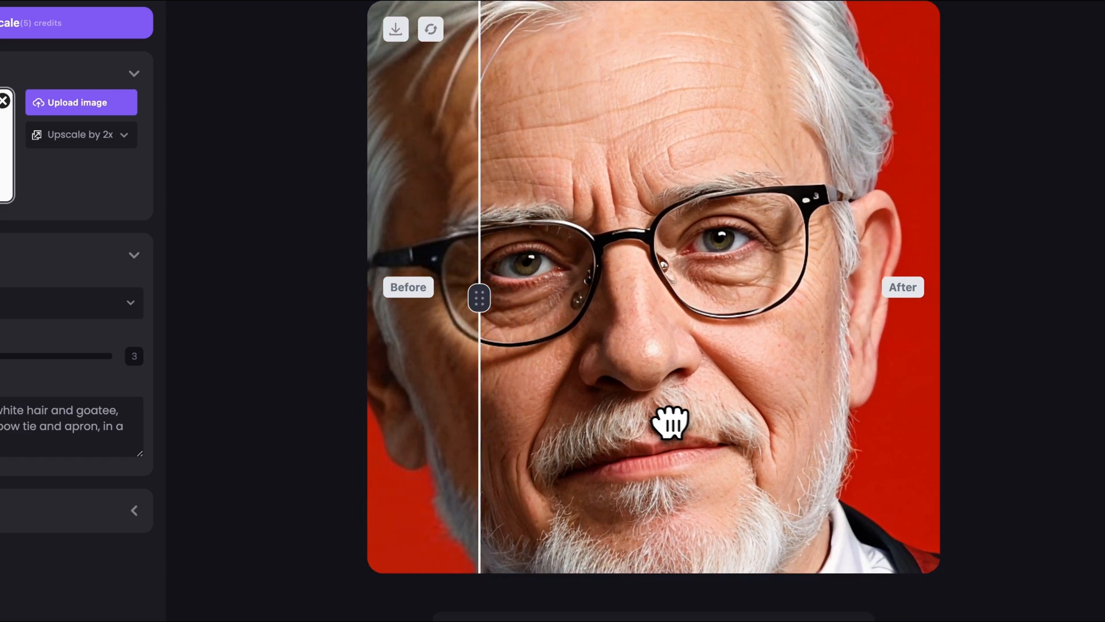
left_click_drag(477, 297, 673, 297)
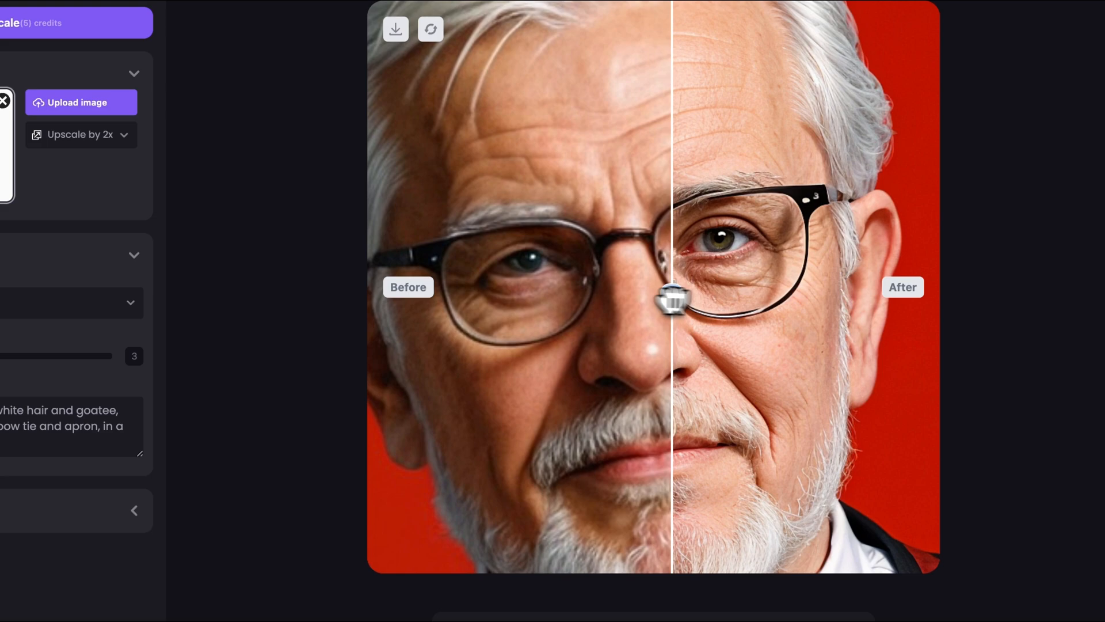
left_click_drag(673, 298, 574, 298)
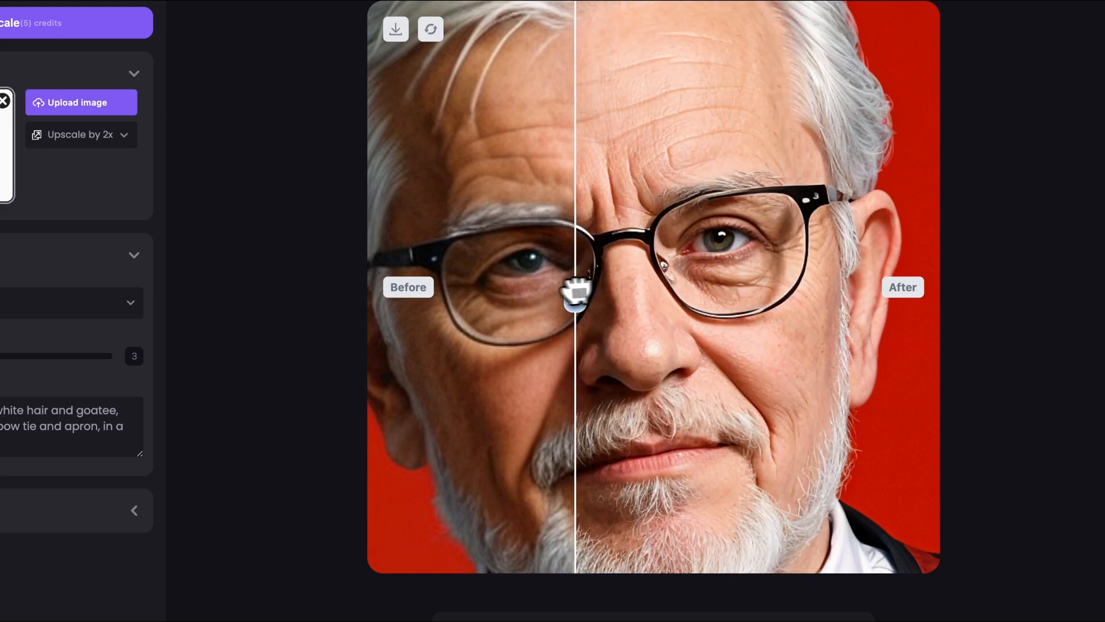
left_click_drag(575, 293, 744, 292)
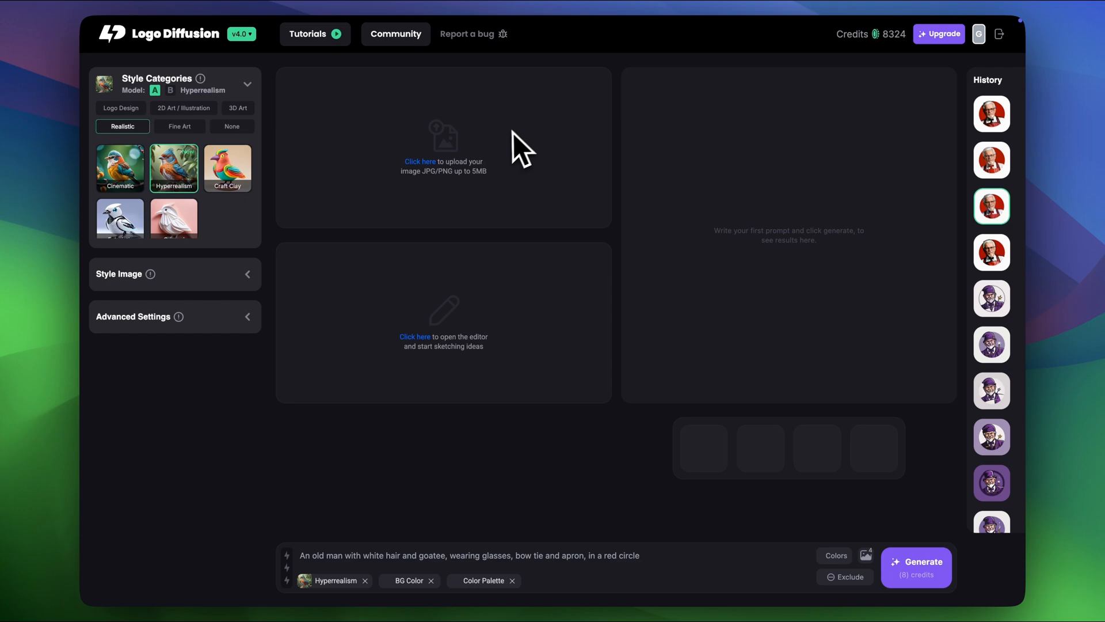
- Upload Animal Planet.jpg as the image-to-image input
left_click(443, 144)
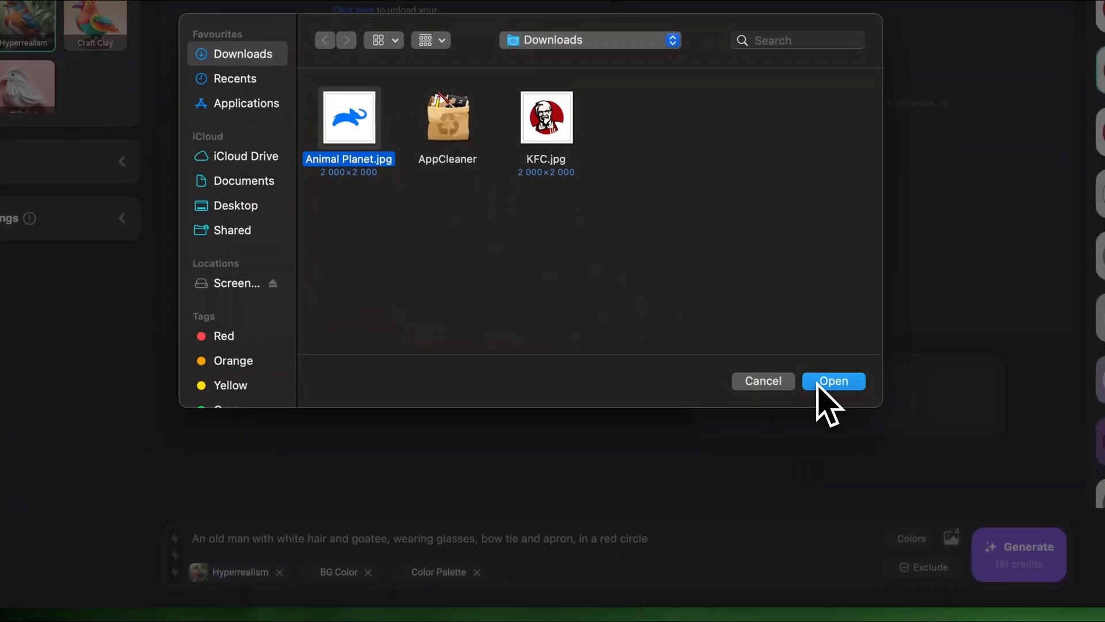
left_click(832, 381)
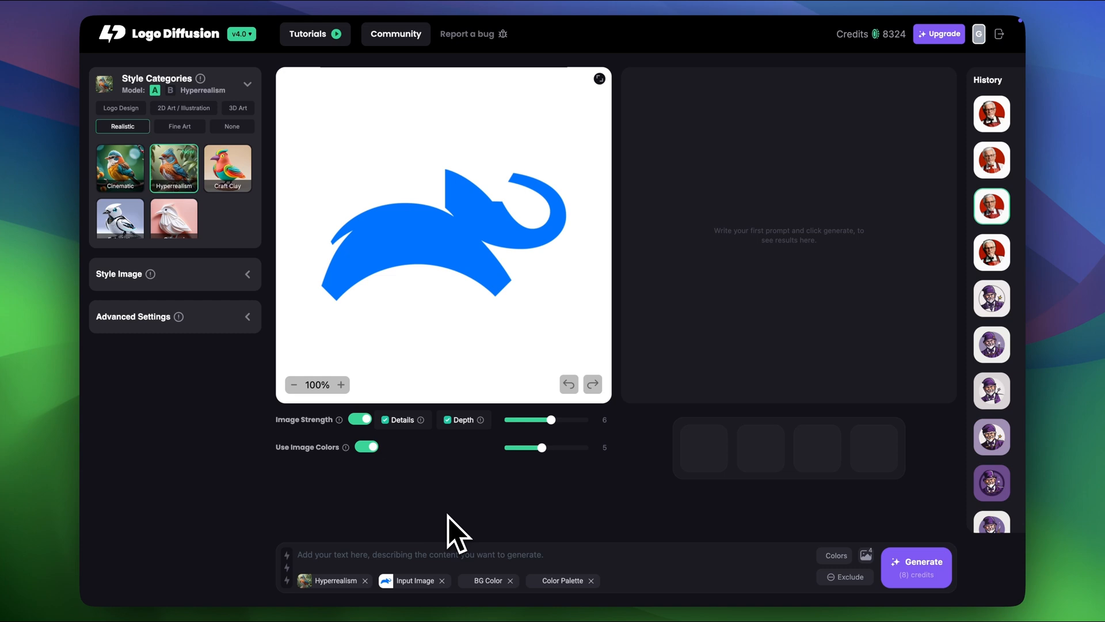
mouse_move(387, 525)
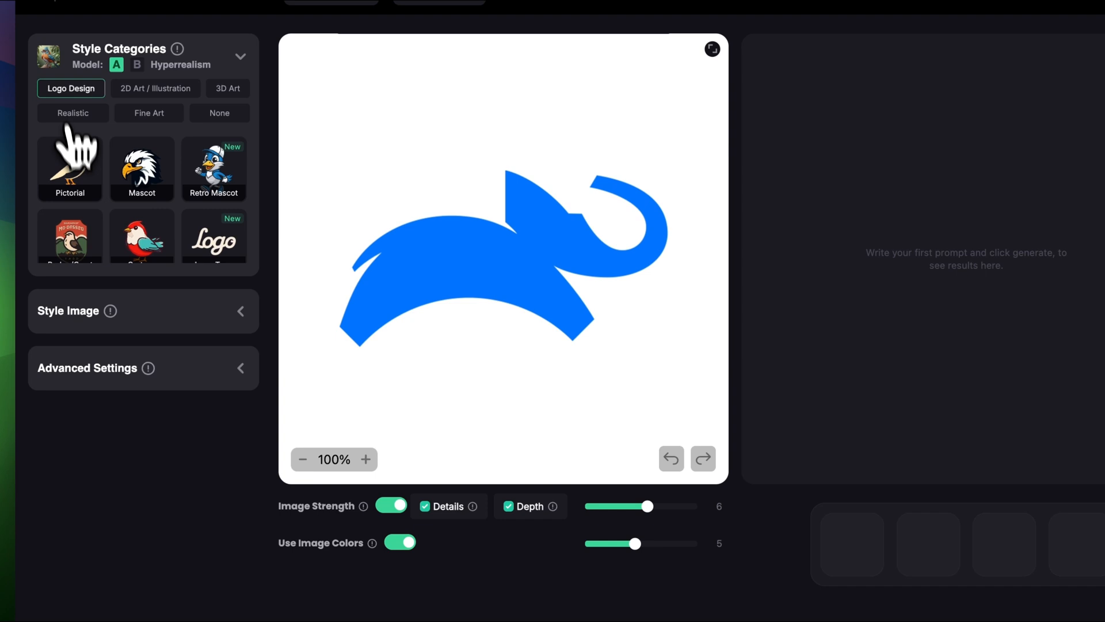
- Choose Pictorial style with Organic structure and prompt 'Logo of an elephant jumping'
left_click(70, 168)
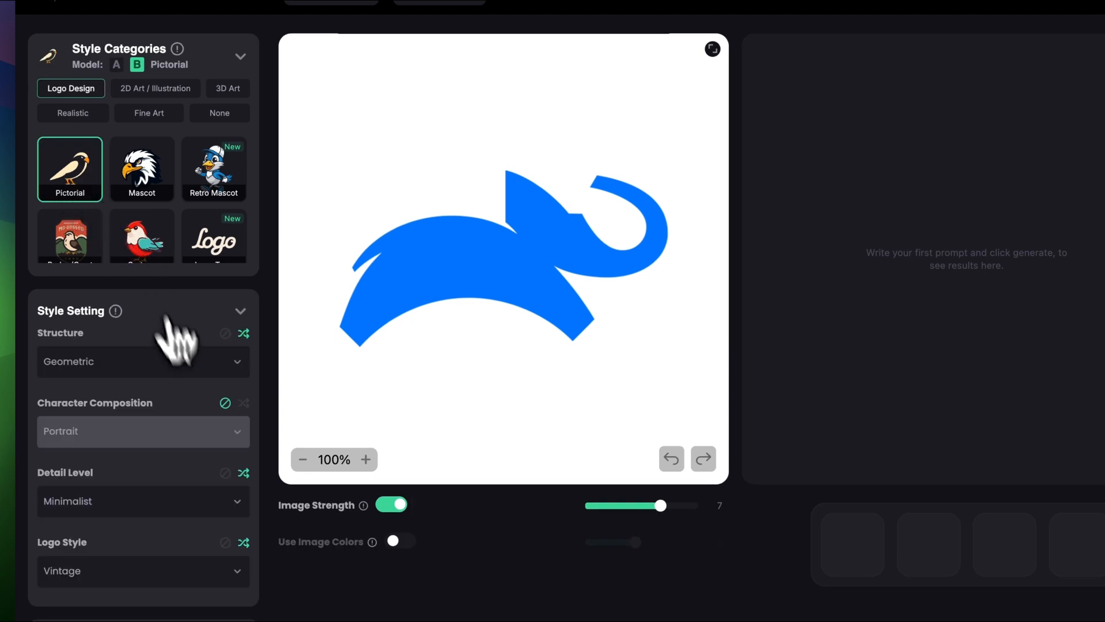
left_click(143, 361)
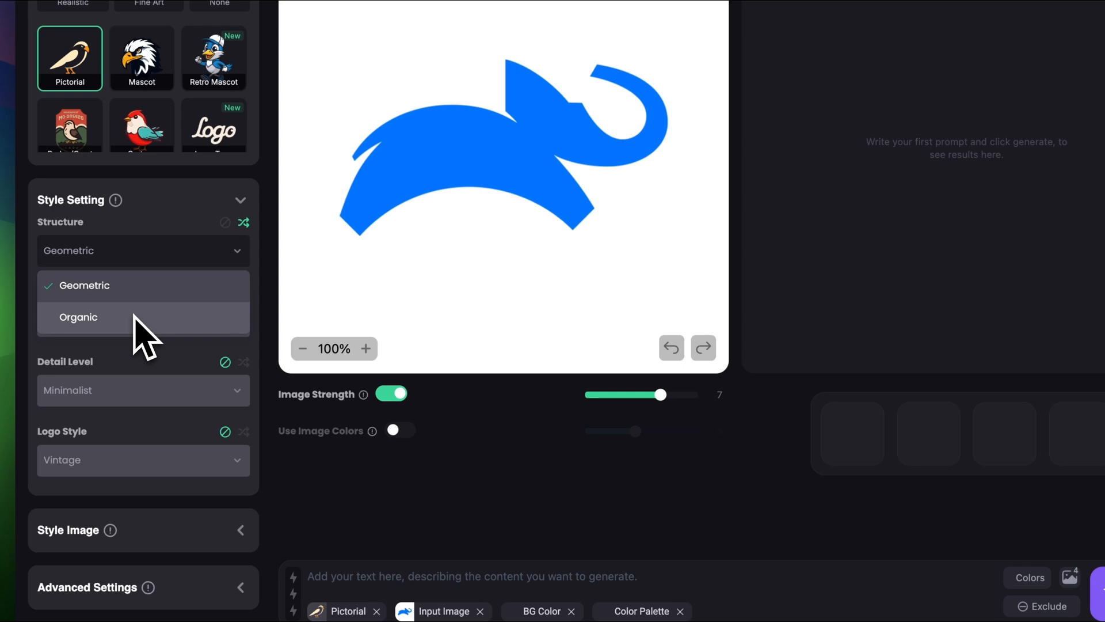
left_click(78, 318)
type("Logo od an elep")
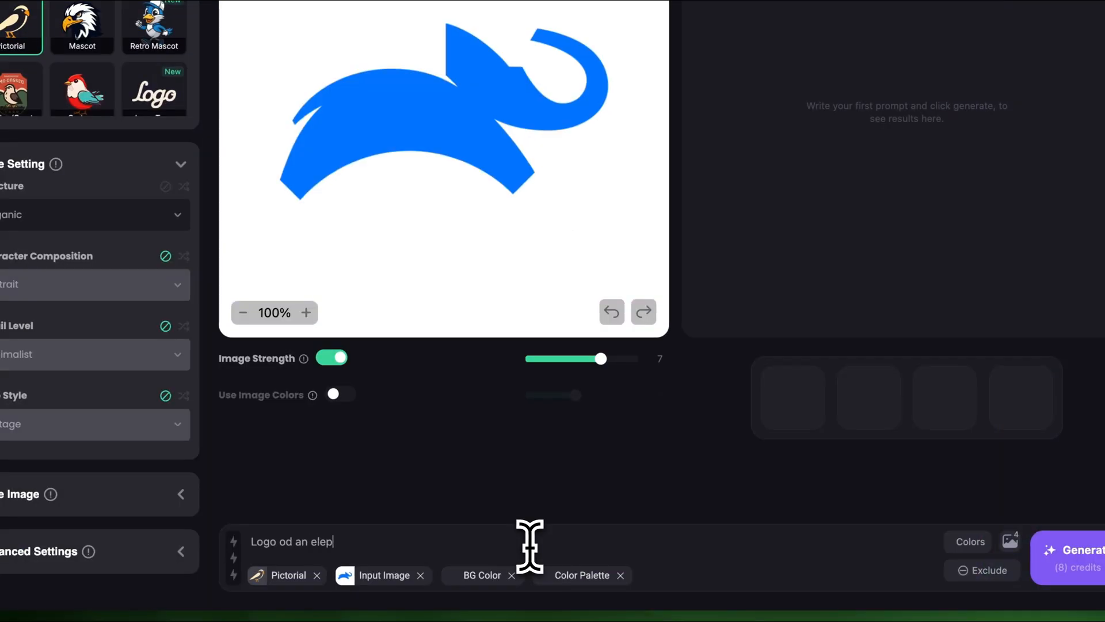
type("hant jumping")
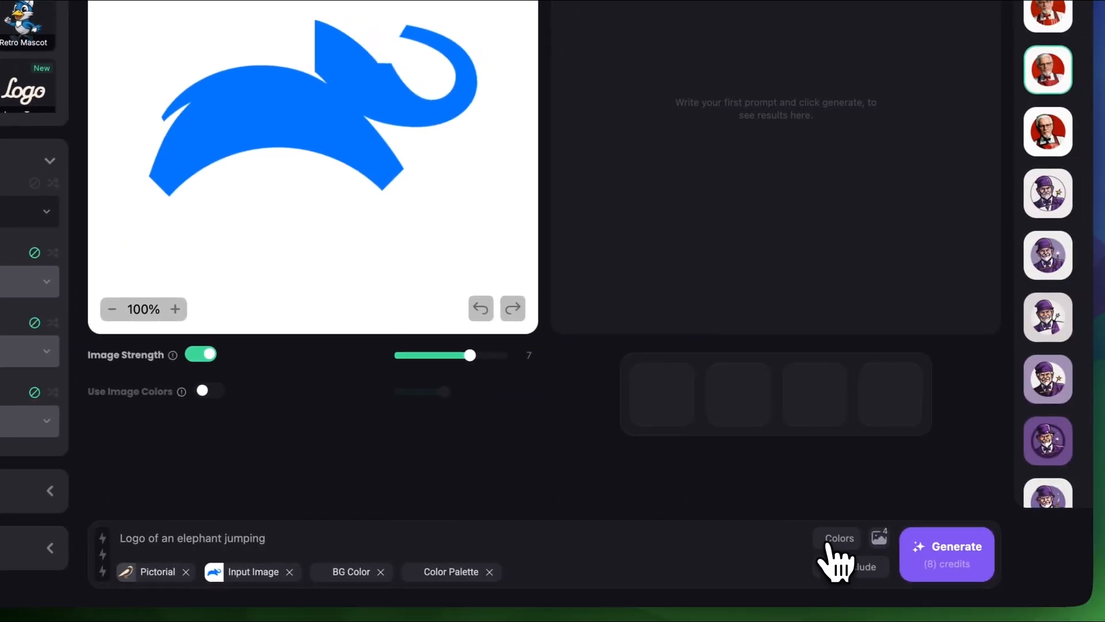
- Set colours to Gradient Blue primary, Gradient Green secondary and White background
left_click(839, 538)
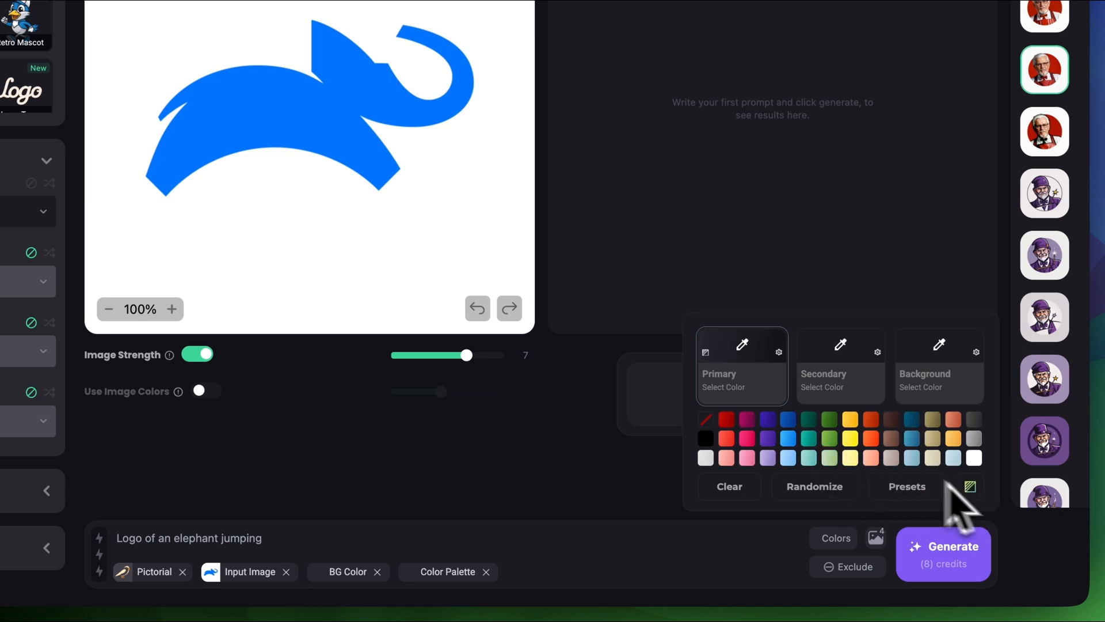
mouse_move(827, 455)
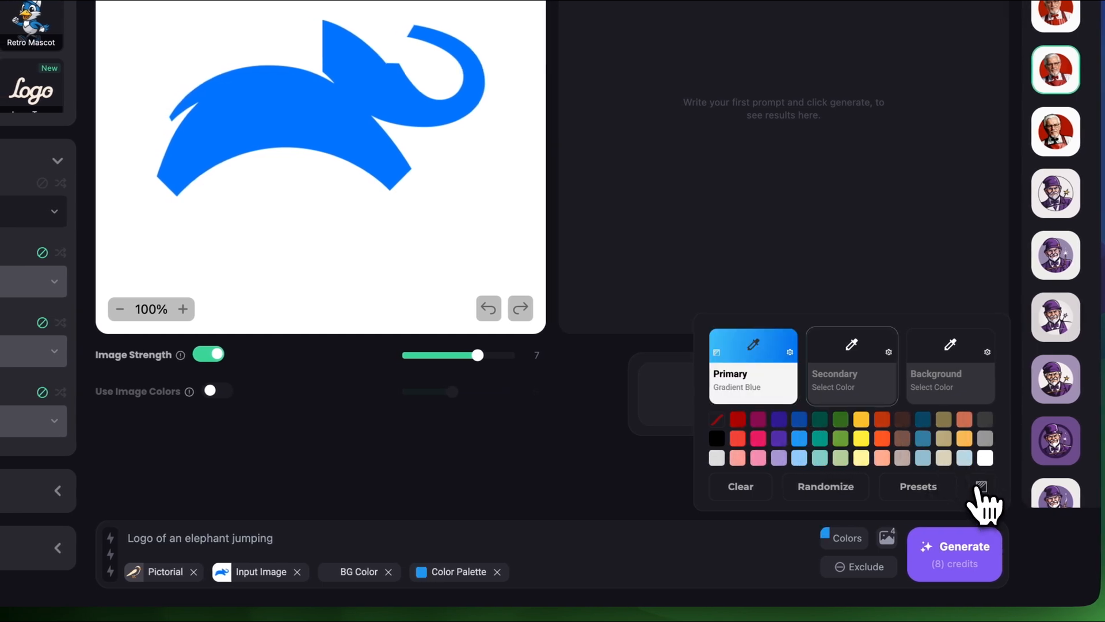
left_click(840, 438)
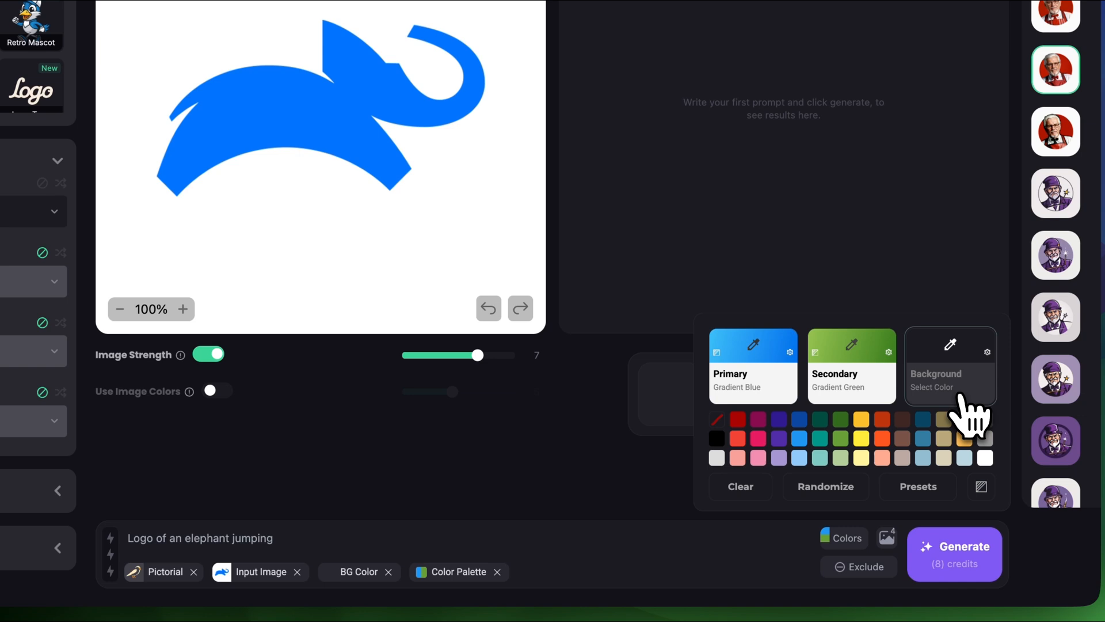
left_click(985, 458)
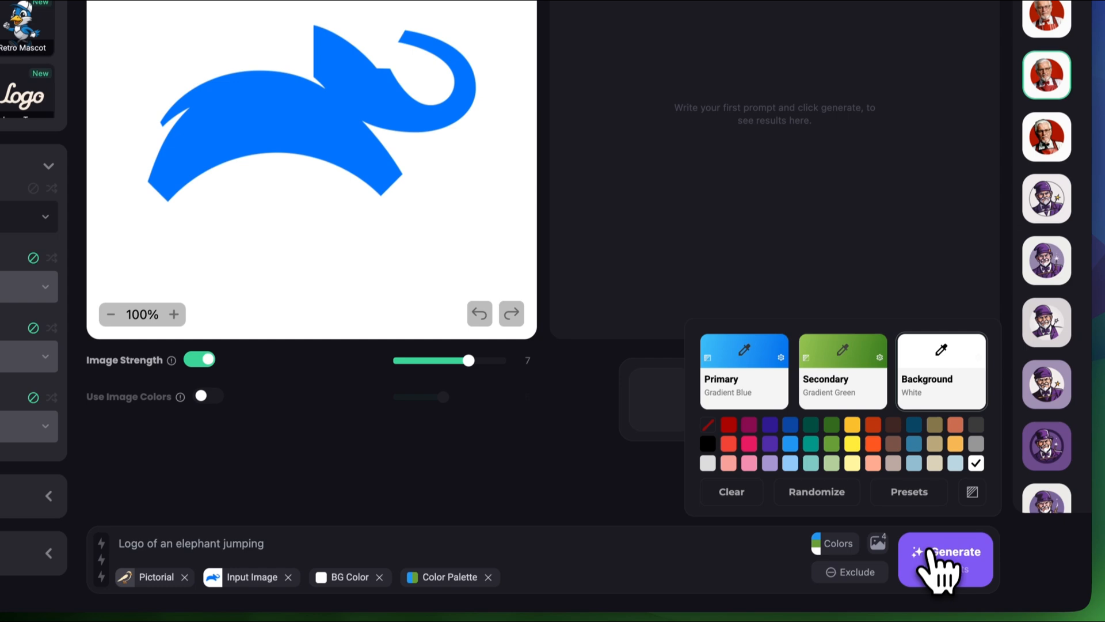
- Generate four gradient elephant logos and preview the second, third and fourth
left_click(944, 559)
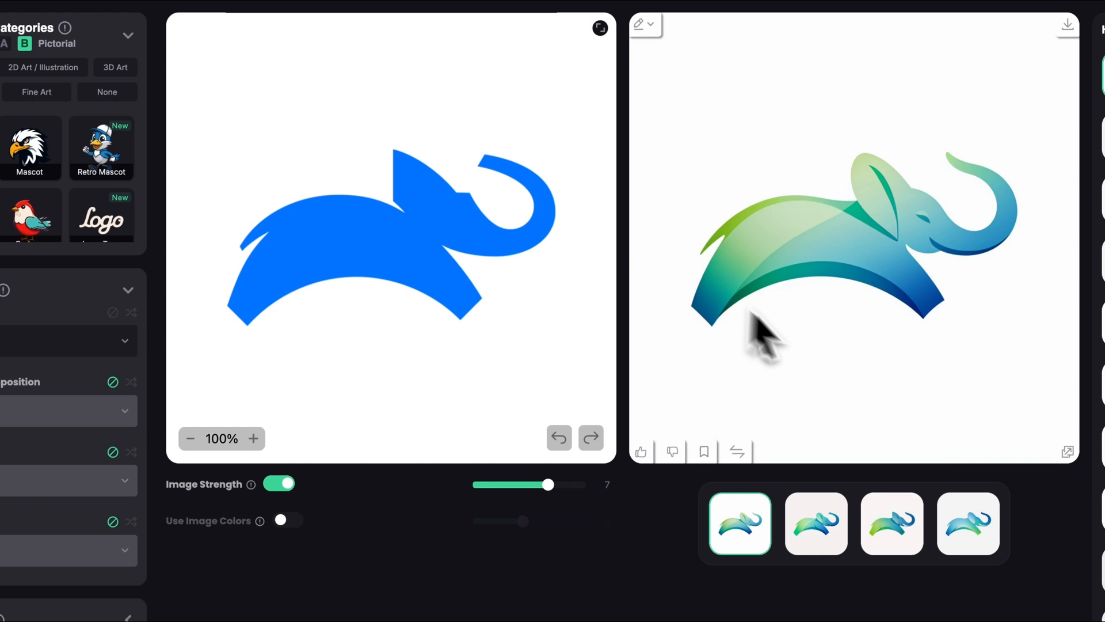
left_click(816, 524)
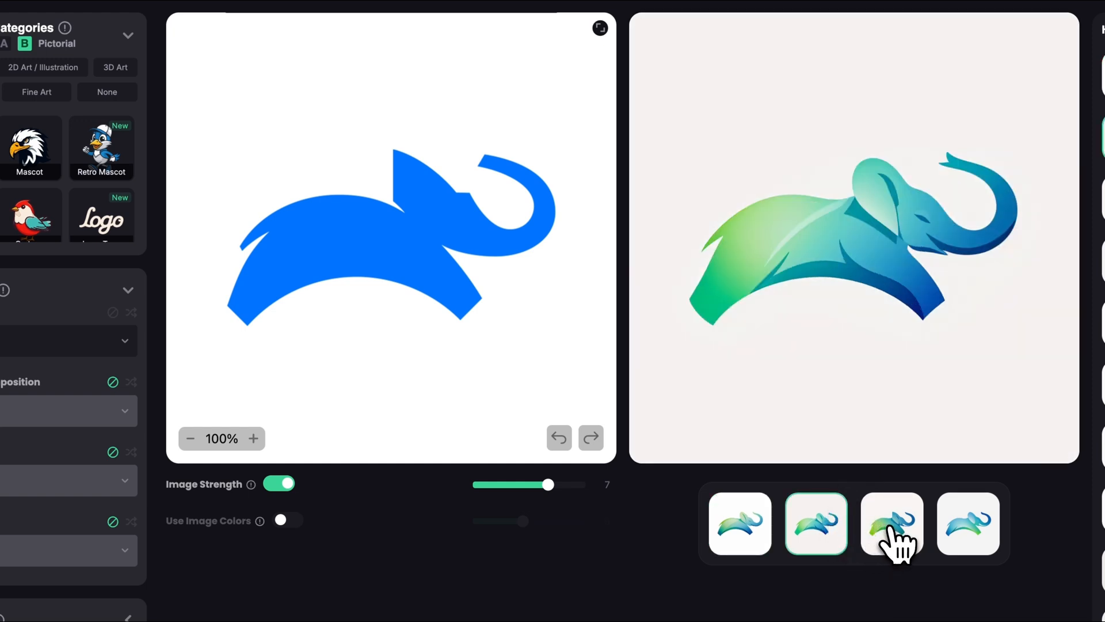
left_click(968, 524)
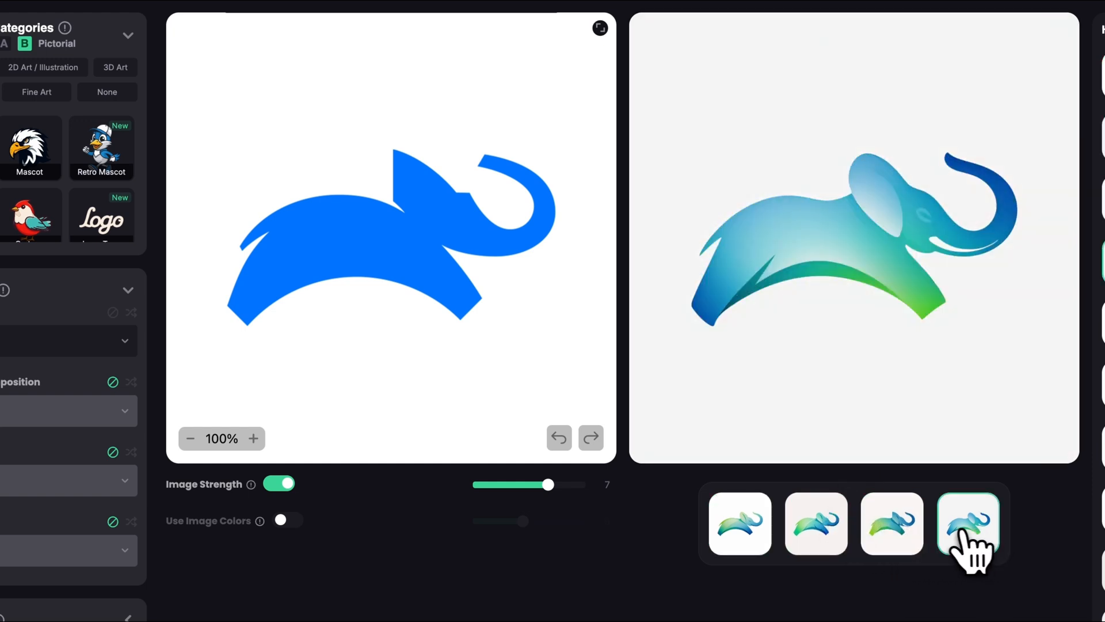
left_click(815, 523)
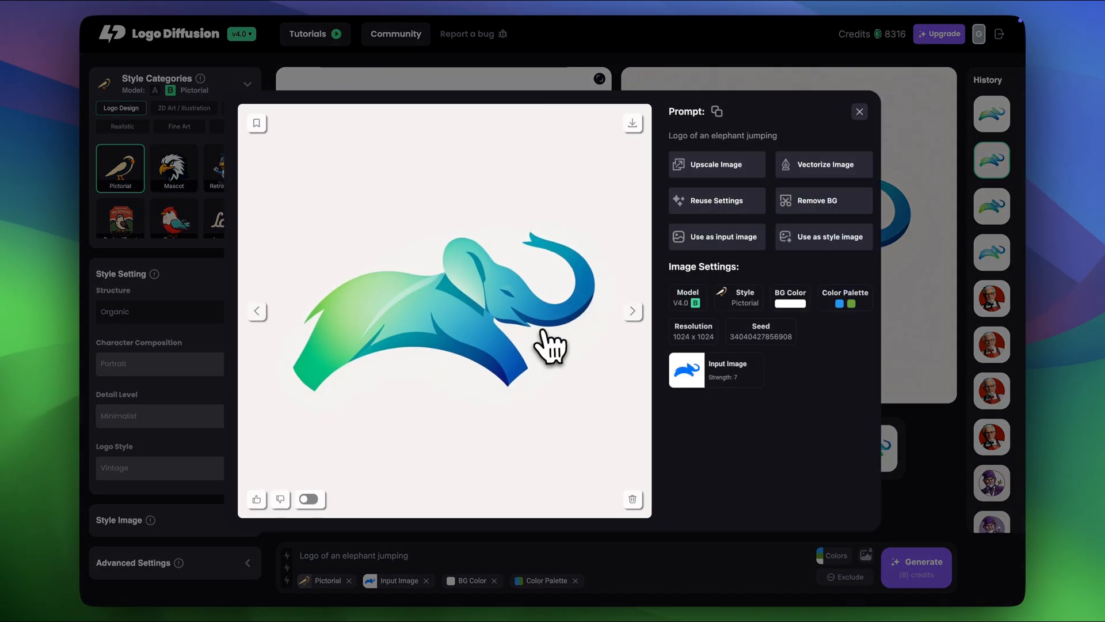
- Enable input comparison and slide to reveal the original flat blue elephant
left_click(309, 499)
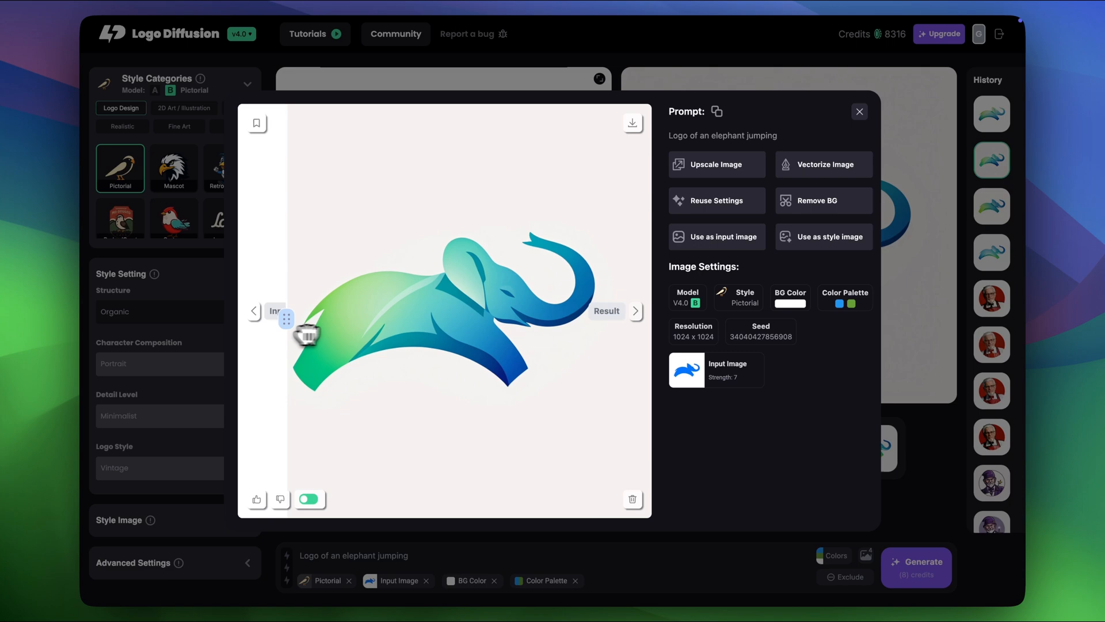
left_click_drag(286, 318, 327, 318)
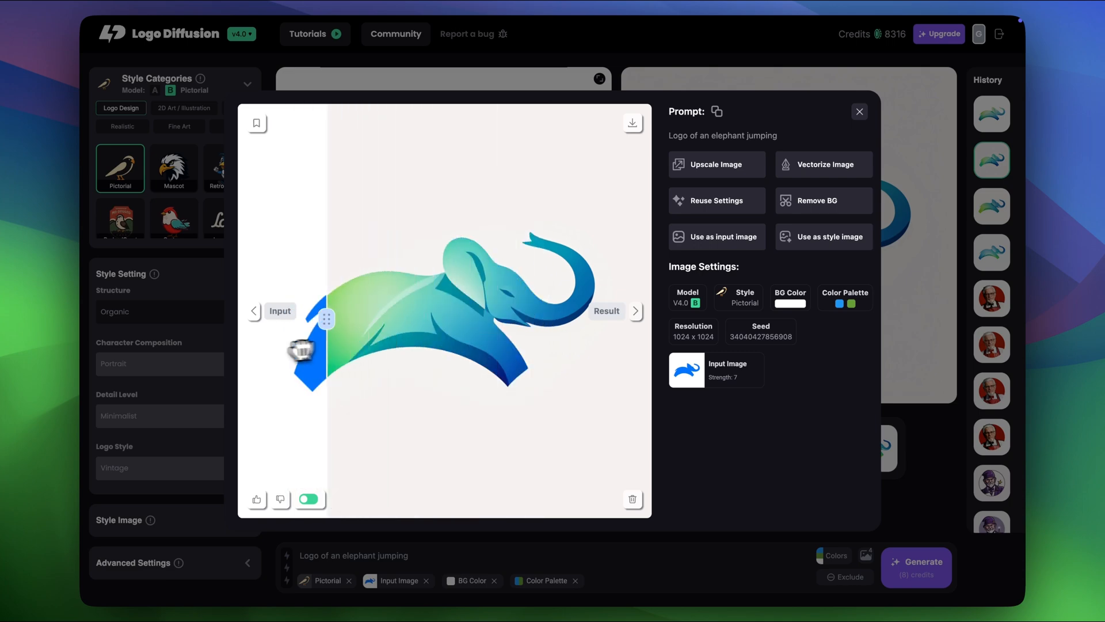
left_click_drag(326, 318, 380, 318)
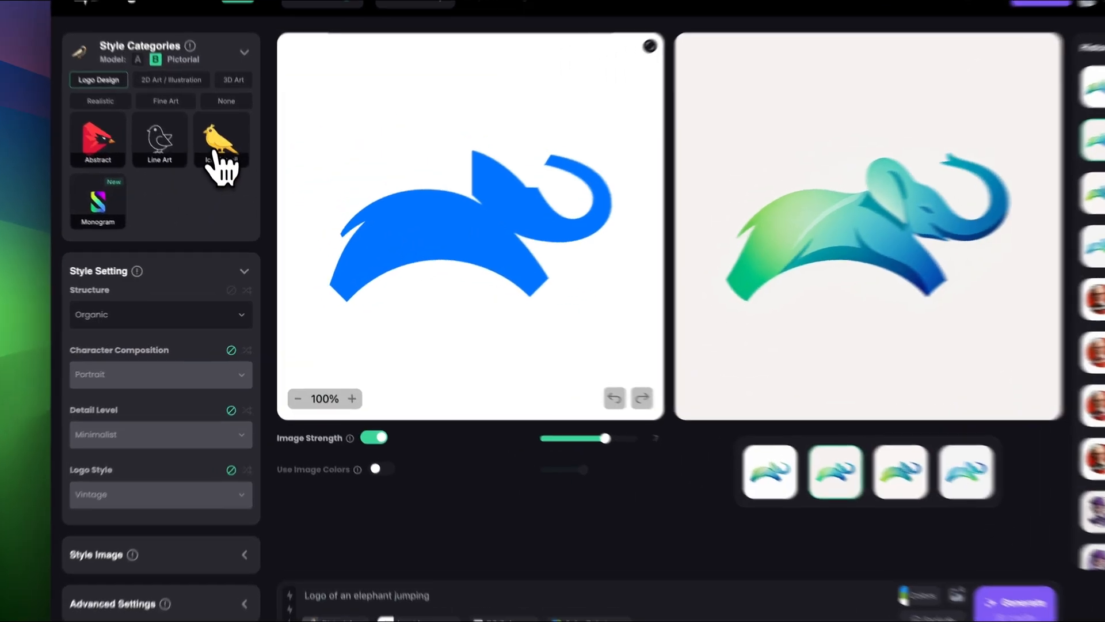
- Switch to Icon/Emoji style at Detailed level, remove the gradient colours, and generate
left_click(222, 141)
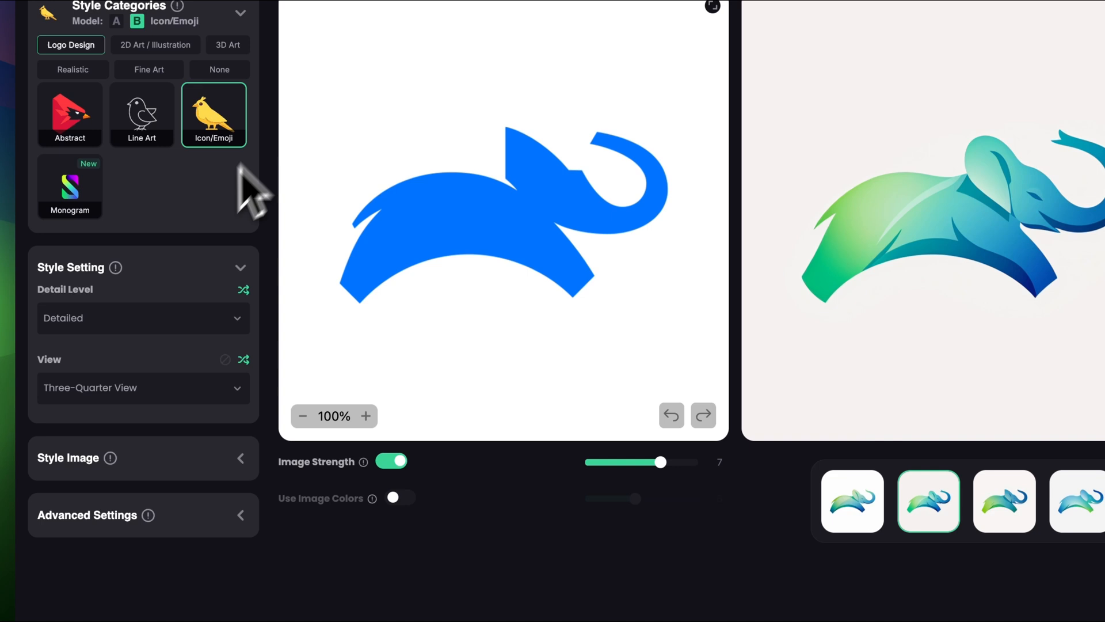
mouse_move(115, 335)
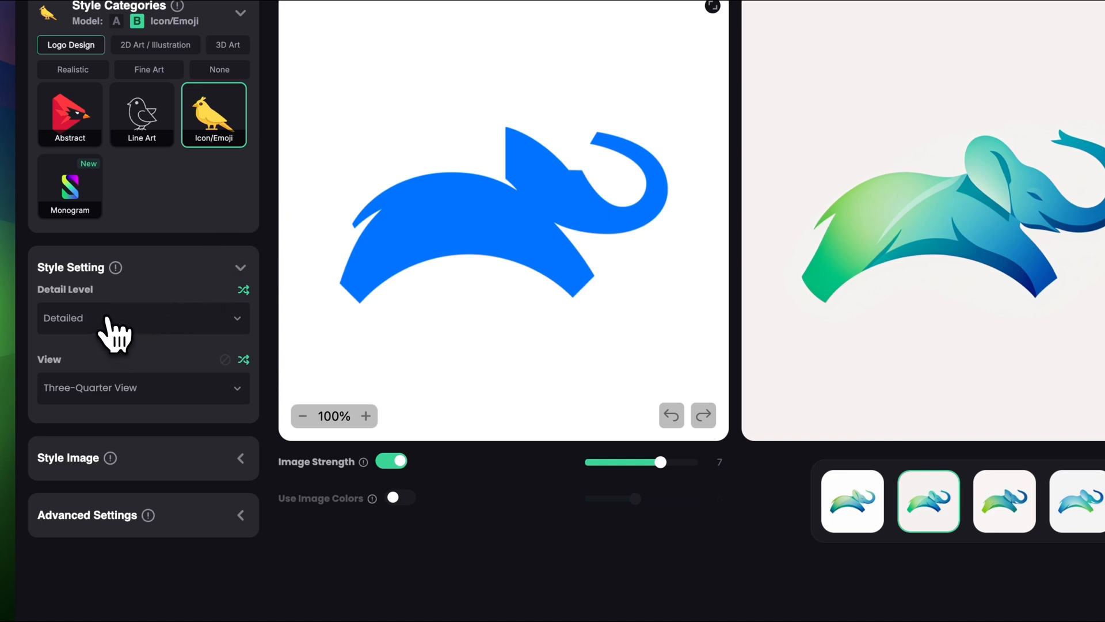
left_click(143, 318)
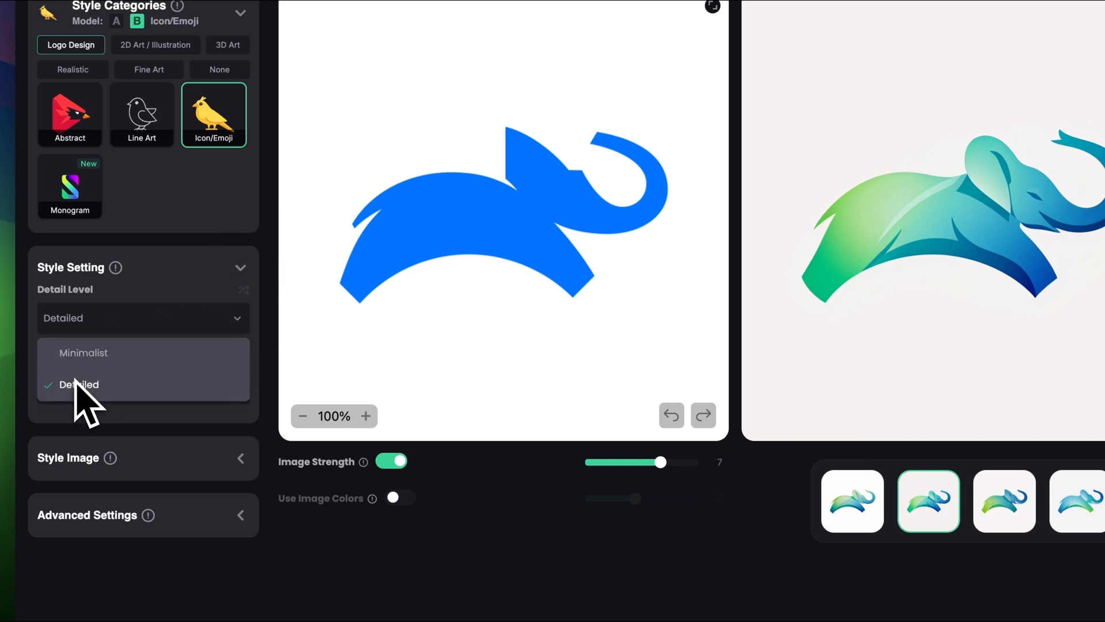
left_click(78, 384)
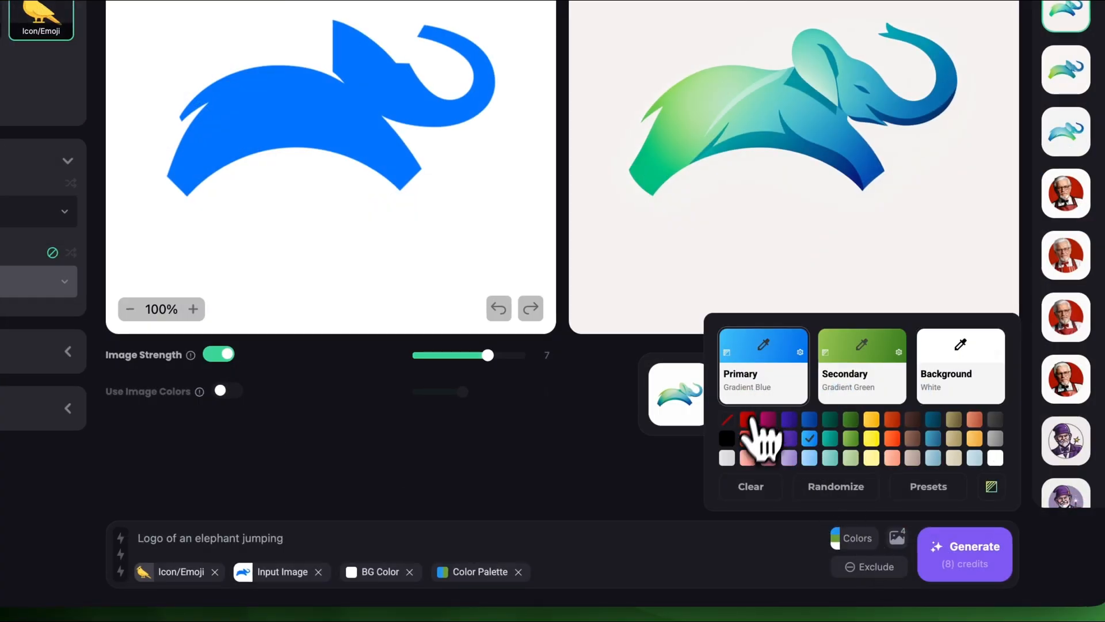
left_click(861, 367)
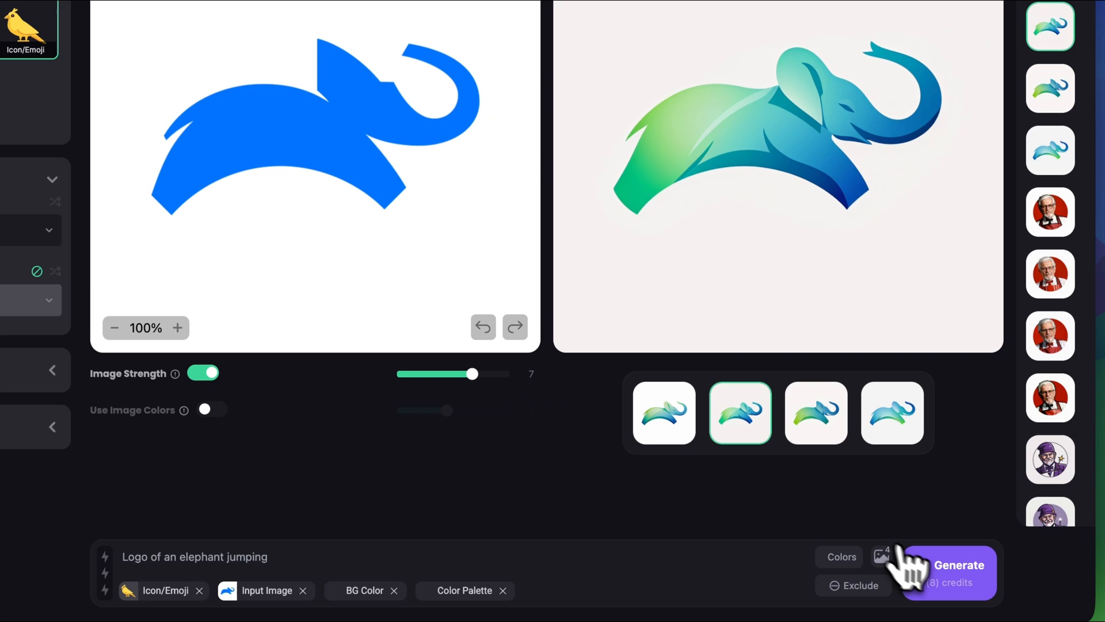
left_click(942, 571)
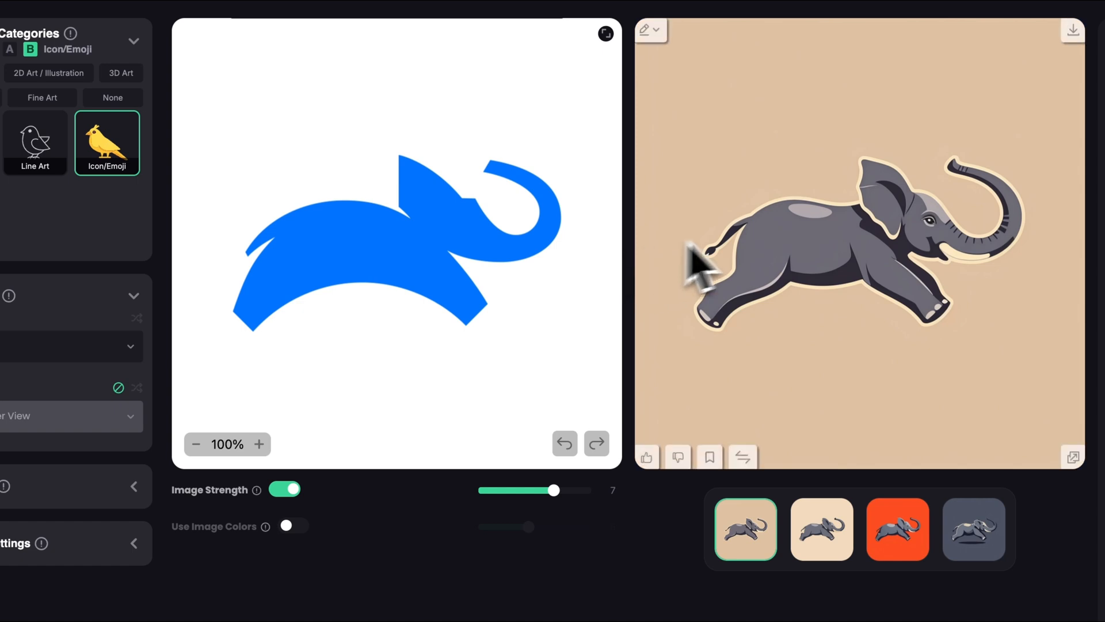
- Browse the icon-style elephant variations, including the grey elephant on cream
left_click(822, 529)
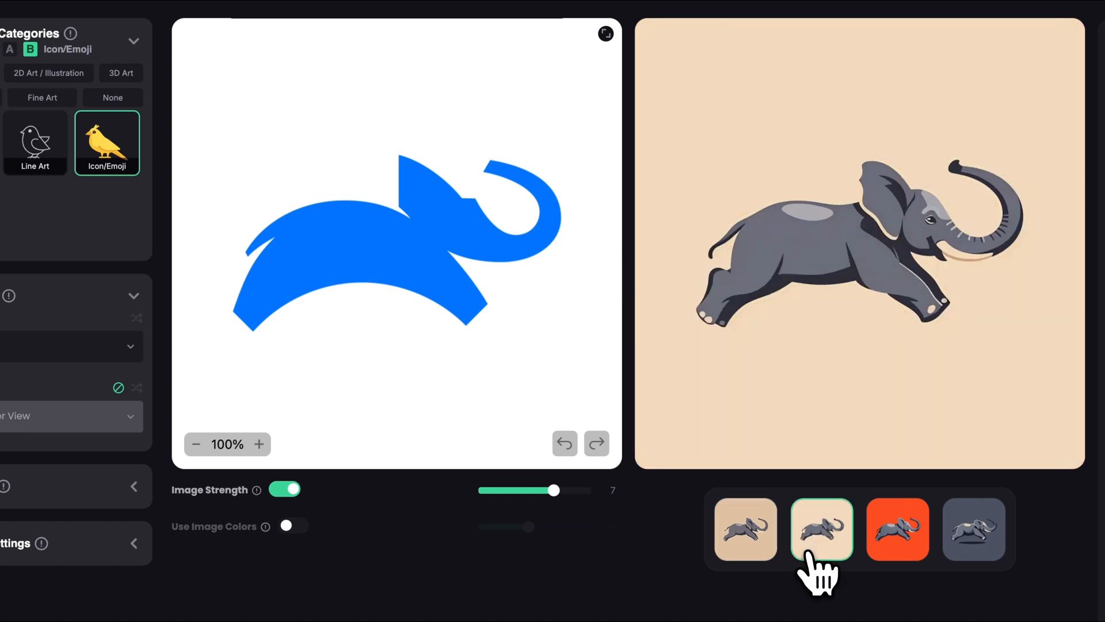
left_click(897, 529)
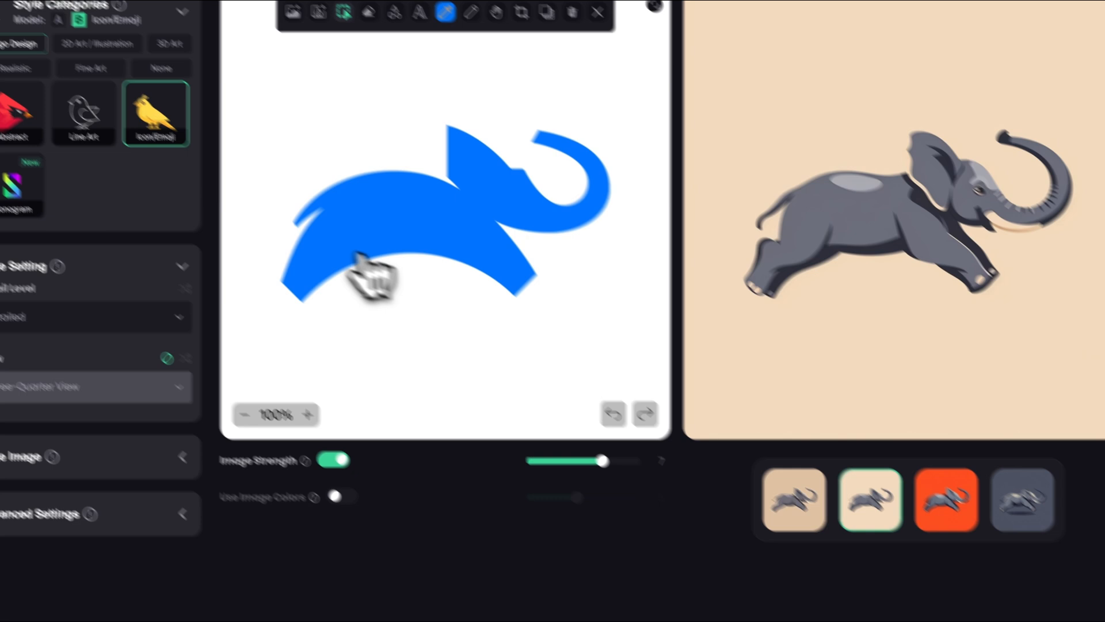
- Select Line Art, review its style settings, and generate line-art elephant logos
left_click(141, 108)
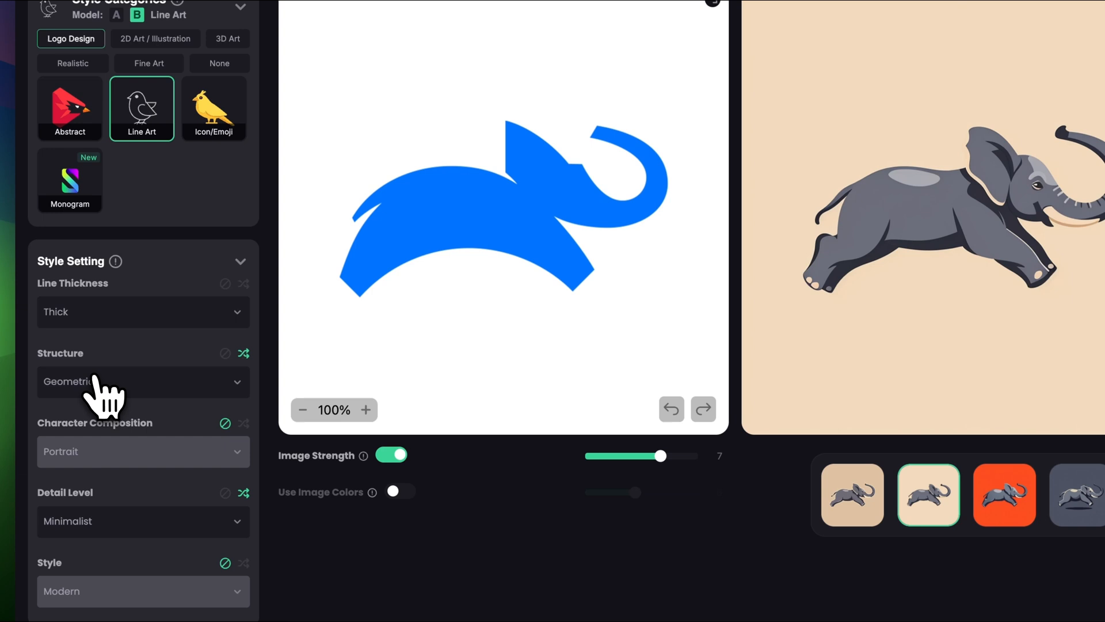
left_click(142, 381)
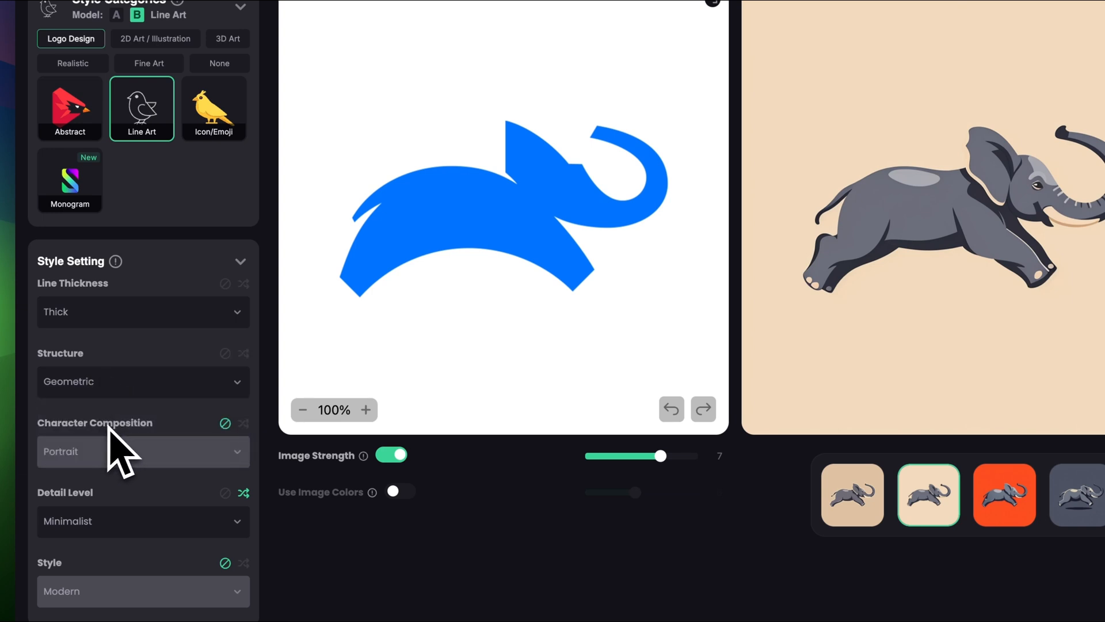
mouse_move(113, 466)
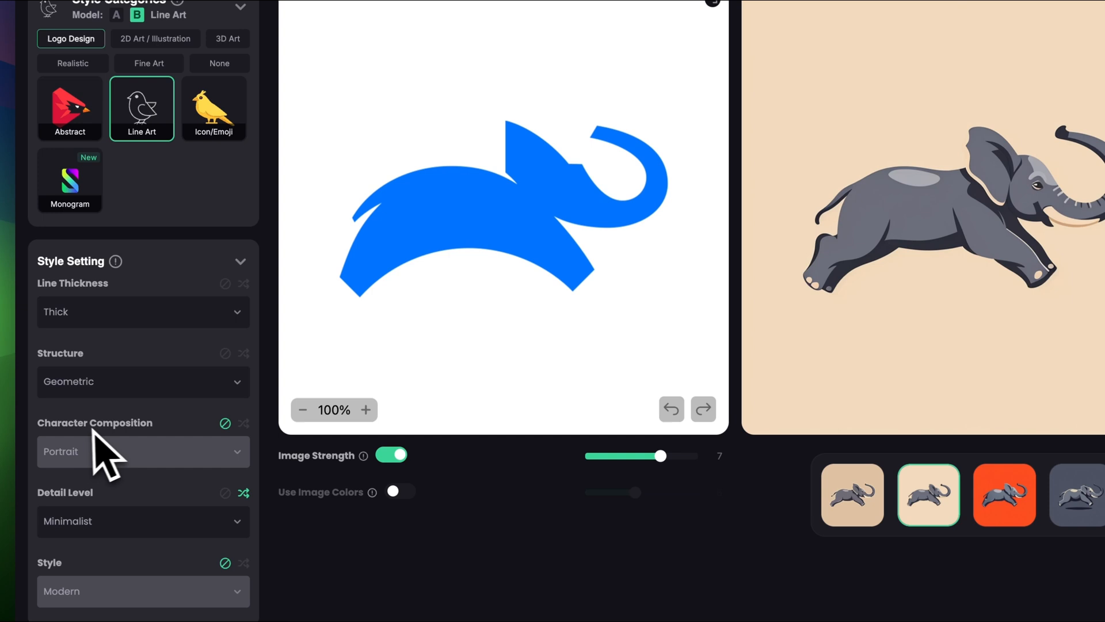
scroll("down", 3)
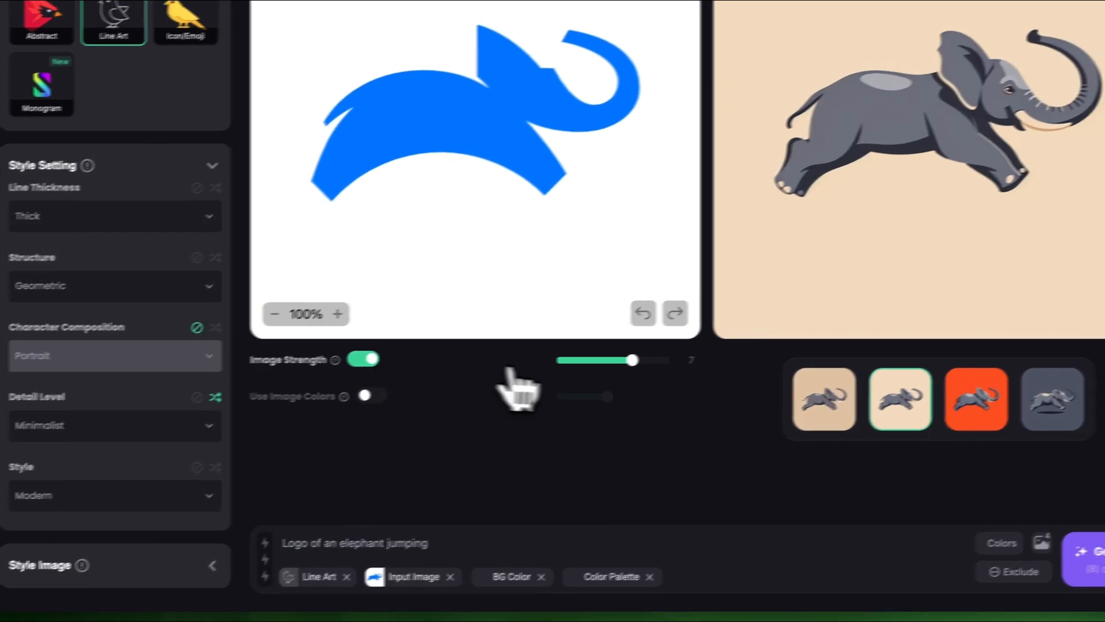
left_click(943, 574)
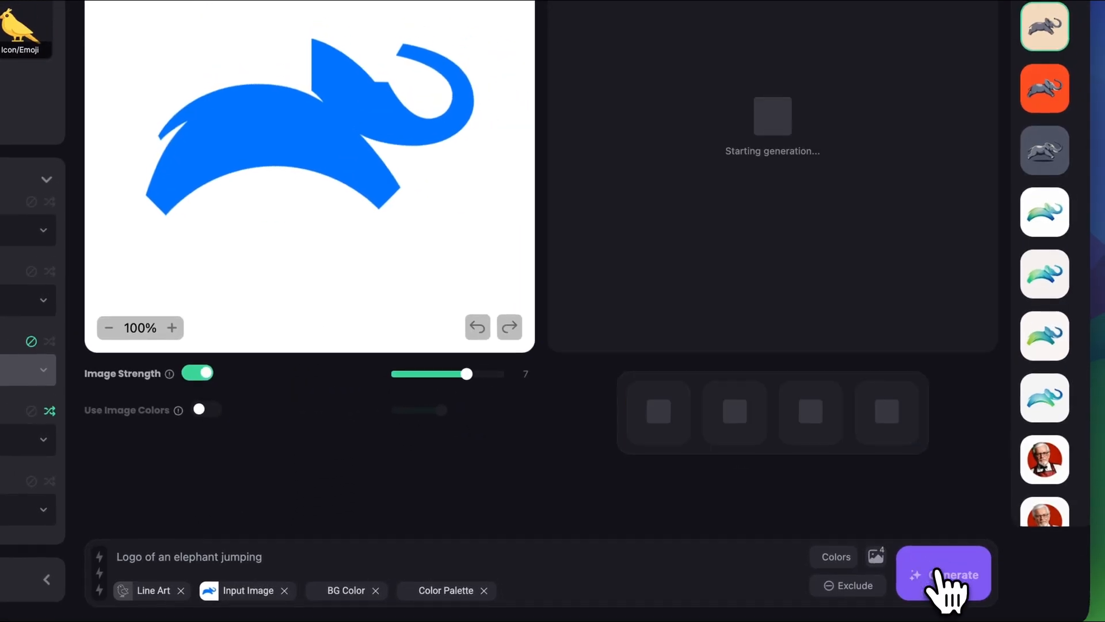
left_click(943, 574)
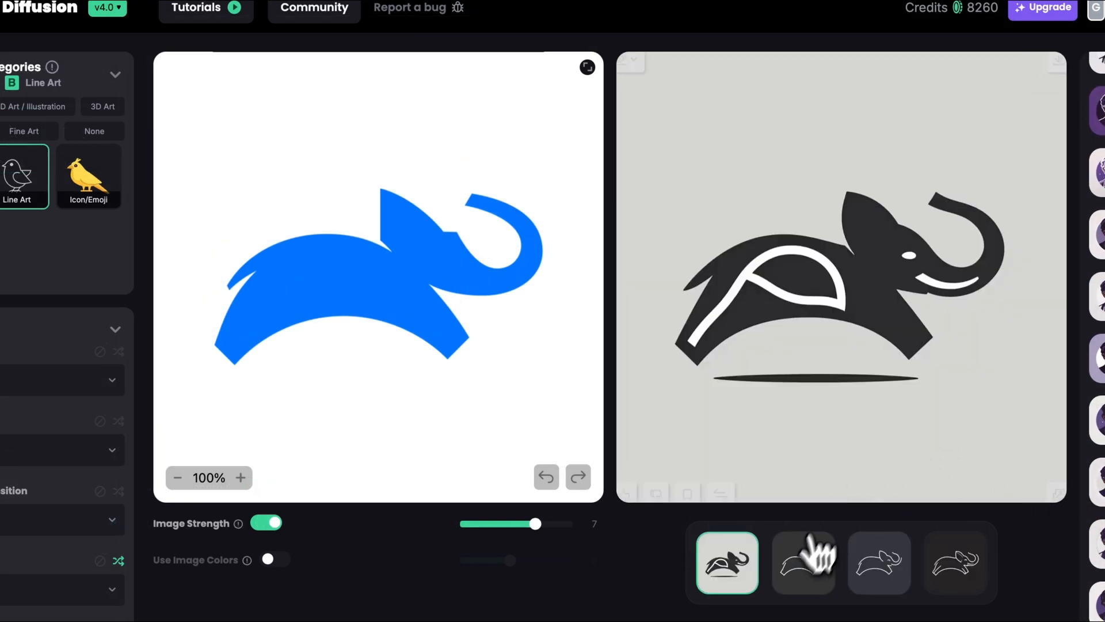
- View the second, third and fourth line-art results and like the outlined elephant
left_click(879, 562)
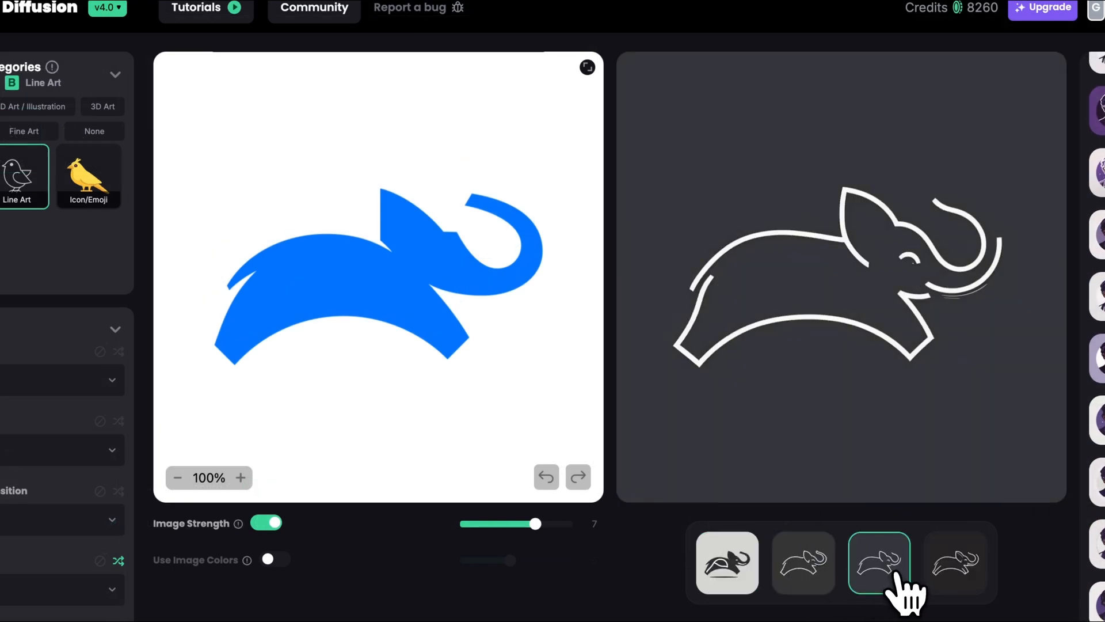
left_click(956, 562)
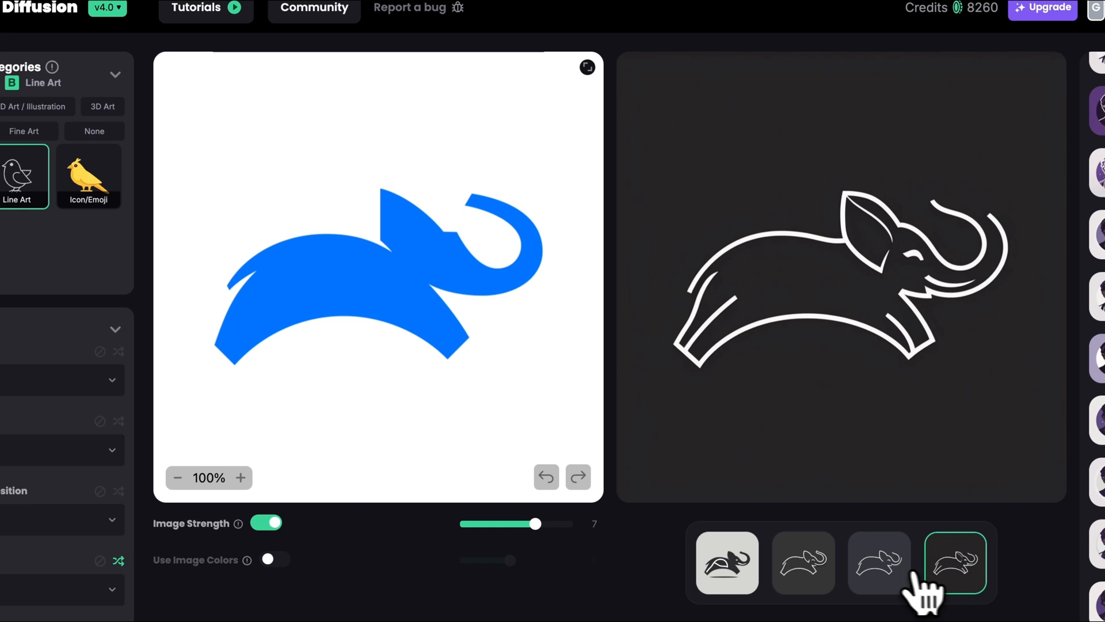
left_click(803, 563)
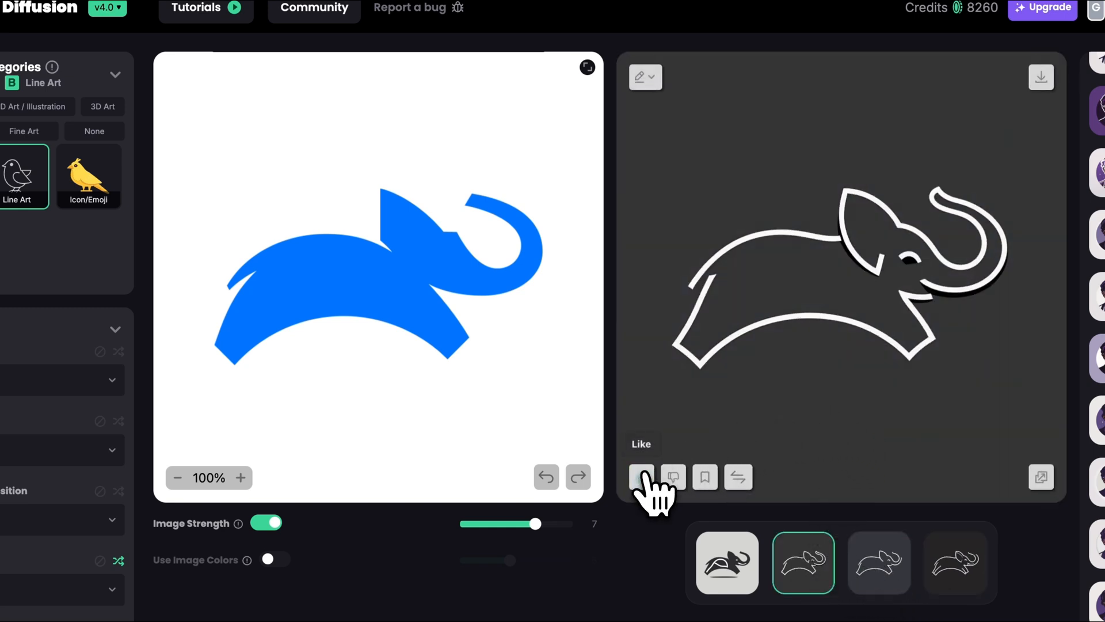
left_click(641, 478)
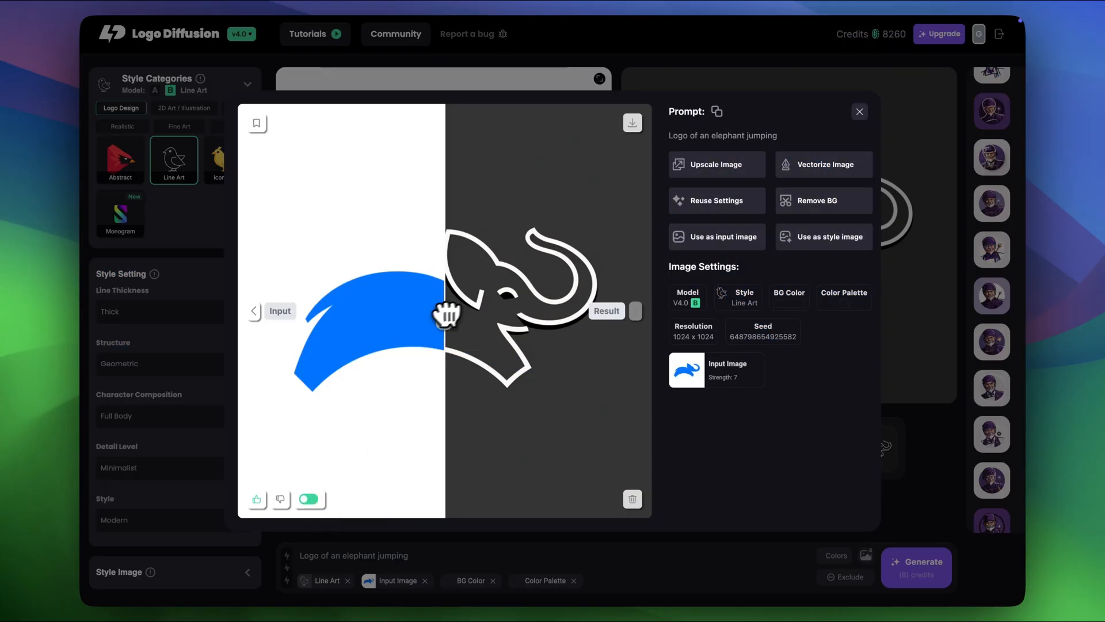
- Compare the blue input with the line-art result, then generate hyperrealistic Africa elephants
left_click_drag(446, 315, 511, 305)
type(" in Africa")
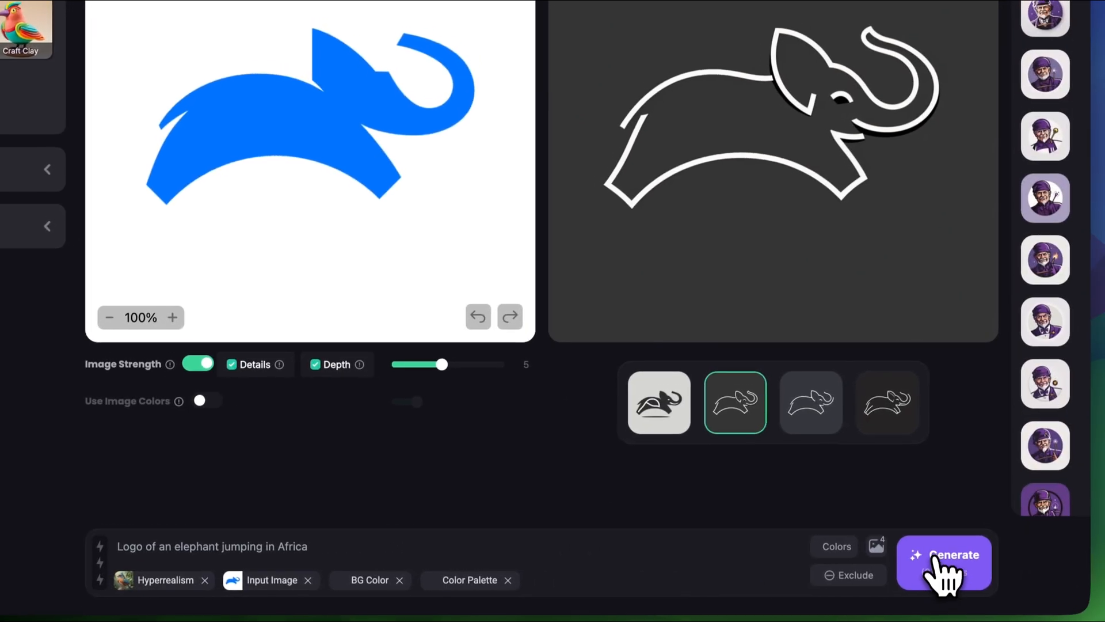
left_click(945, 562)
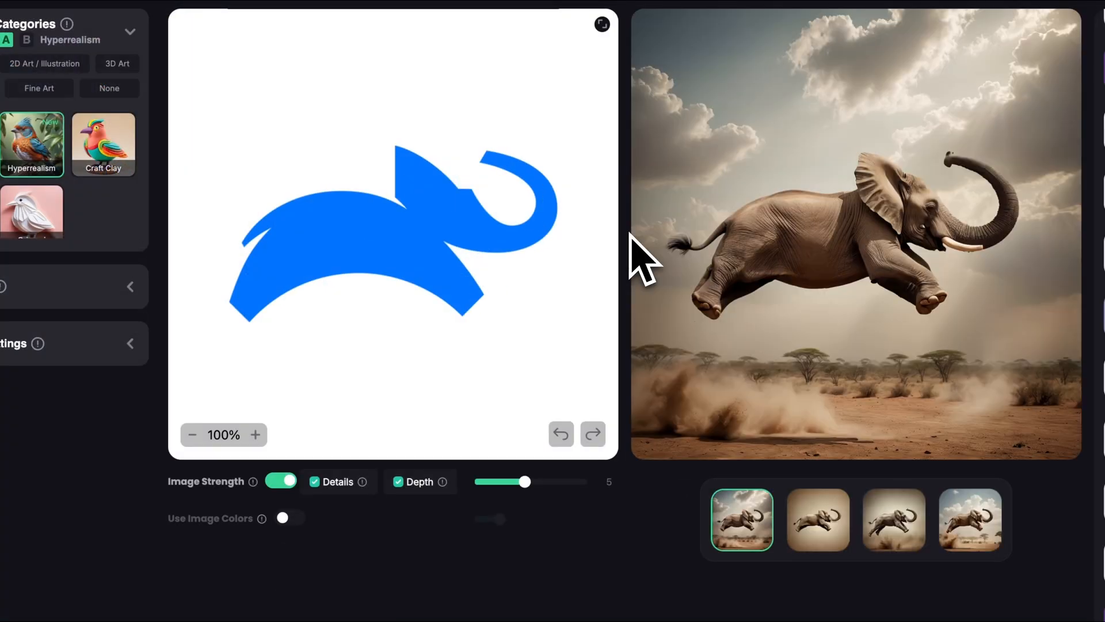
mouse_move(695, 271)
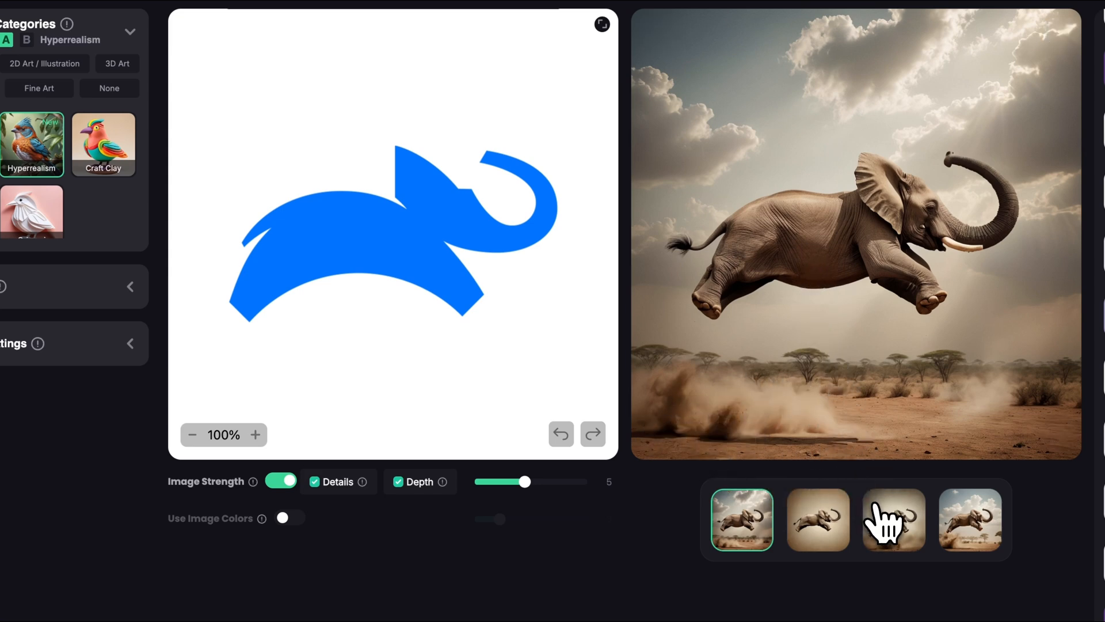
- Browse the hyperrealistic Africa elephant variations and slide the Input/Result divider against the blue logo
left_click(970, 520)
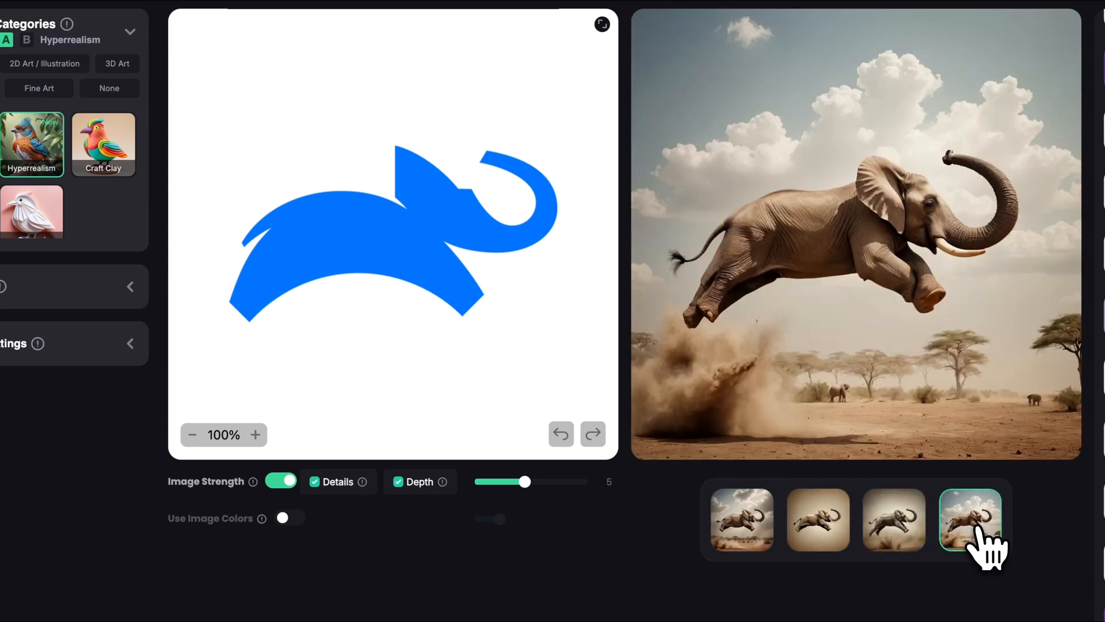
left_click(817, 520)
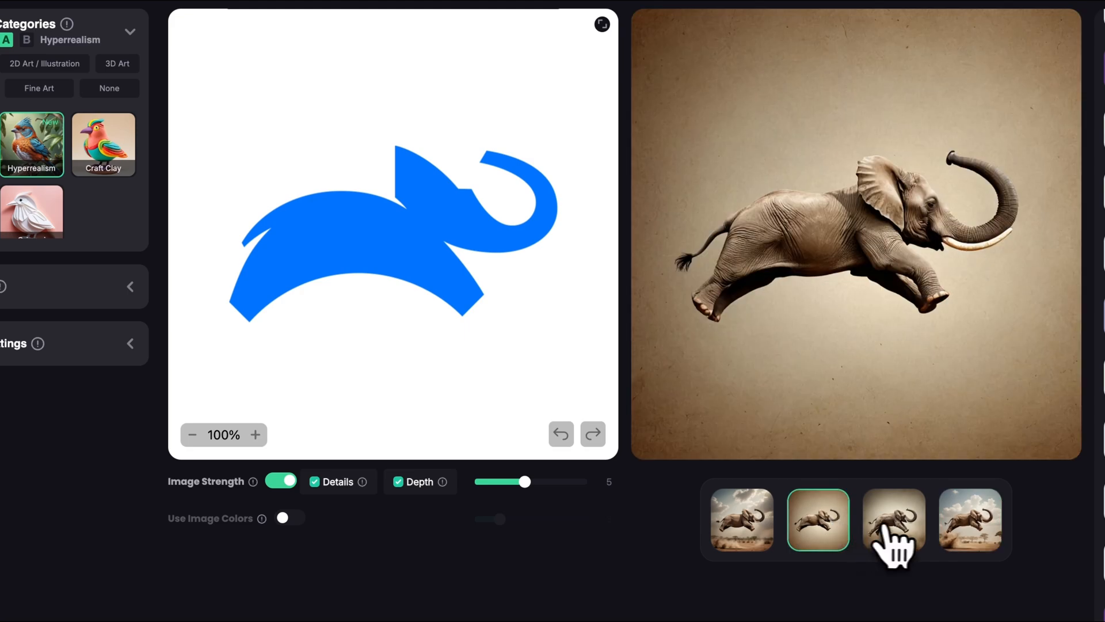
left_click(894, 520)
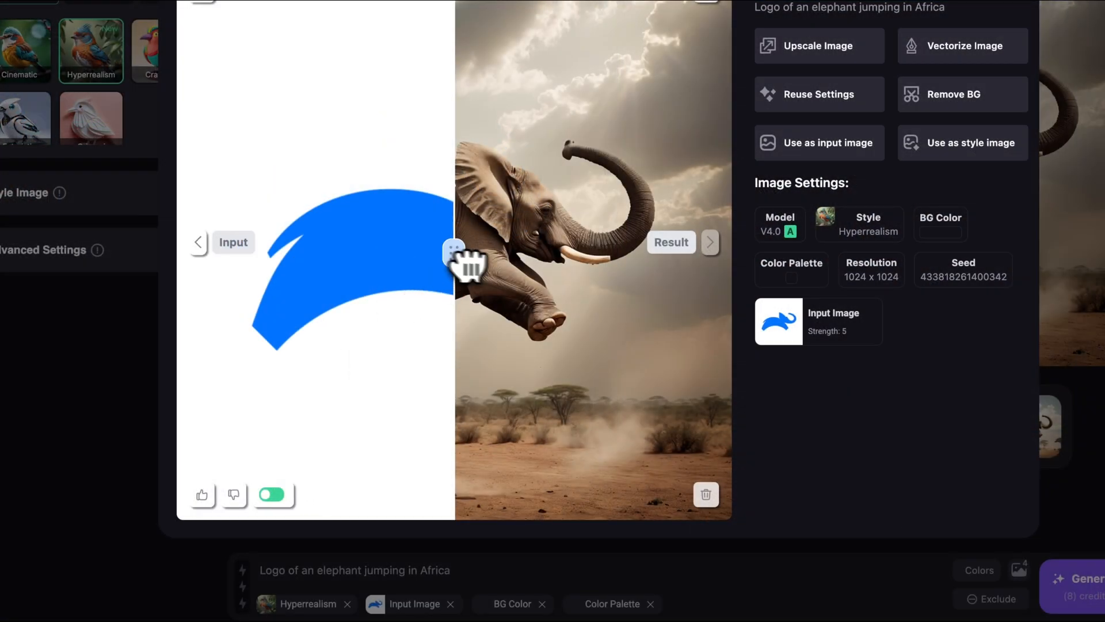
left_click_drag(455, 265, 417, 265)
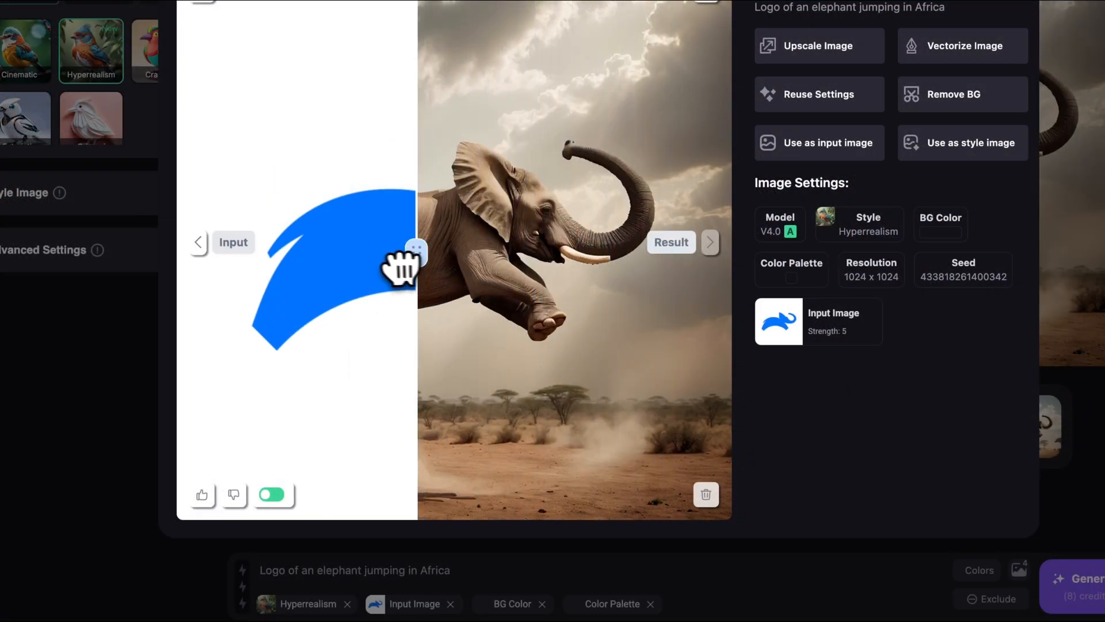
left_click_drag(418, 250, 469, 254)
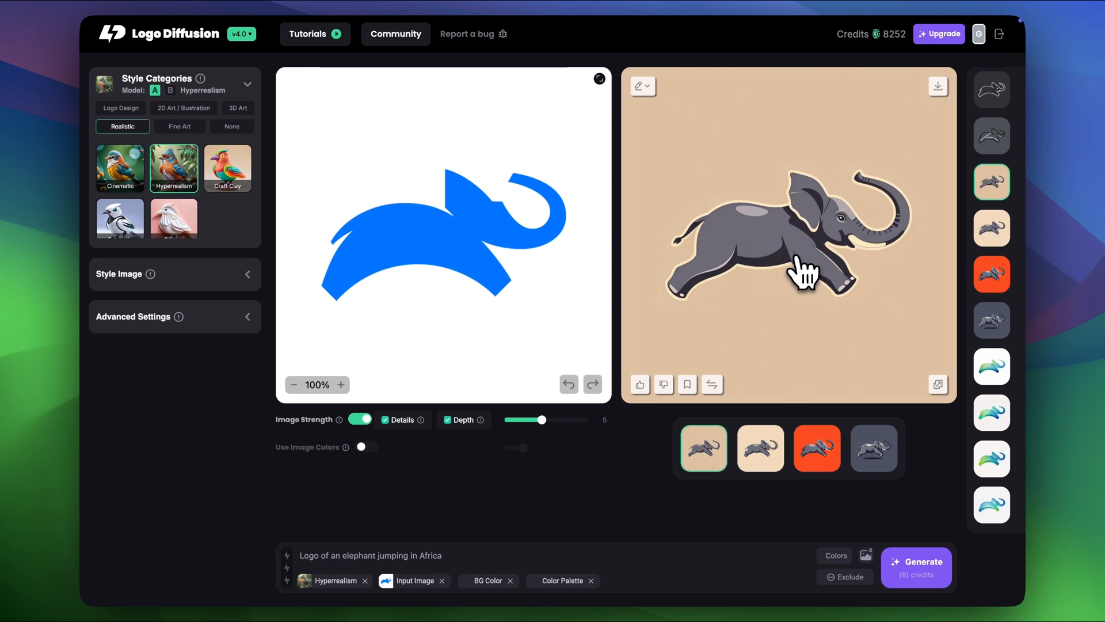
mouse_move(775, 272)
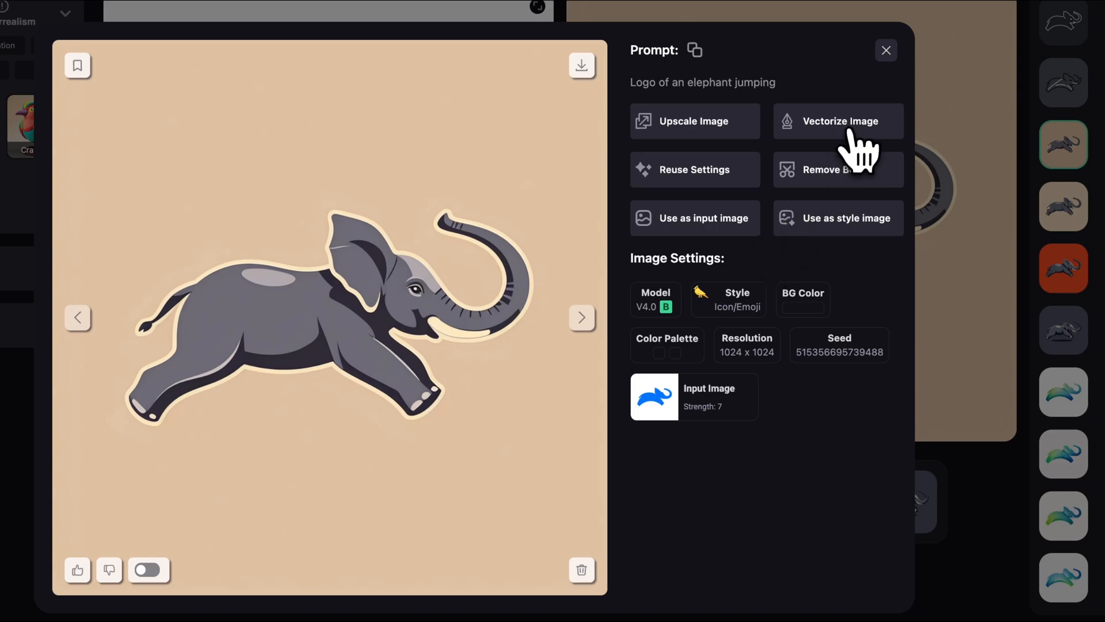
- Vectorize the grey icon-style elephant on tan with Vectorize Image
left_click(837, 121)
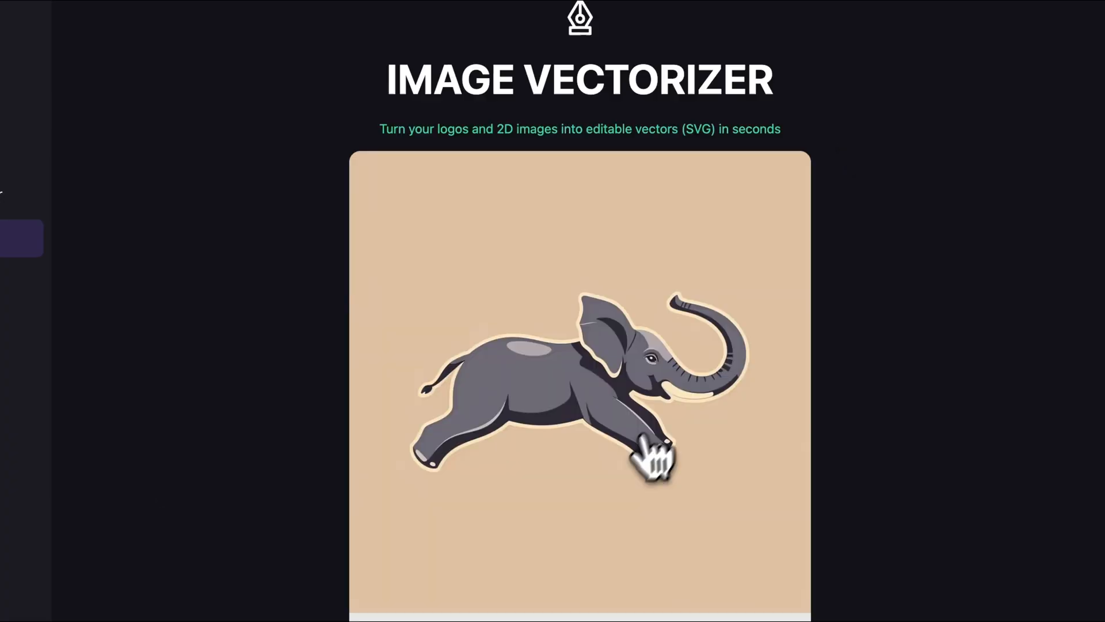